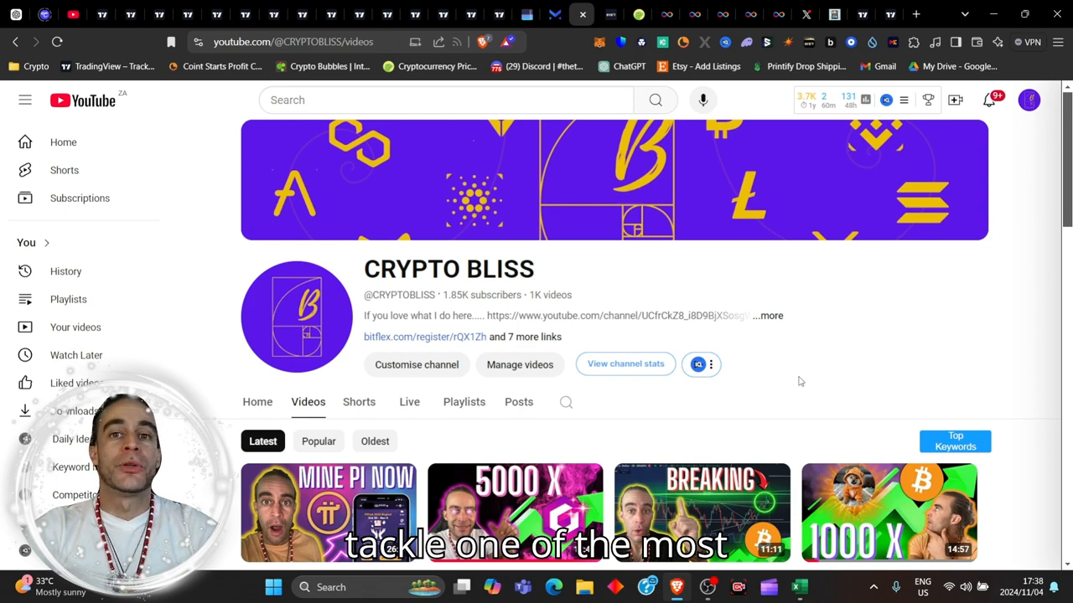
Step: Scroll down the Internet Computer home page through its main sections
scroll(down, 3)
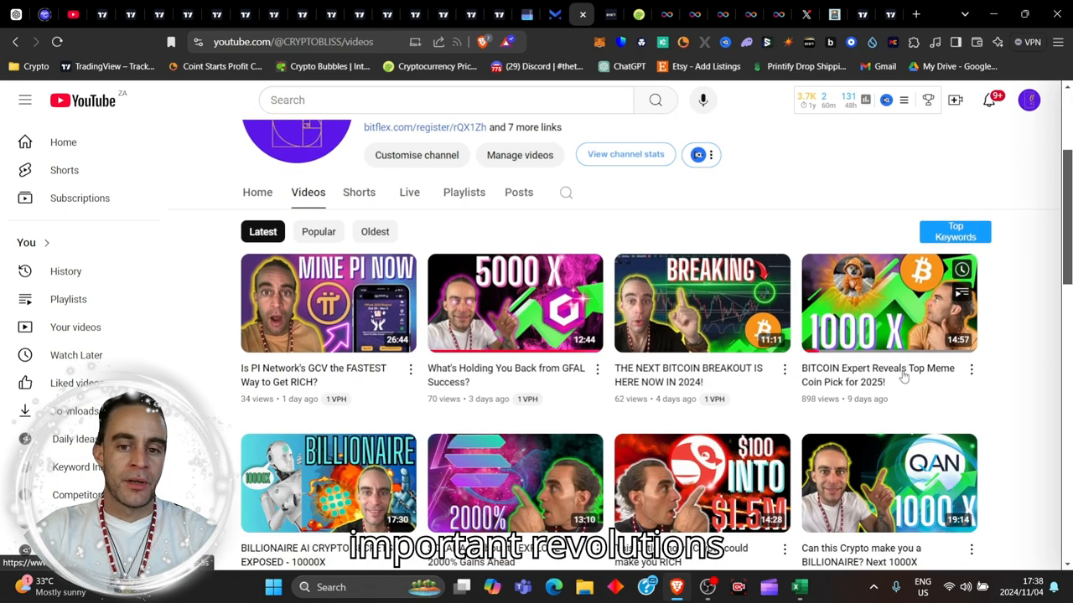
scroll(down, 3)
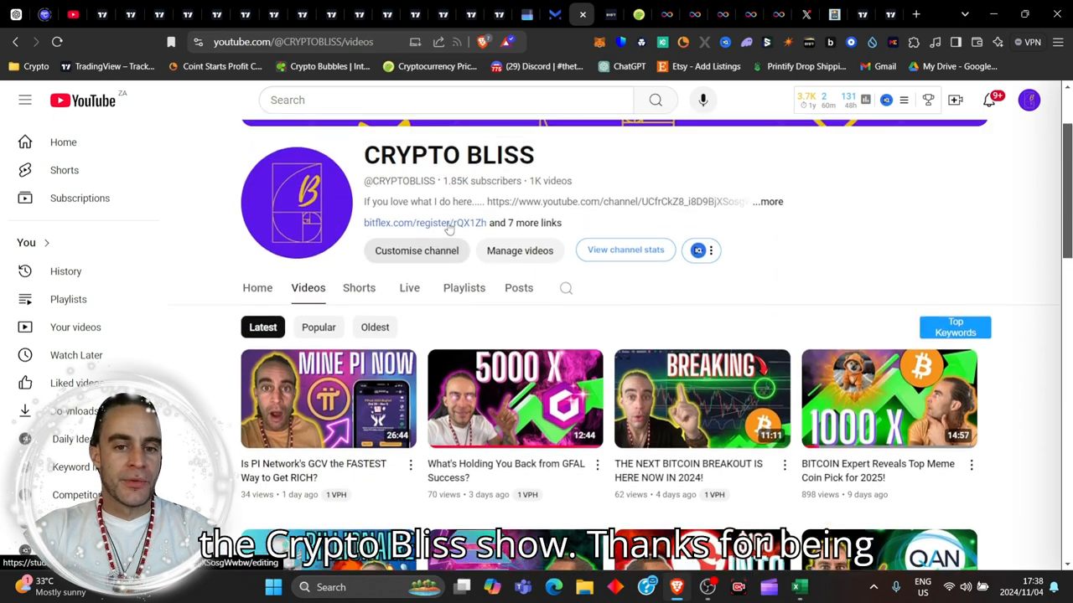
scroll(down, 3)
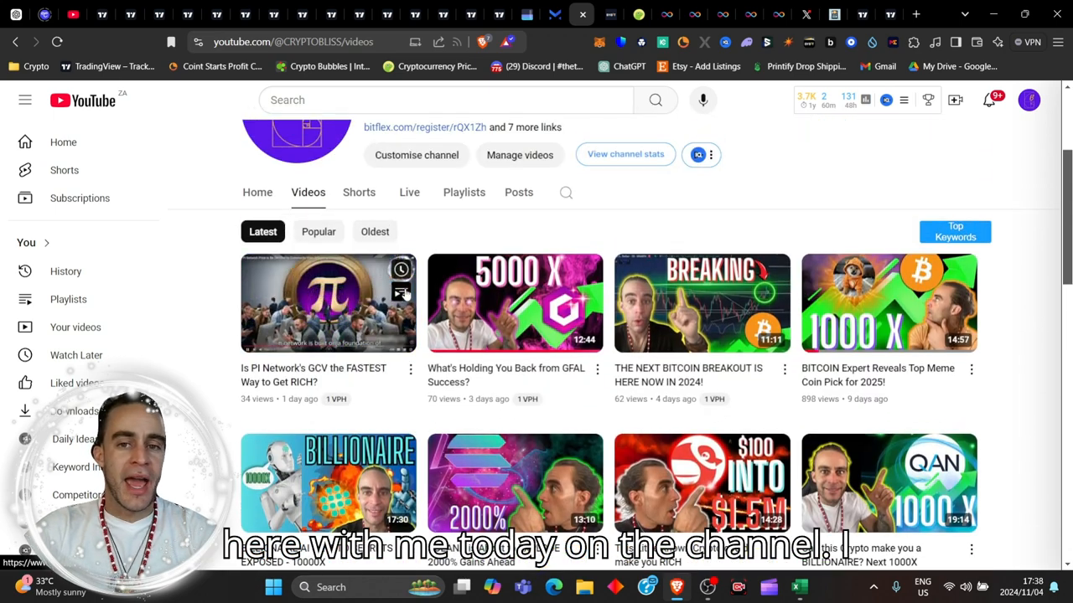
scroll(down, 3)
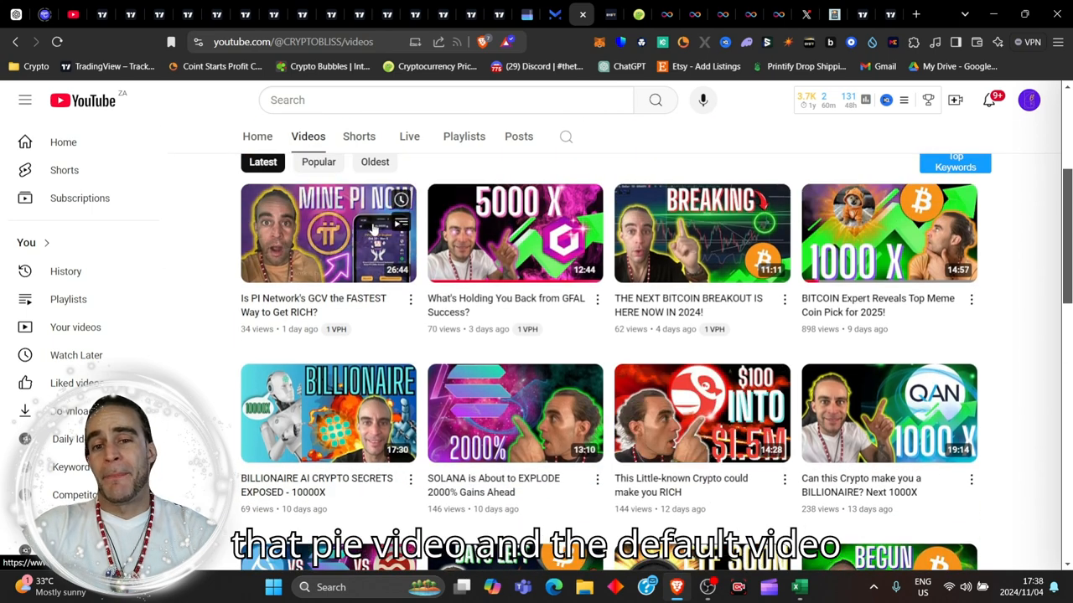
scroll(down, 3)
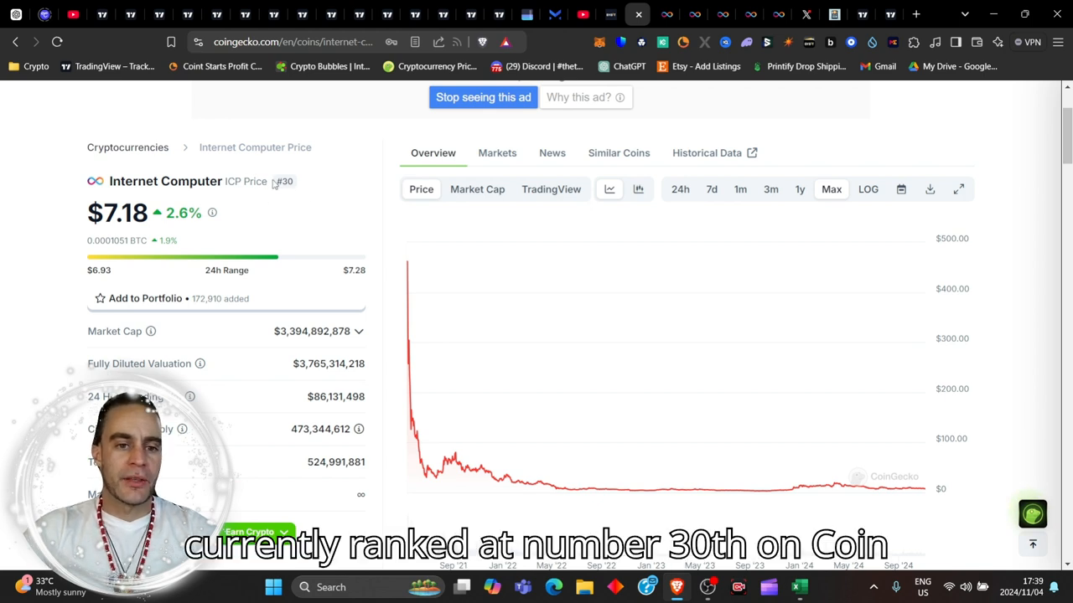
scroll(down, 3)
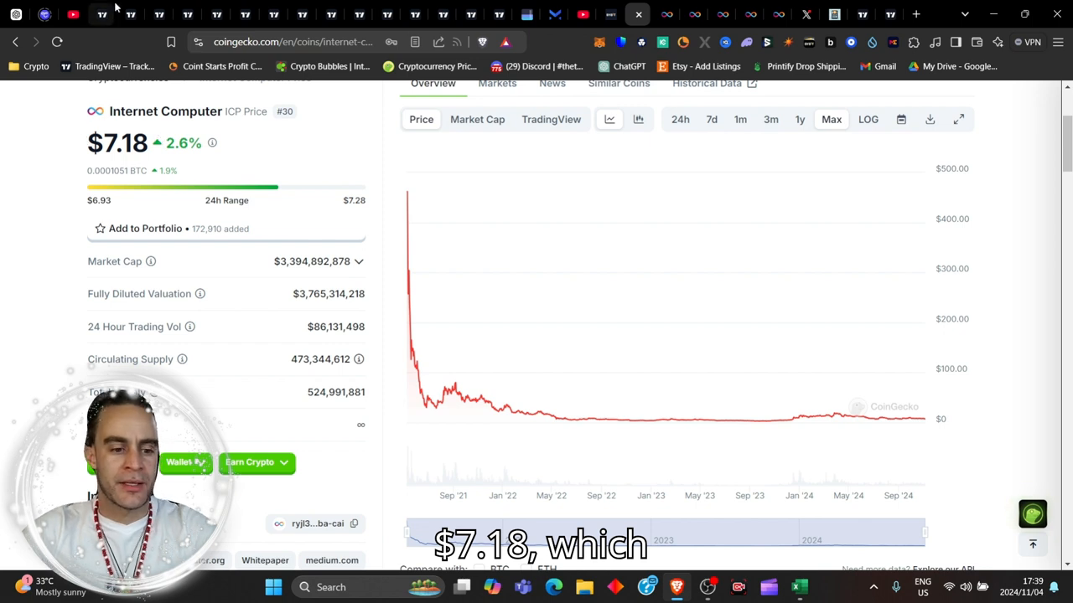
mouse_move(425, 402)
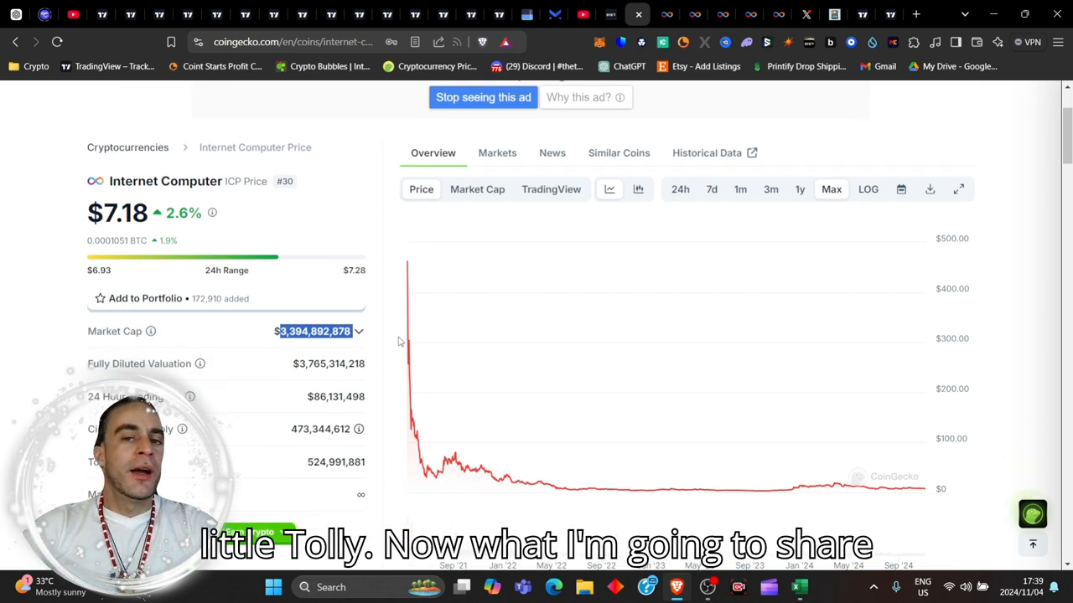
mouse_move(379, 341)
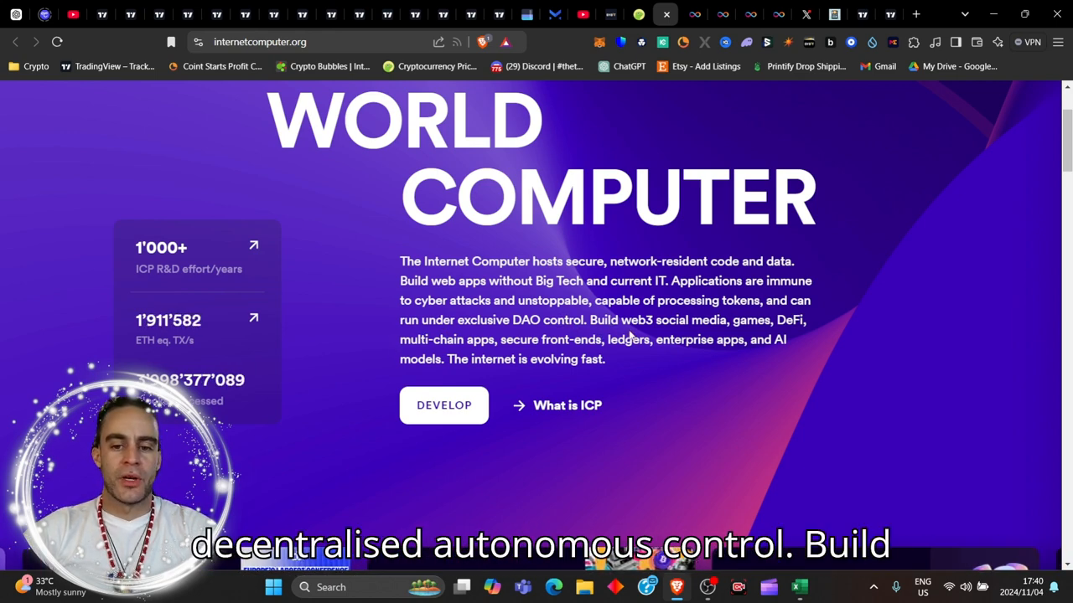
mouse_move(687, 336)
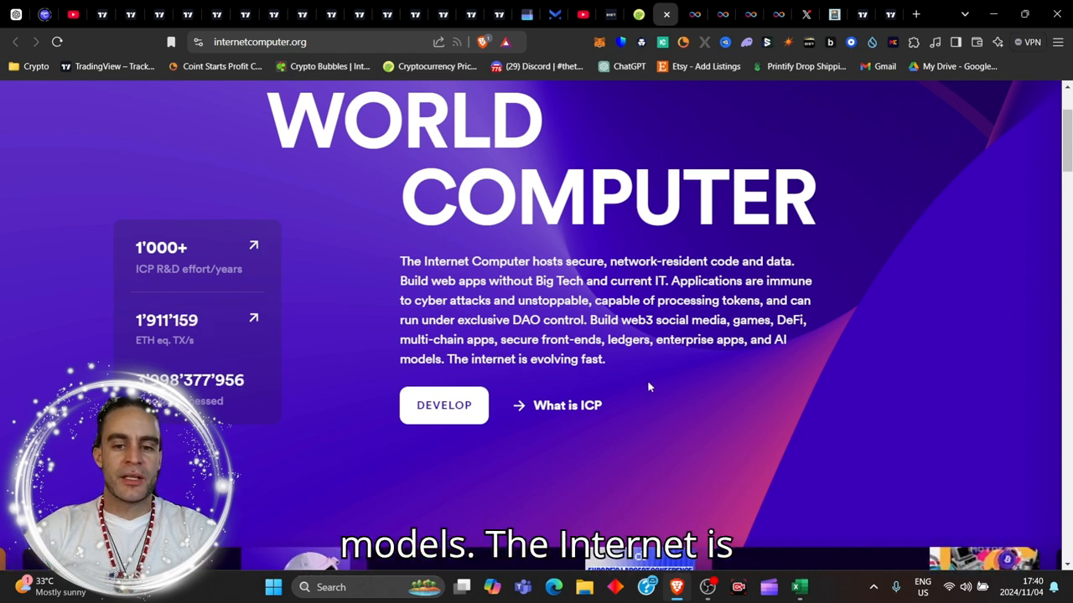
mouse_move(717, 382)
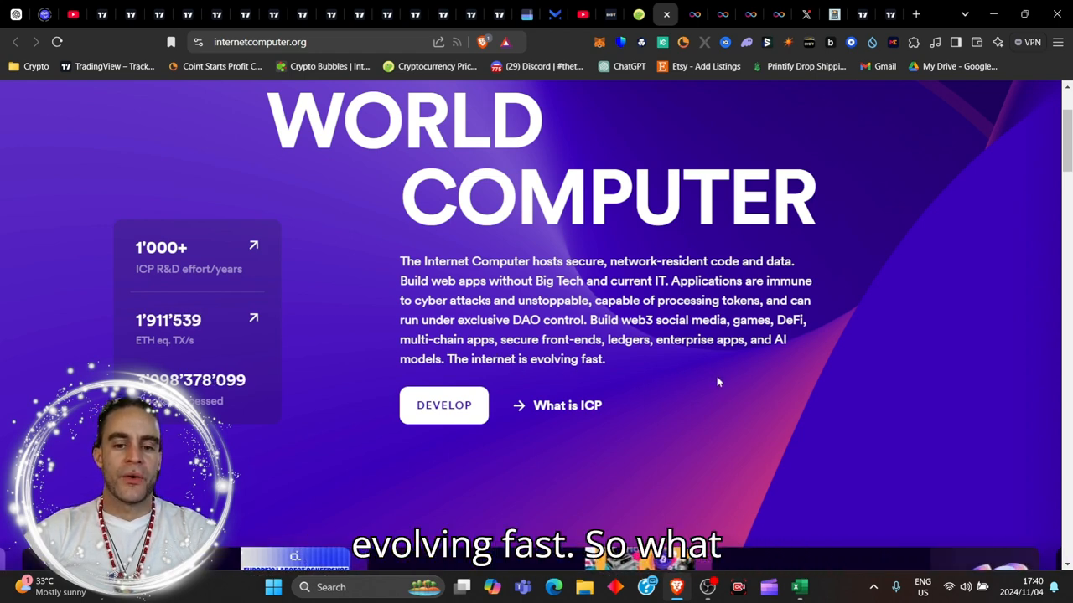
Step: Open the 'What is ICP?' page and start reading its introduction on governance and cloud functionality
click(566, 405)
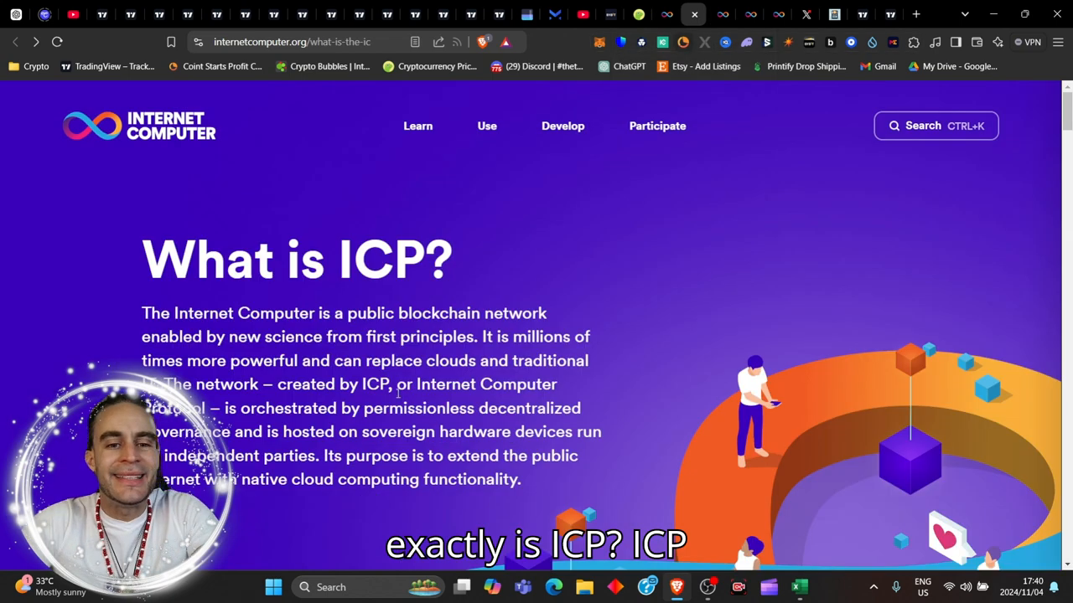
scroll(down, 3)
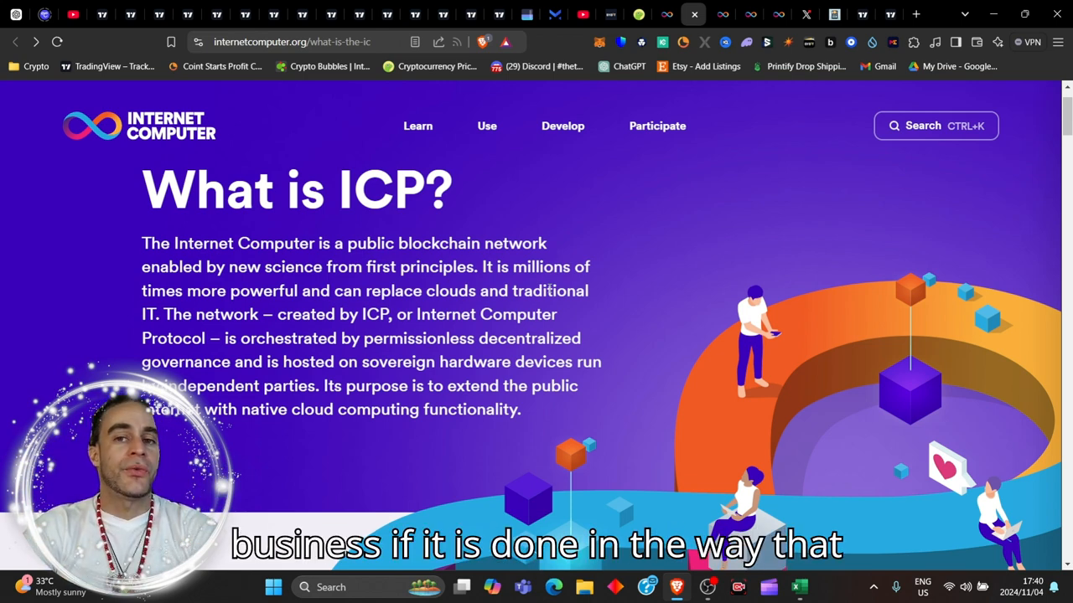
click(486, 126)
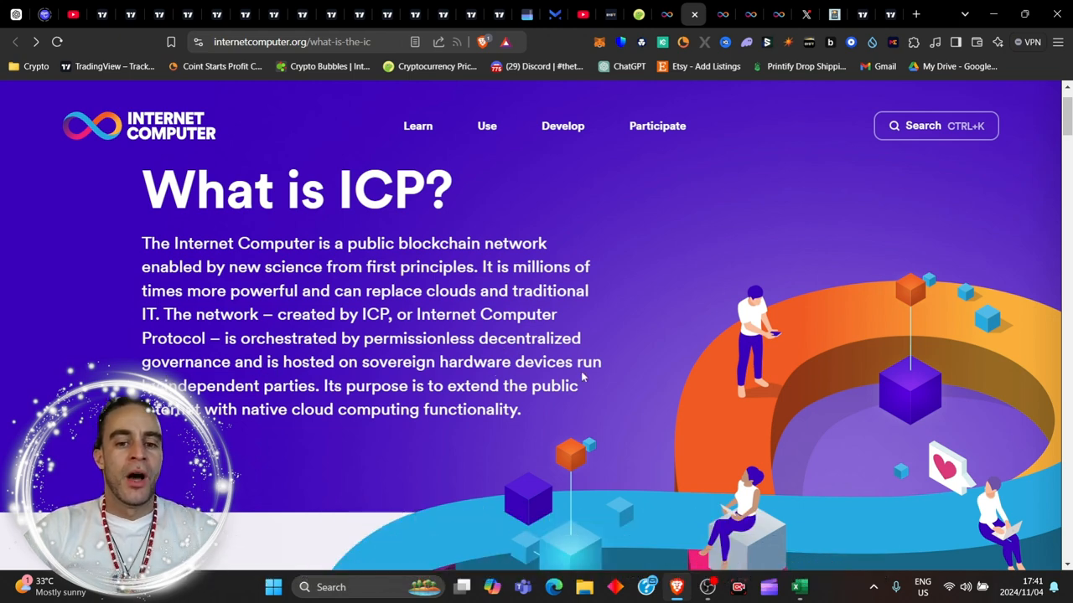
Step: Scroll past the vision, efficiency and web-serving sections to the Interoperability section
scroll(down, 3)
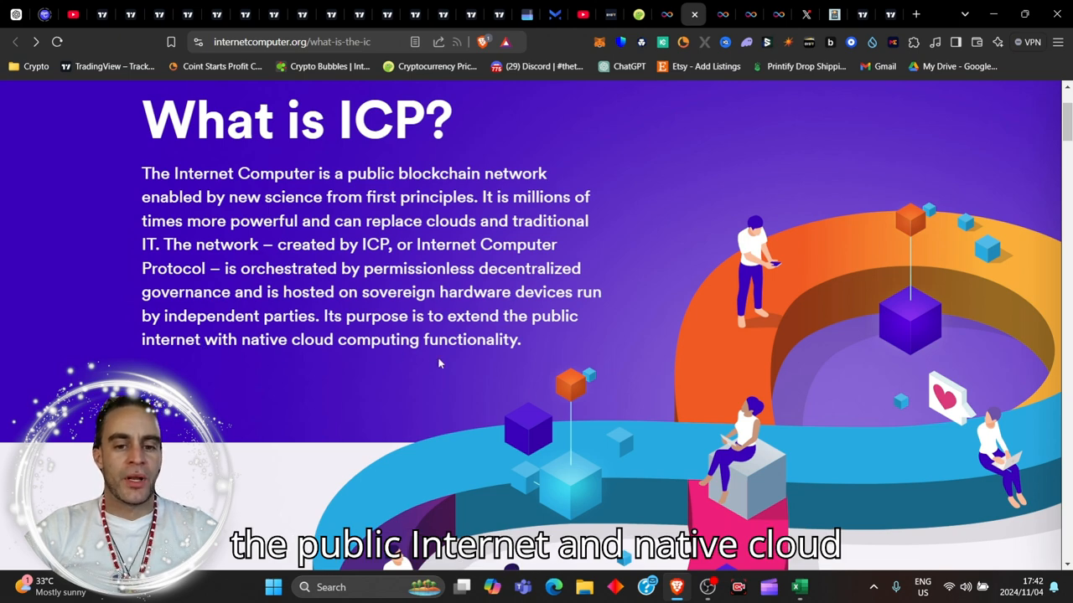
mouse_move(500, 372)
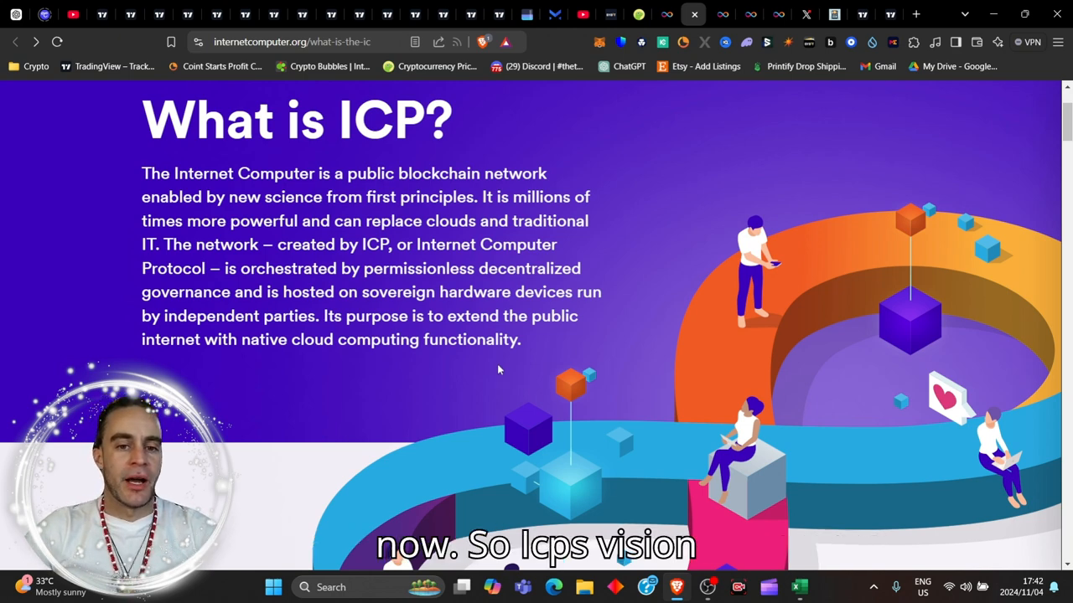
scroll(down, 3)
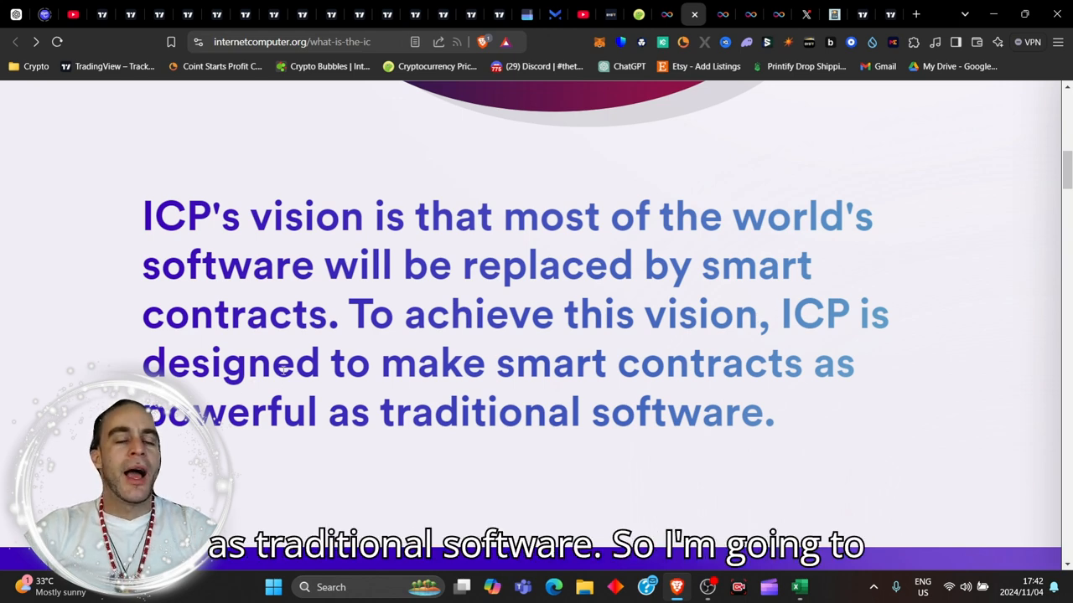
scroll(down, 3)
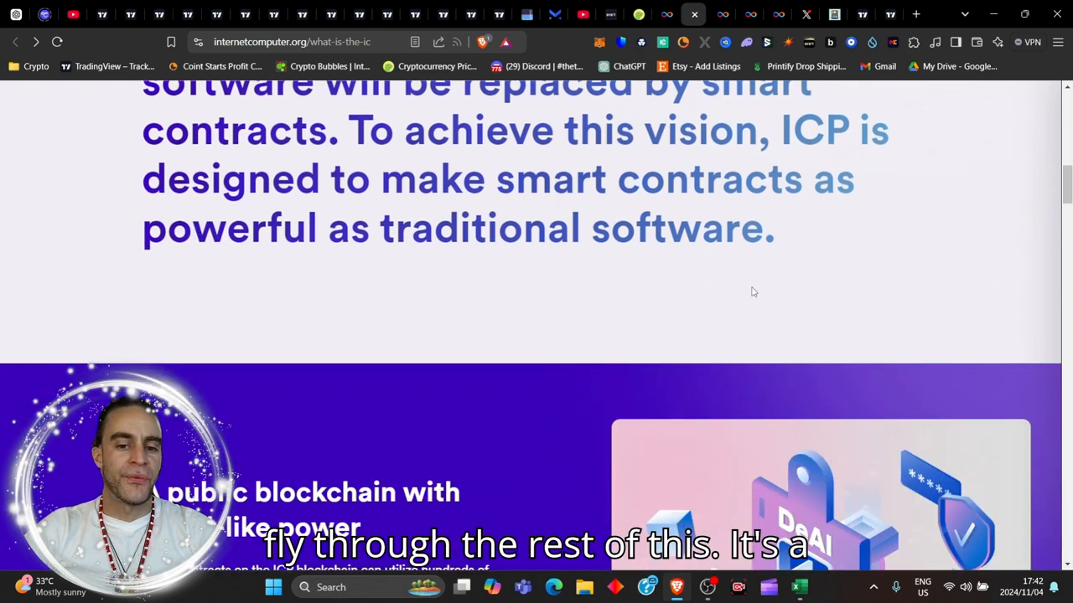
scroll(down, 3)
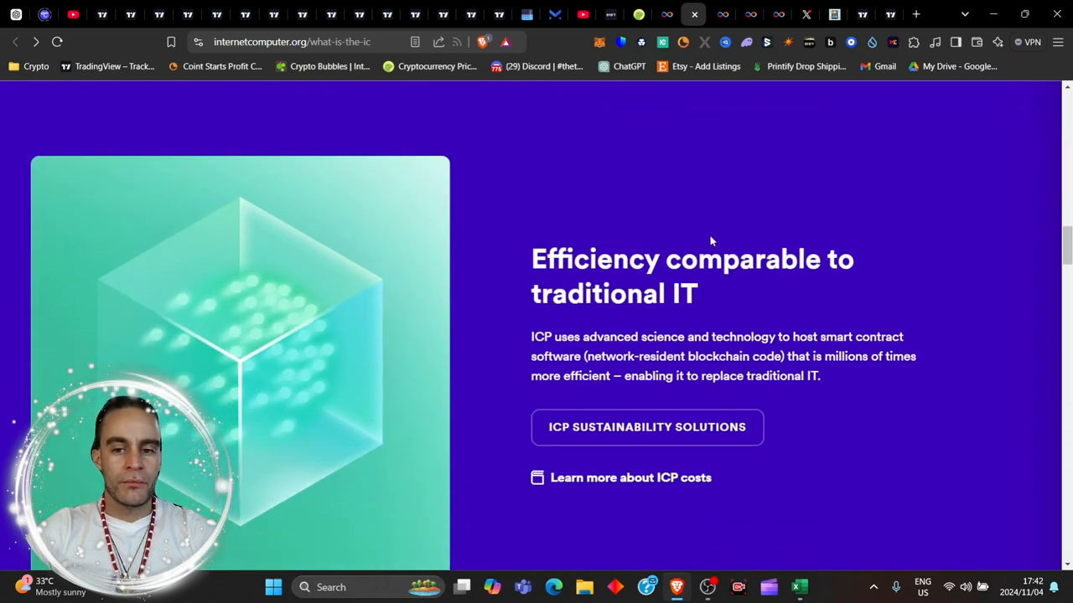
scroll(down, 3)
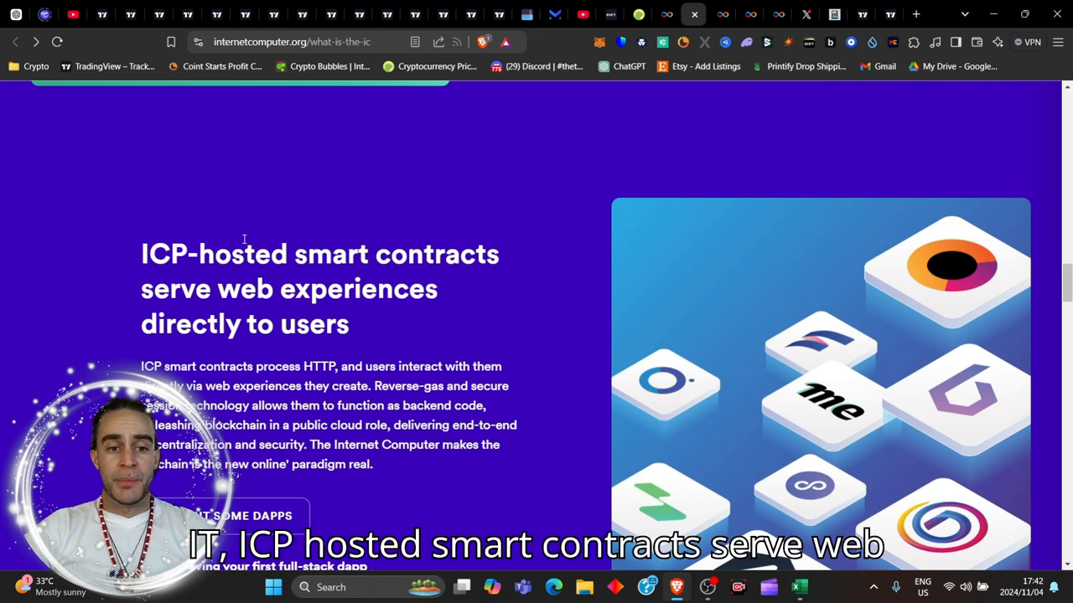
scroll(down, 3)
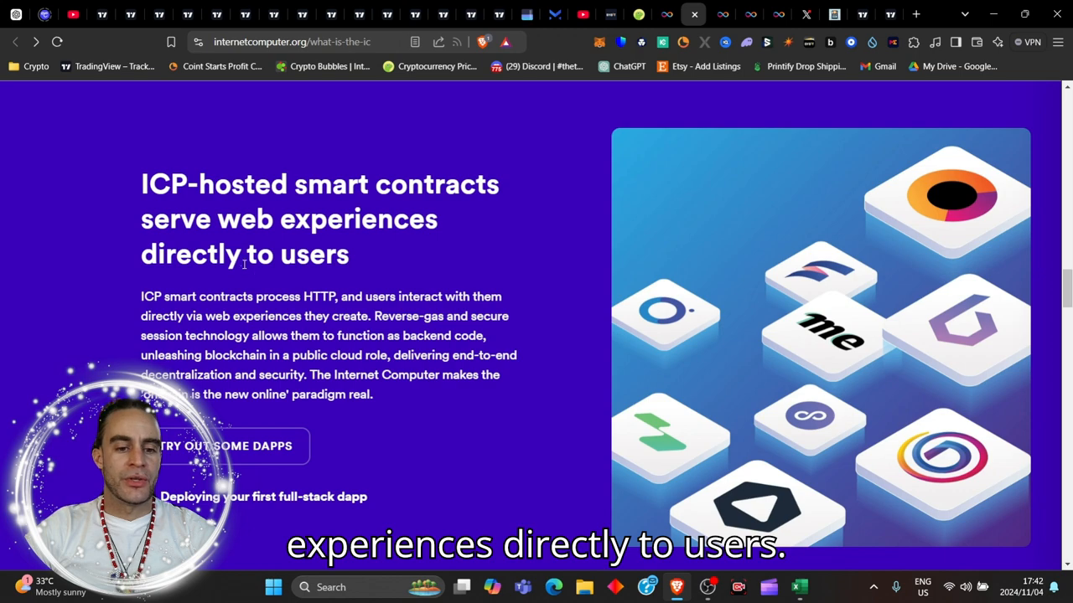
scroll(down, 3)
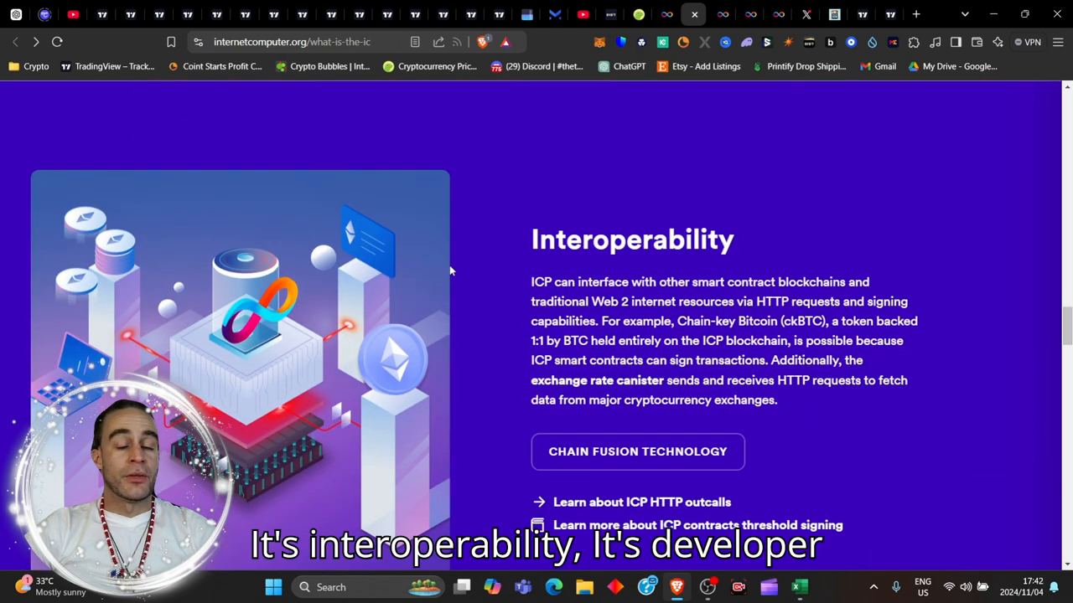
Step: Scroll past the capability cards and Connect and learn links to the footer, reaching the Ecosystem page with 285 projects
scroll(down, 3)
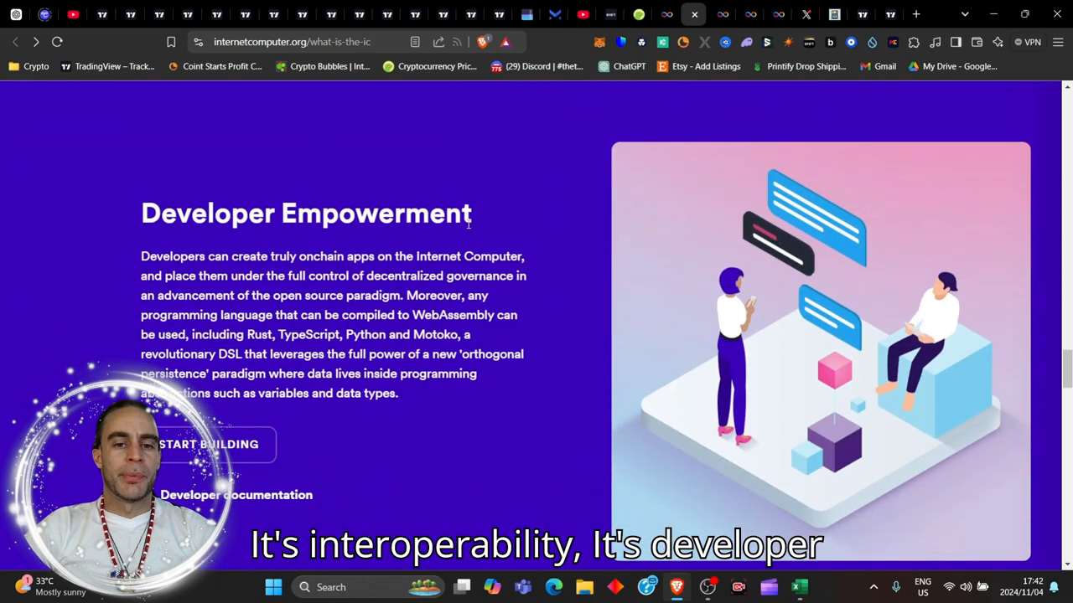
scroll(down, 3)
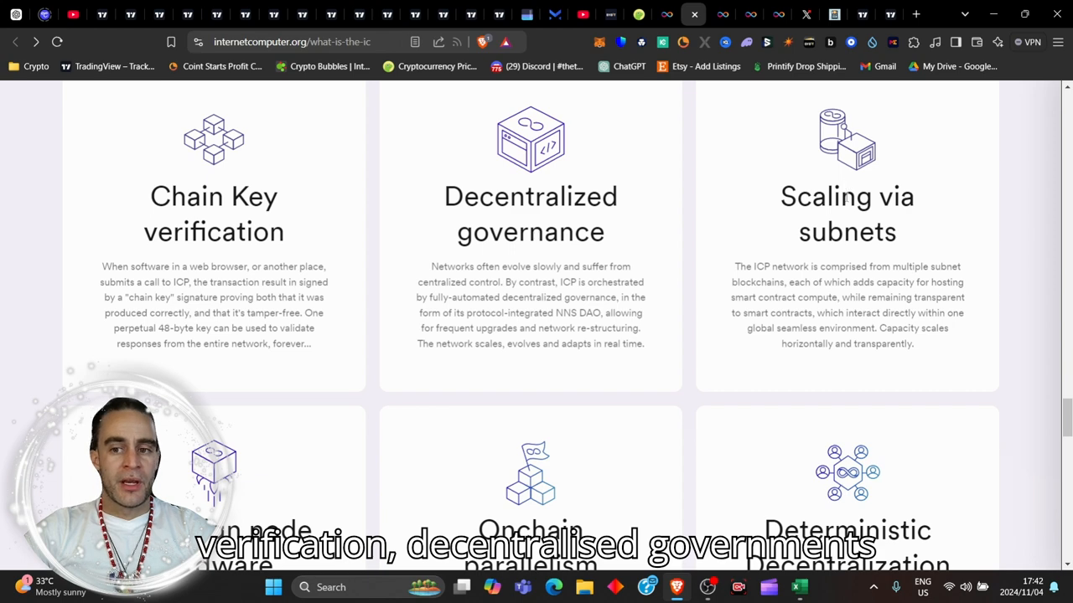
scroll(down, 3)
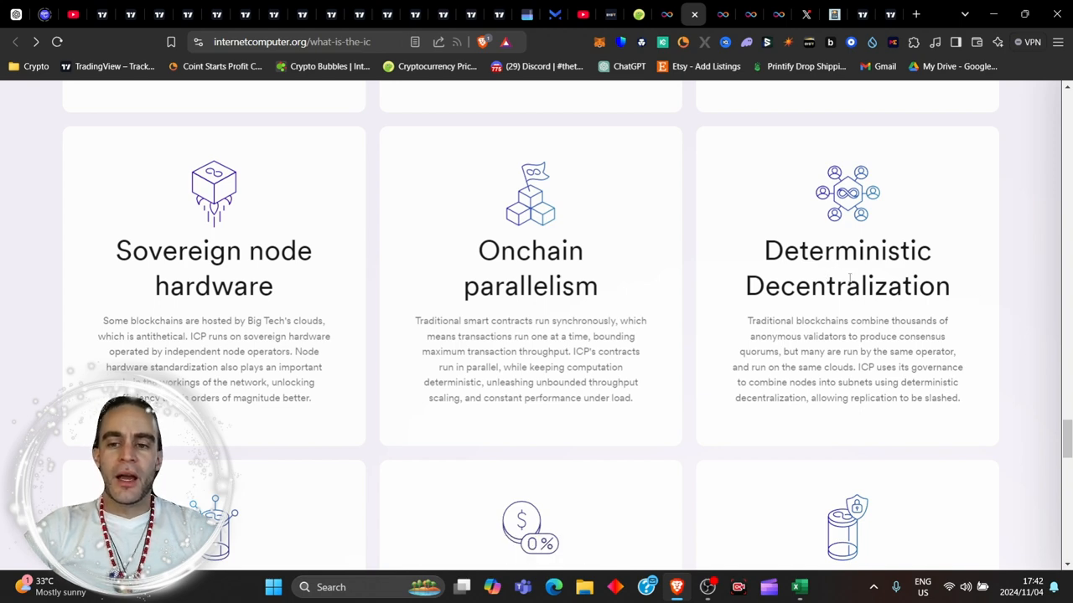
scroll(down, 3)
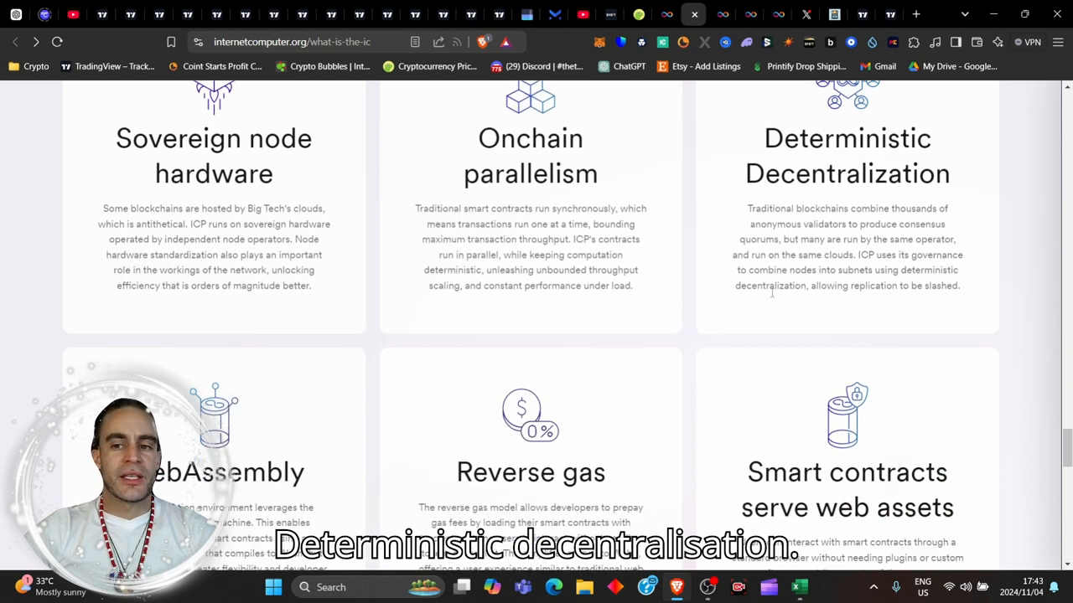
scroll(down, 3)
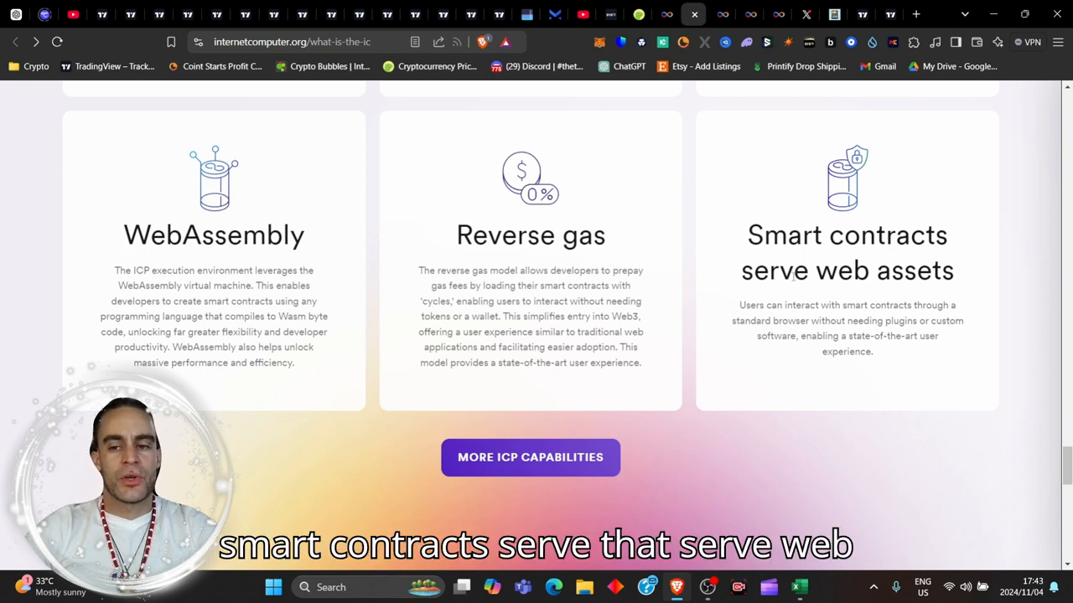
scroll(down, 3)
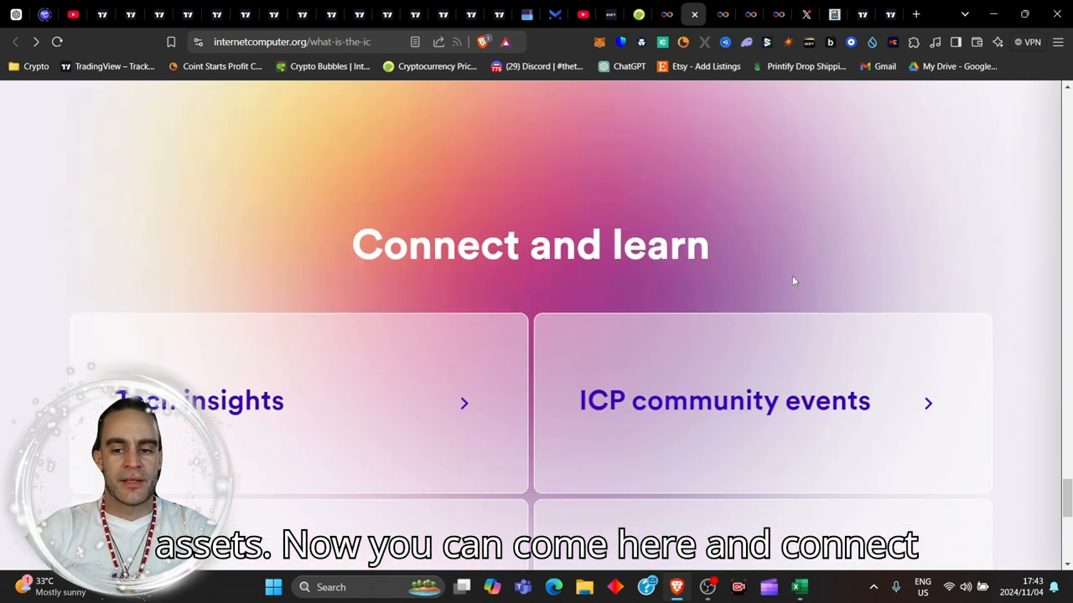
scroll(down, 3)
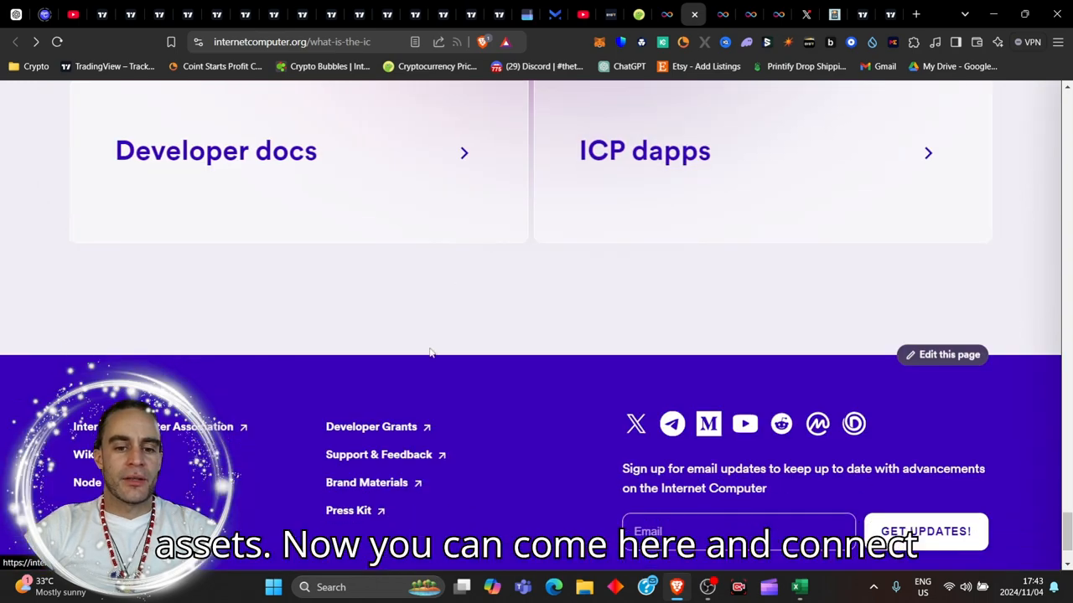
scroll(up, 3)
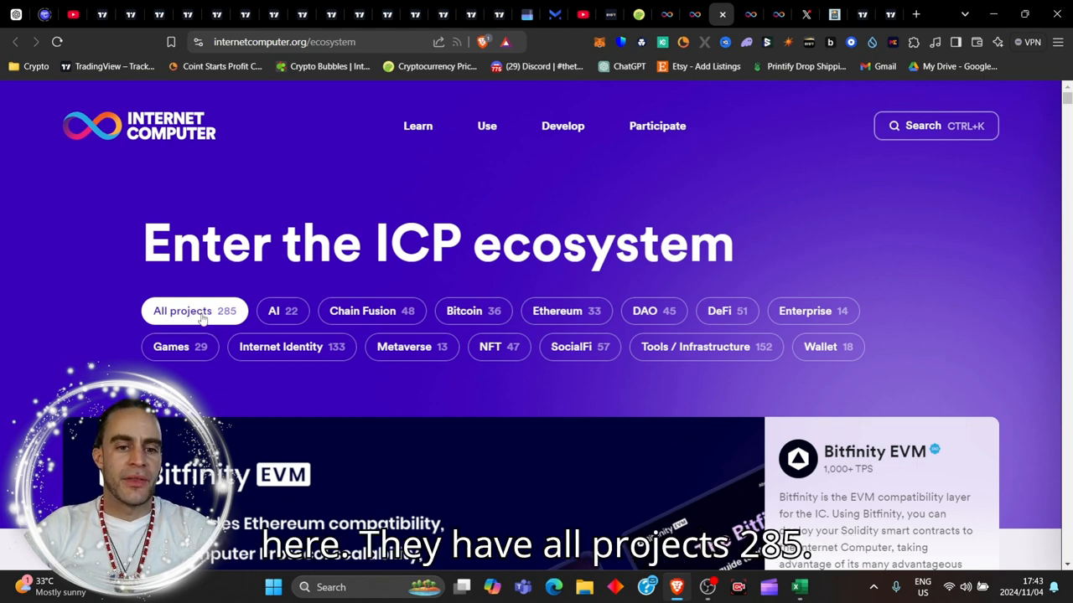
Step: Scroll through ecosystem cards like Bitfinity, ICPSwap, OpenChat, Gold DAO and Bioniq toward the Capabilities page
scroll(down, 3)
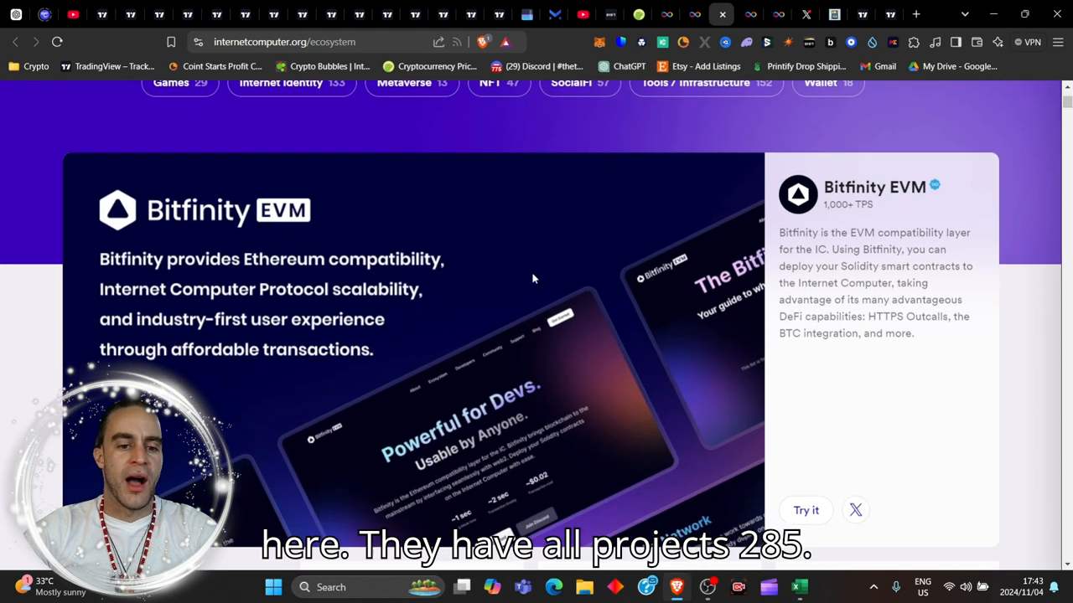
scroll(down, 3)
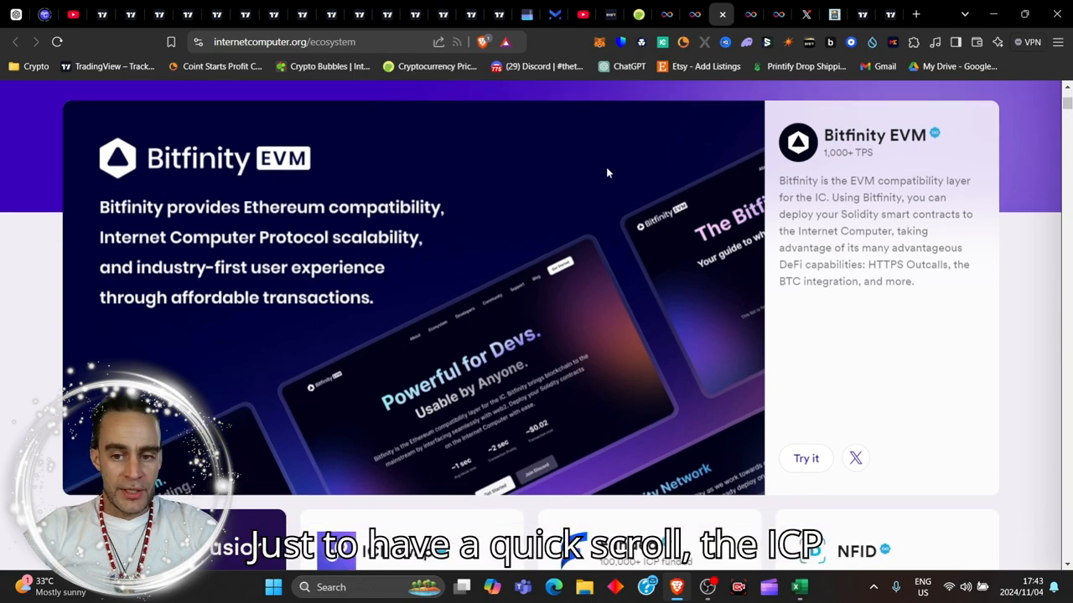
scroll(down, 3)
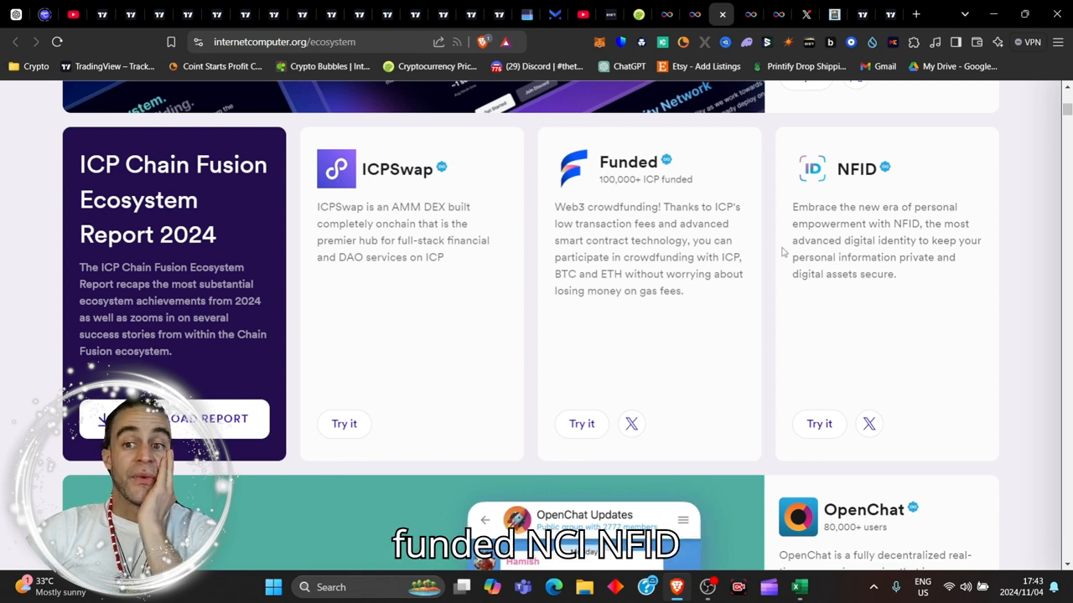
mouse_move(834, 255)
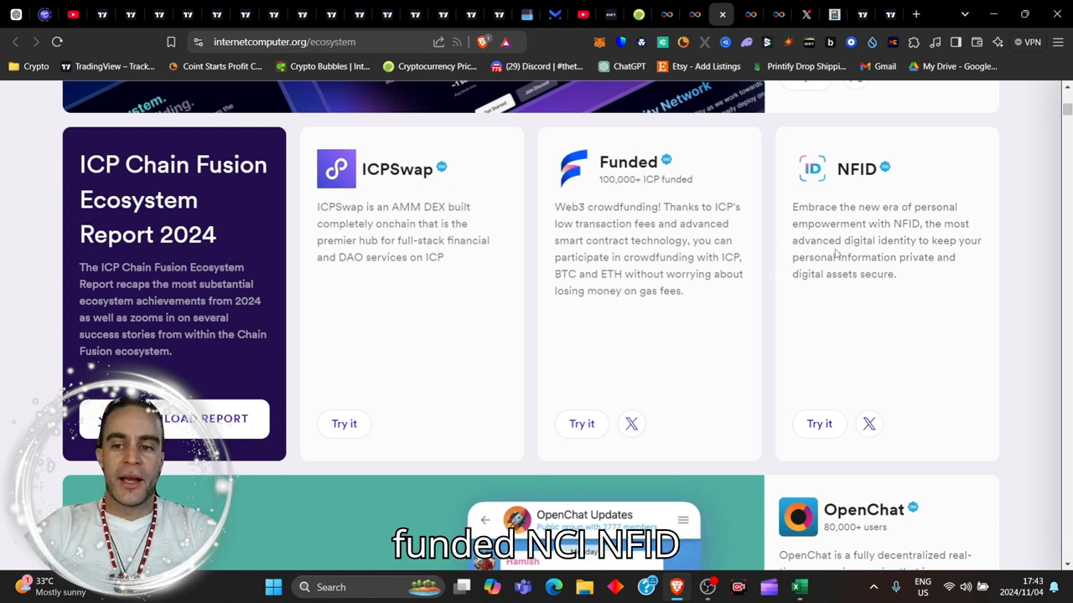
scroll(down, 3)
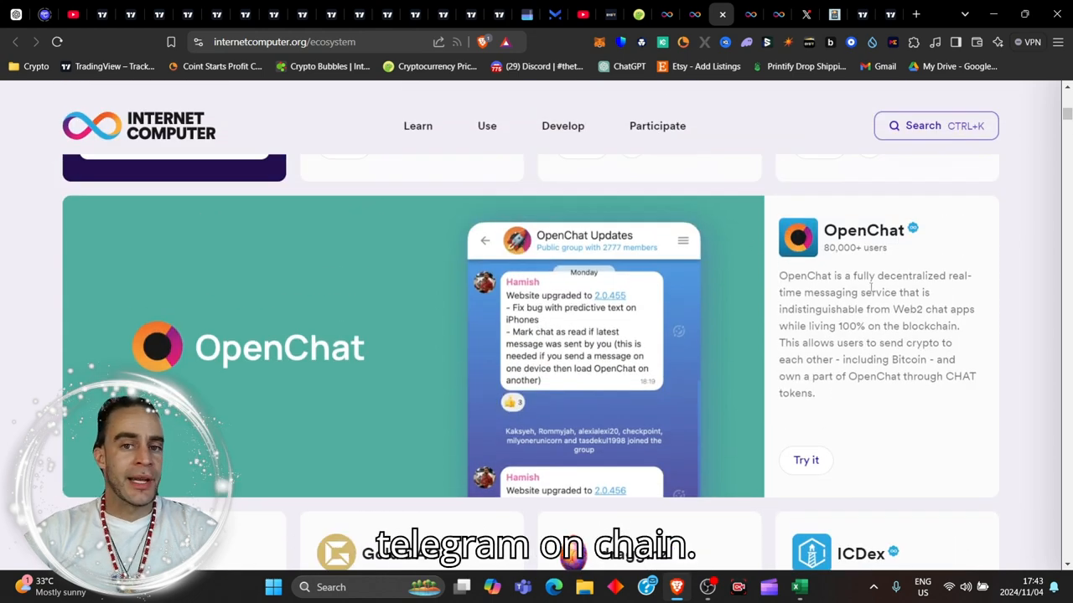
scroll(down, 3)
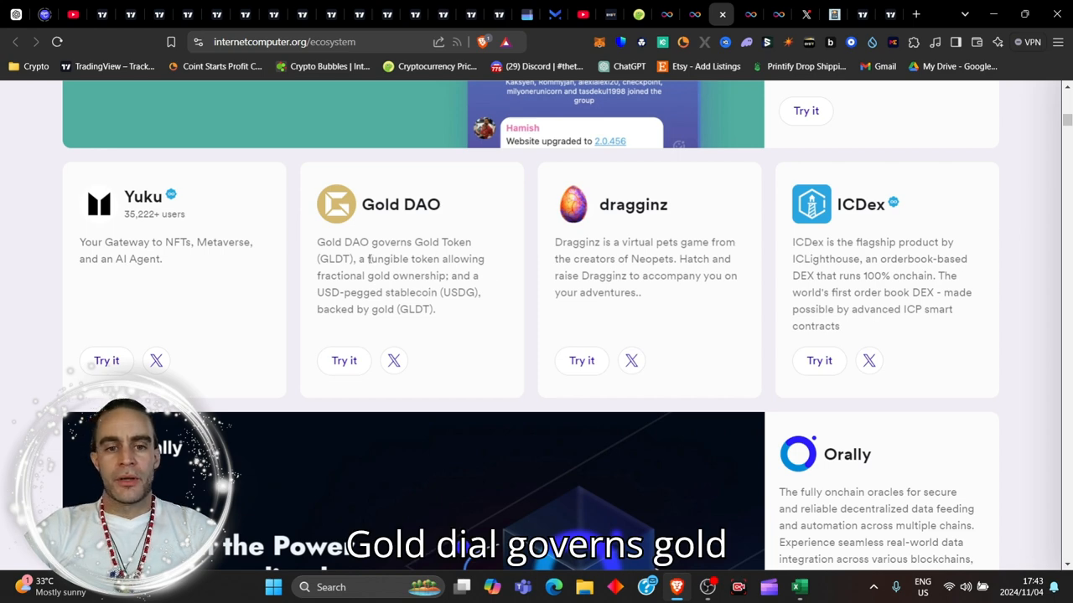
scroll(down, 3)
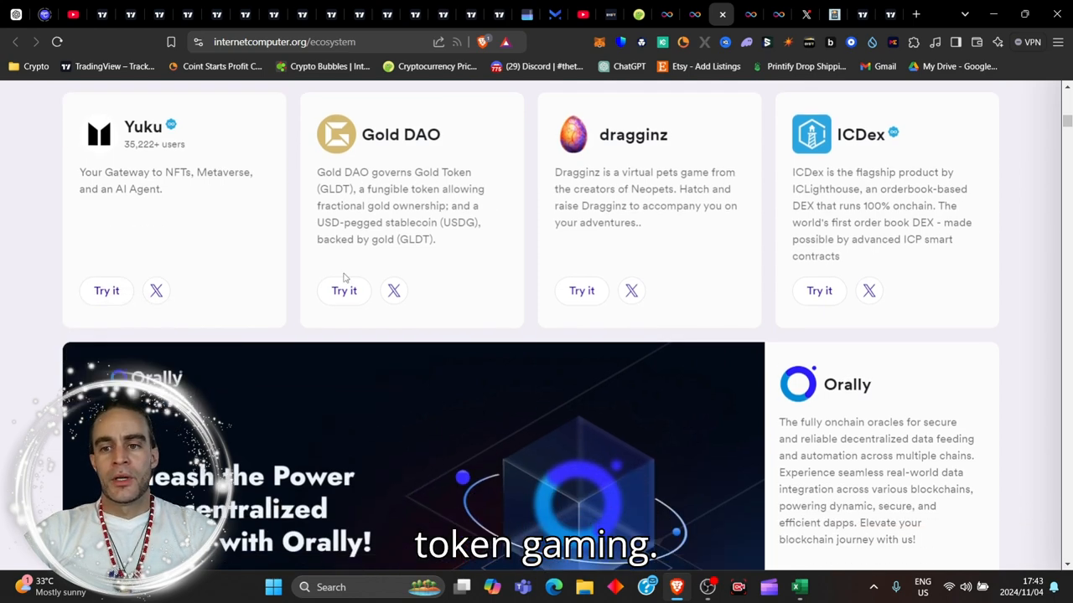
scroll(down, 3)
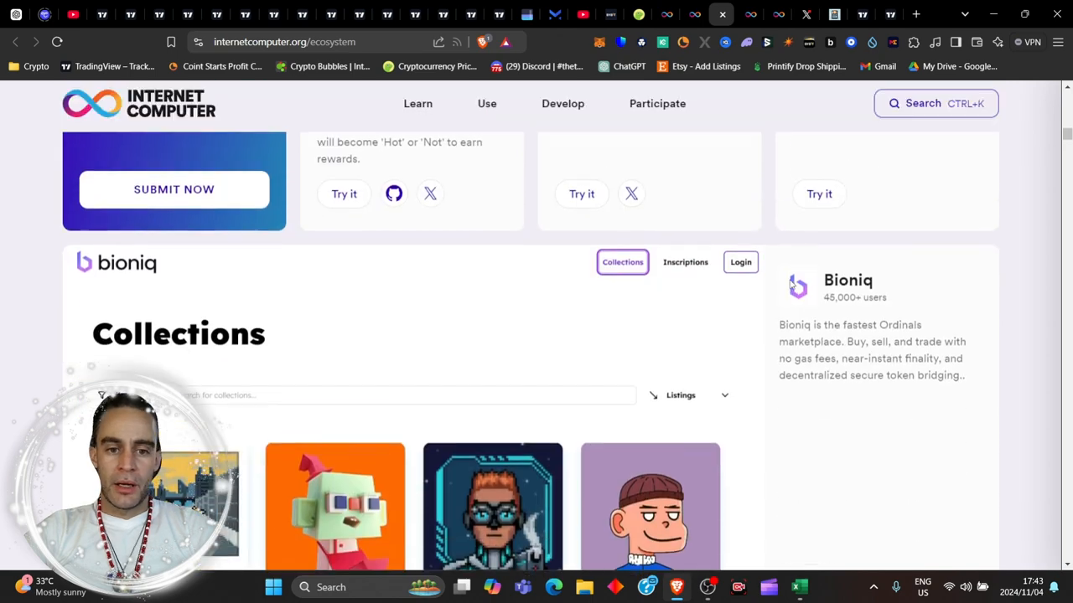
scroll(down, 3)
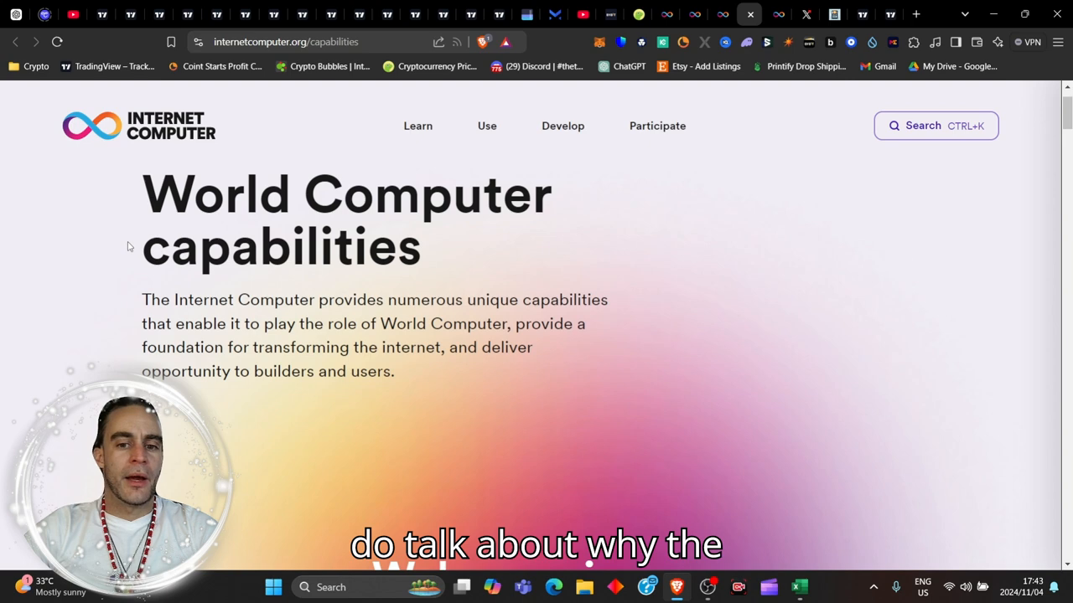
Step: Scroll the Capabilities page through web-serving to the Connect Web2 and Web3 without oracles section
scroll(down, 3)
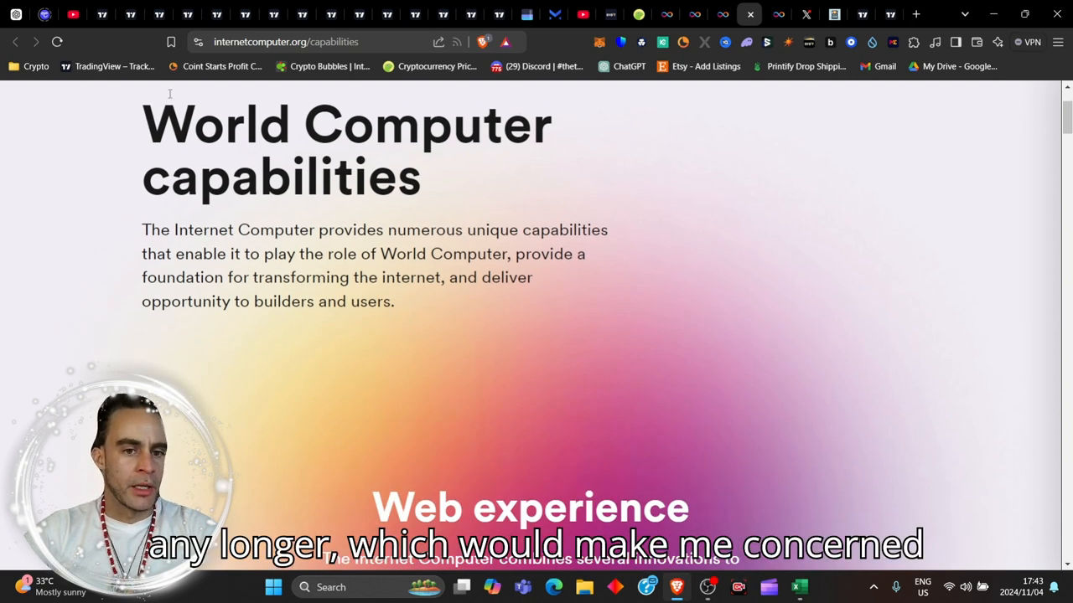
mouse_move(634, 258)
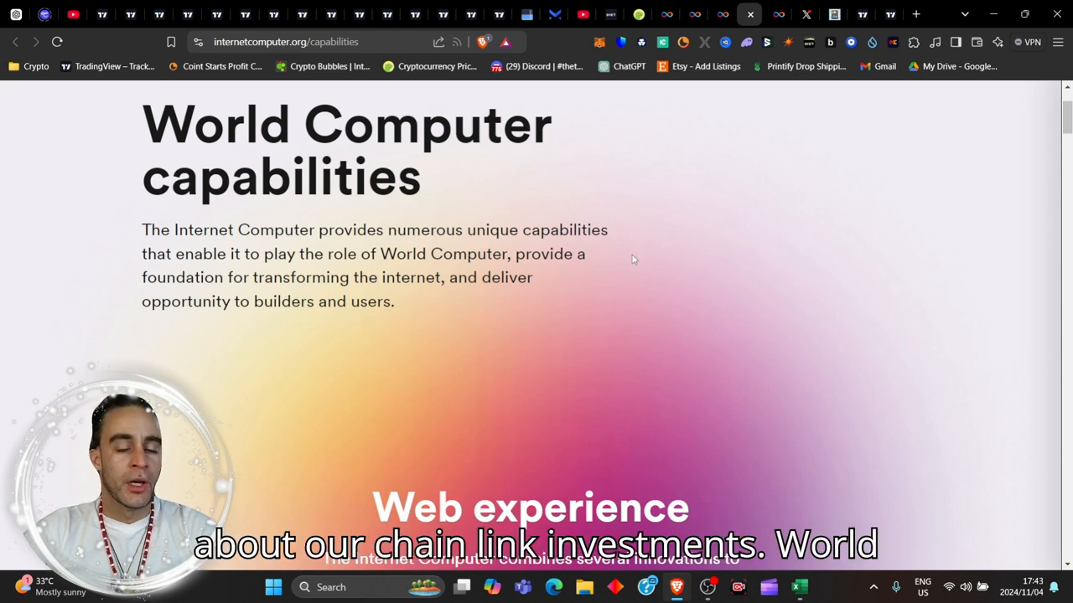
mouse_move(198, 214)
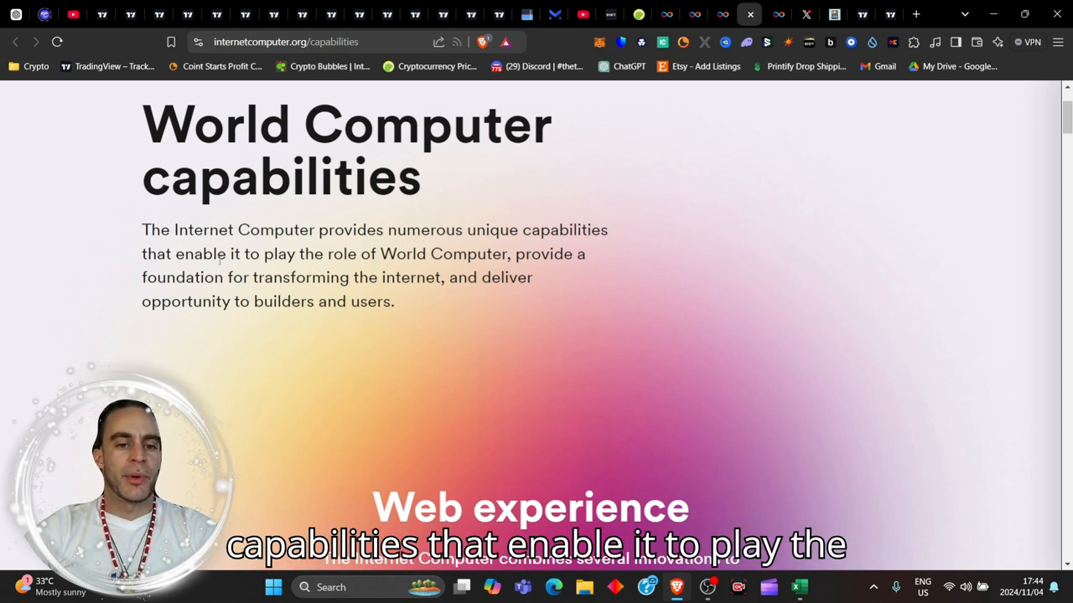
mouse_move(353, 271)
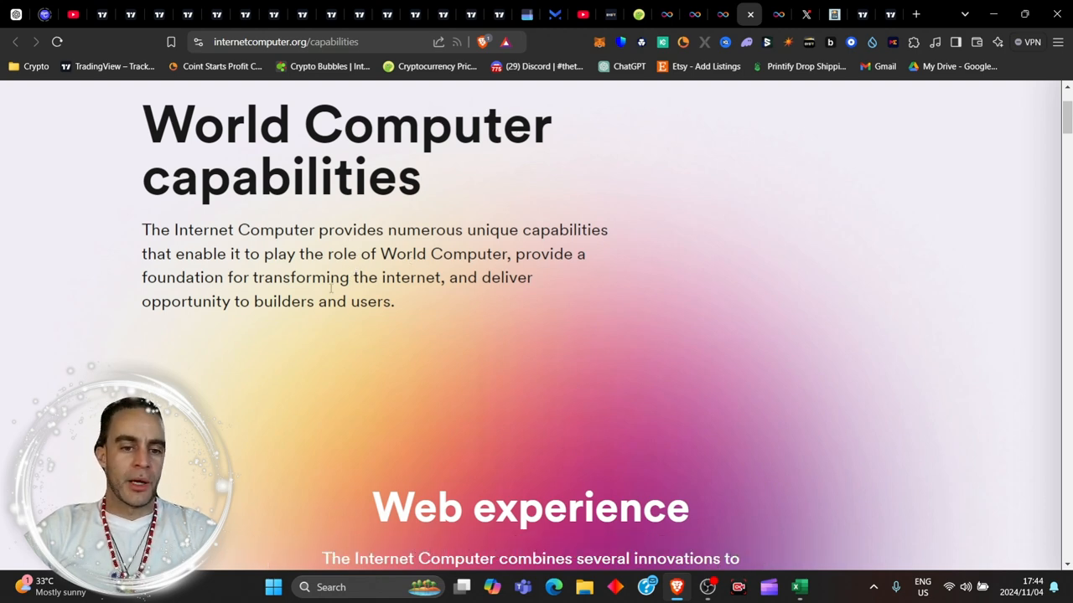
scroll(down, 3)
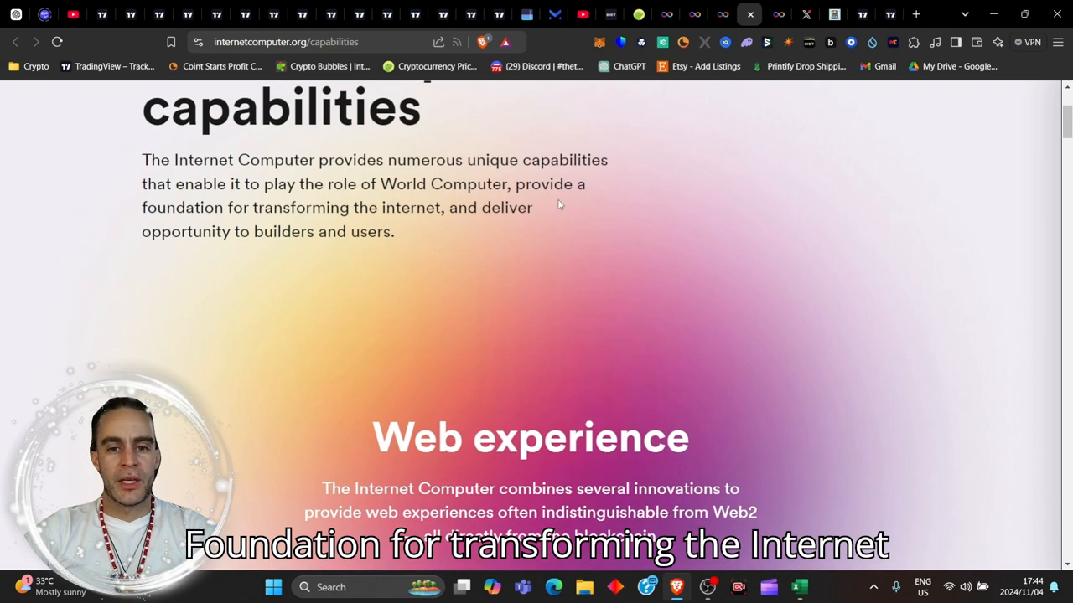
scroll(down, 3)
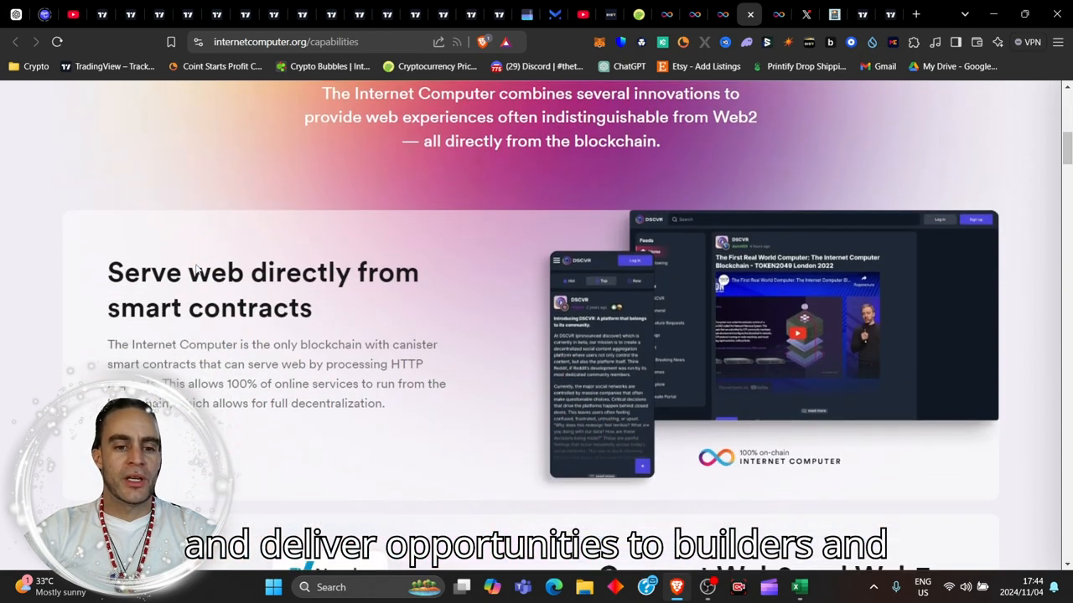
scroll(down, 3)
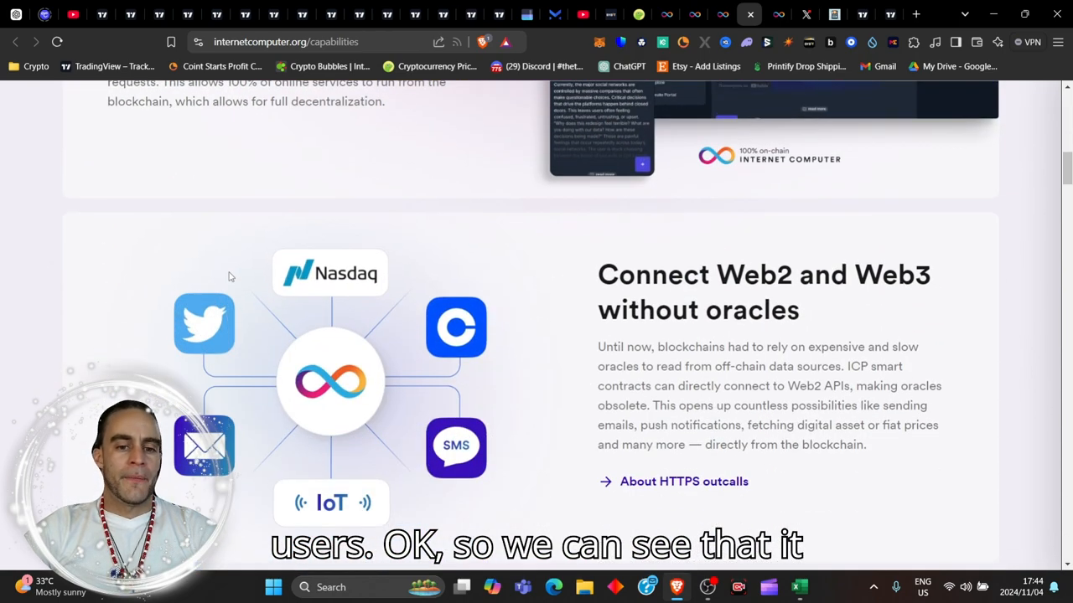
scroll(down, 3)
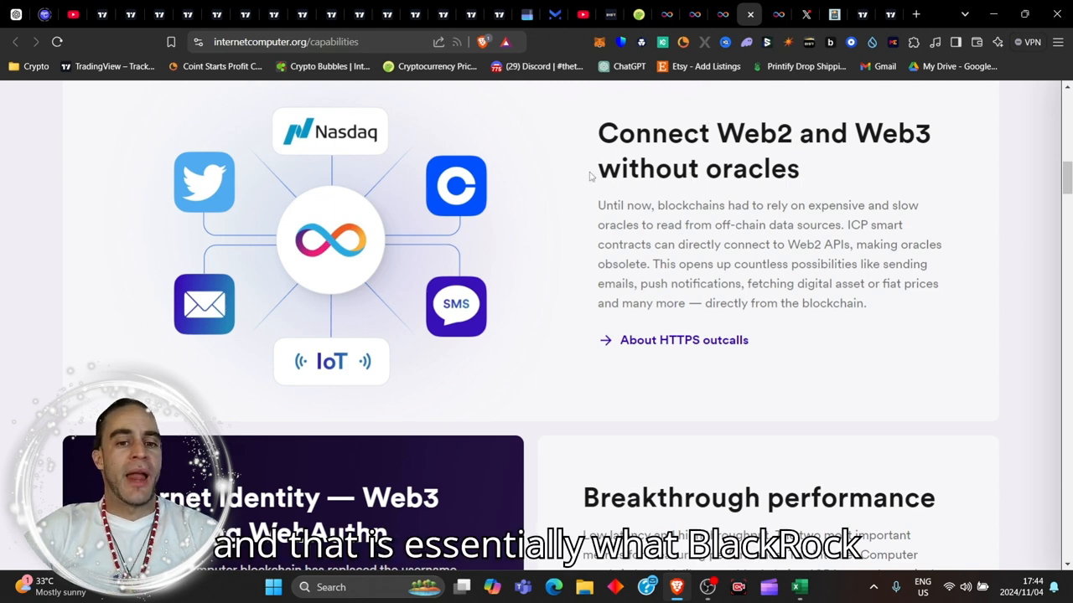
mouse_move(622, 191)
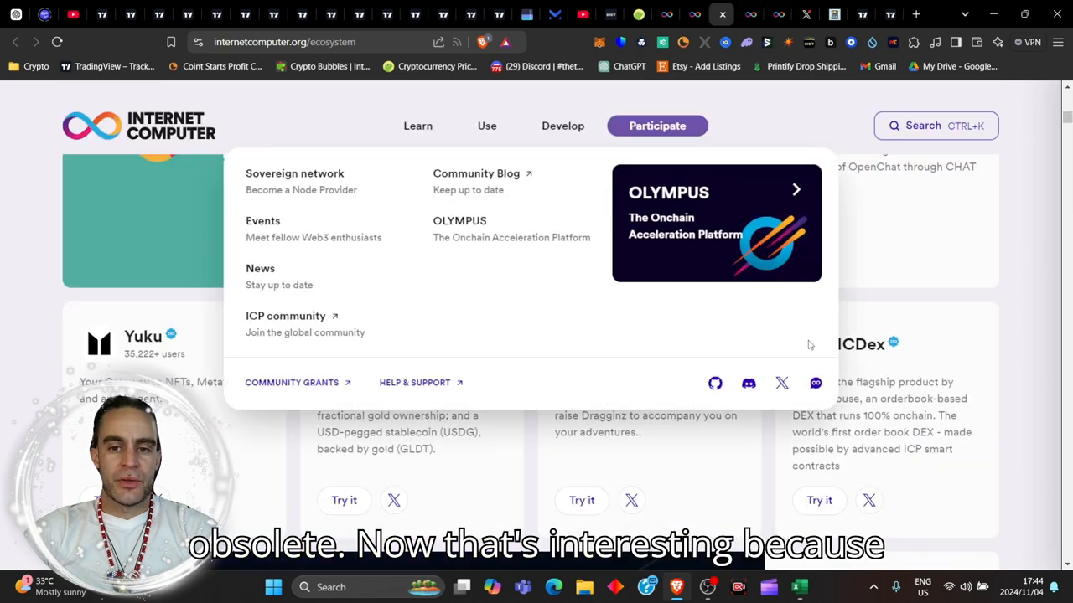
Step: Scroll briefly on the Ecosystem page before returning to the oracles section of Capabilities
scroll(down, 3)
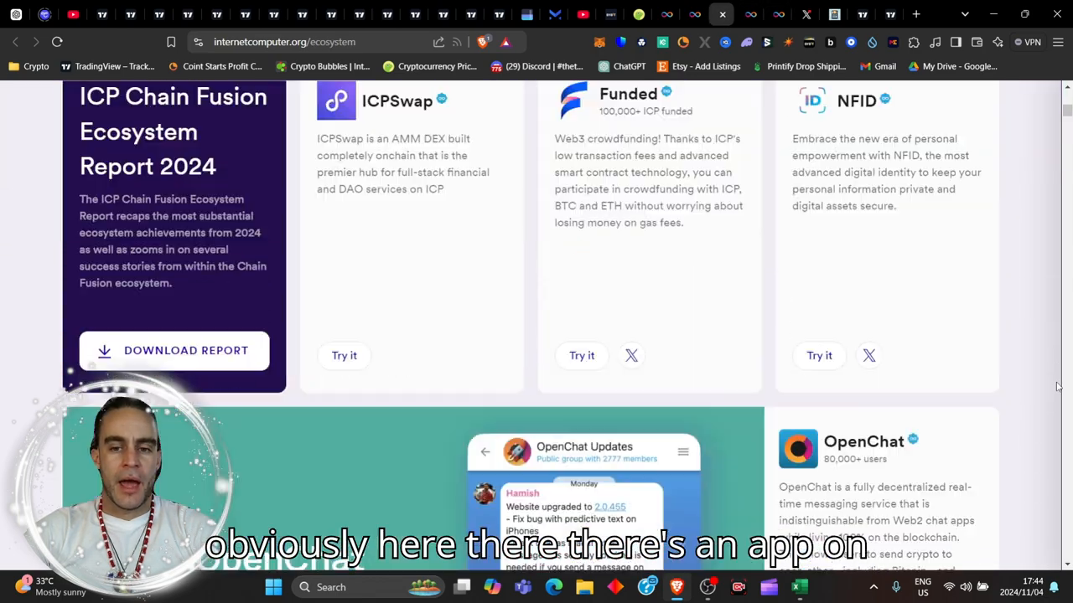
scroll(down, 3)
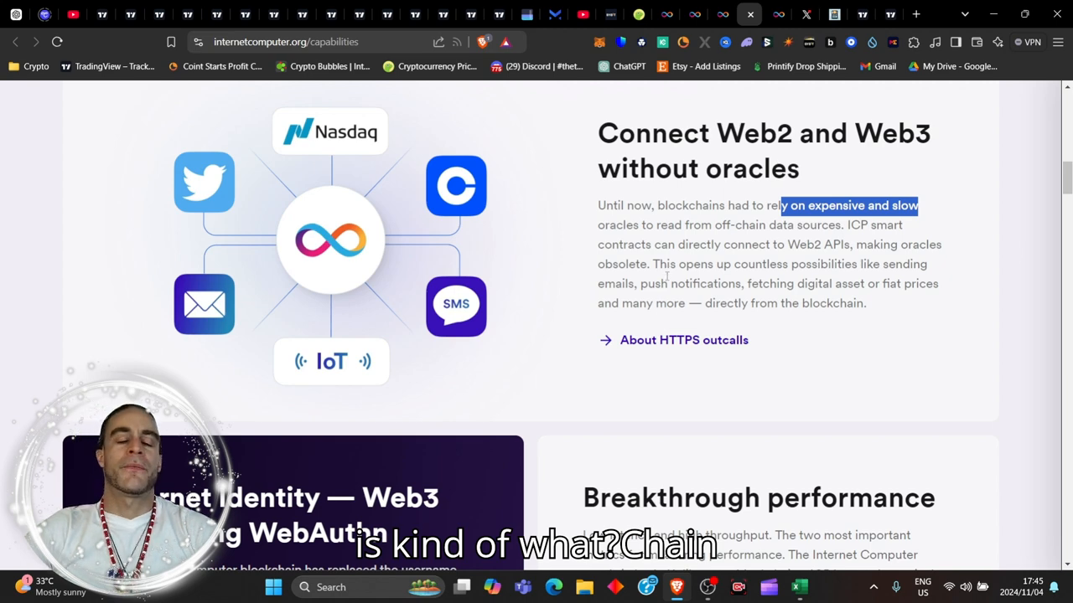
Step: Scroll to the Internet Identity WebAuthn and Breakthrough performance cards with throughput figures
scroll(down, 3)
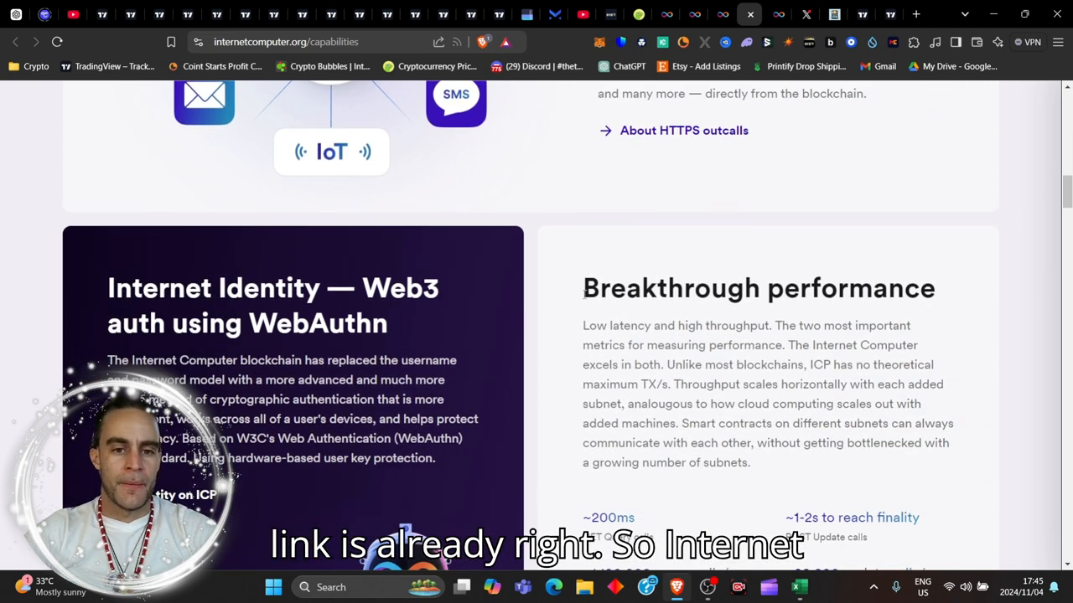
scroll(down, 3)
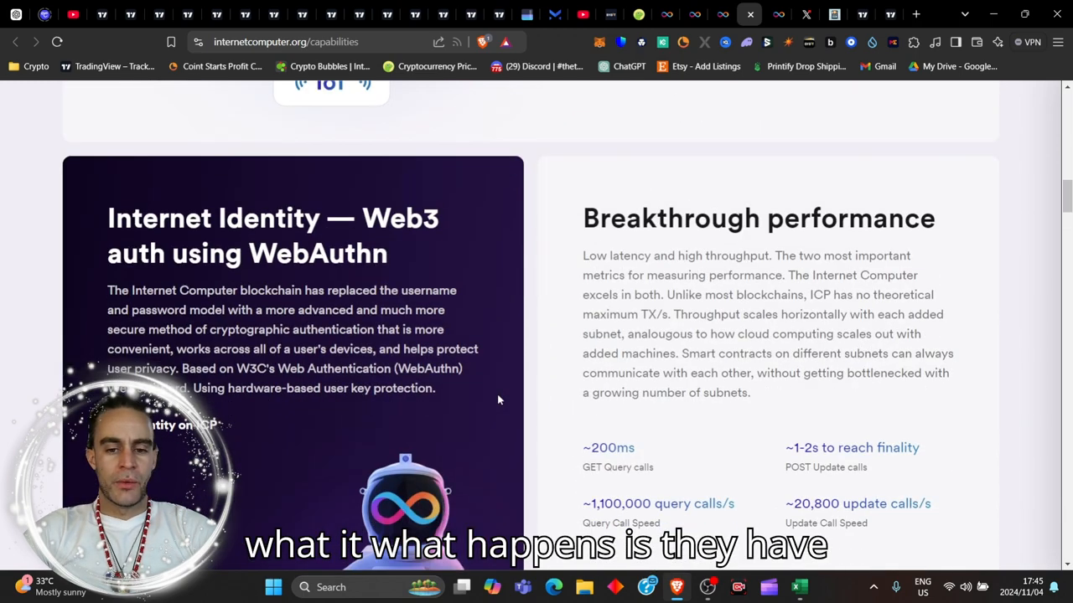
scroll(down, 3)
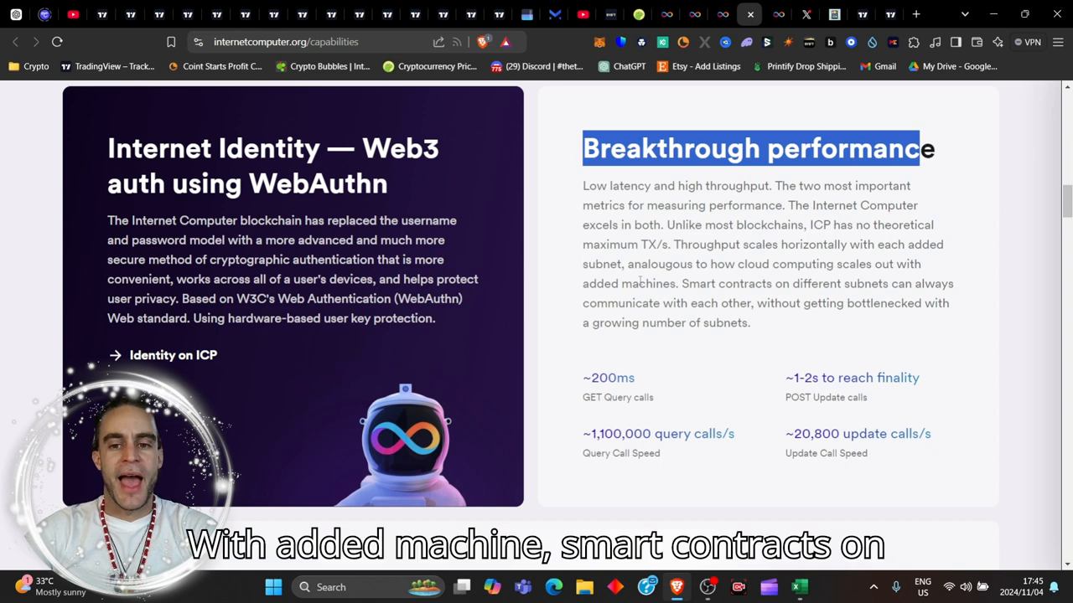
Step: Highlight the ~20,800 update calls/s figure and continue to the First googleable smart contracts section
scroll(down, 3)
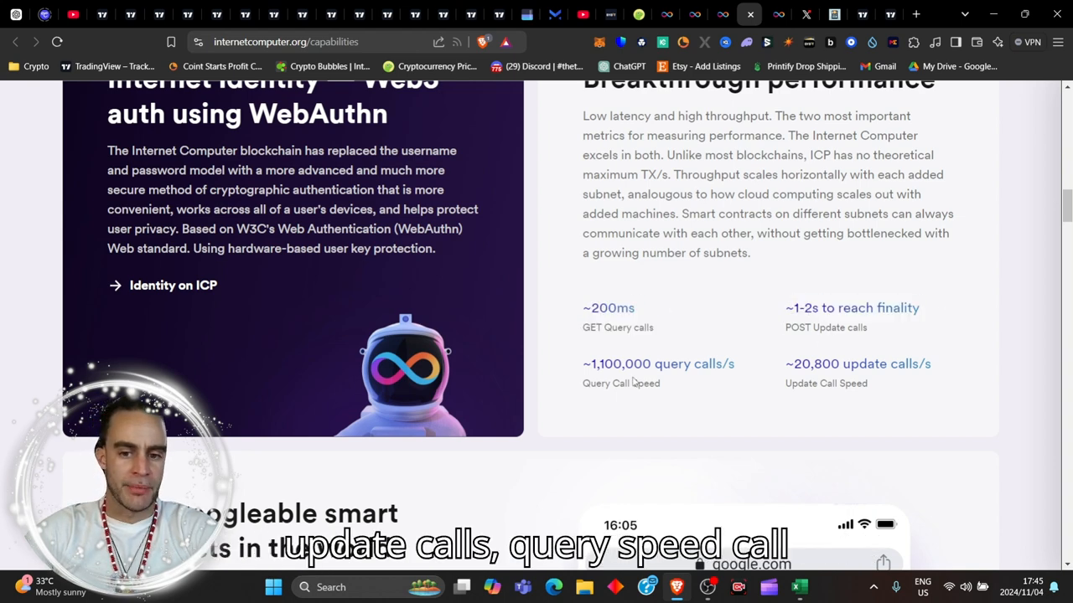
double_click(714, 363)
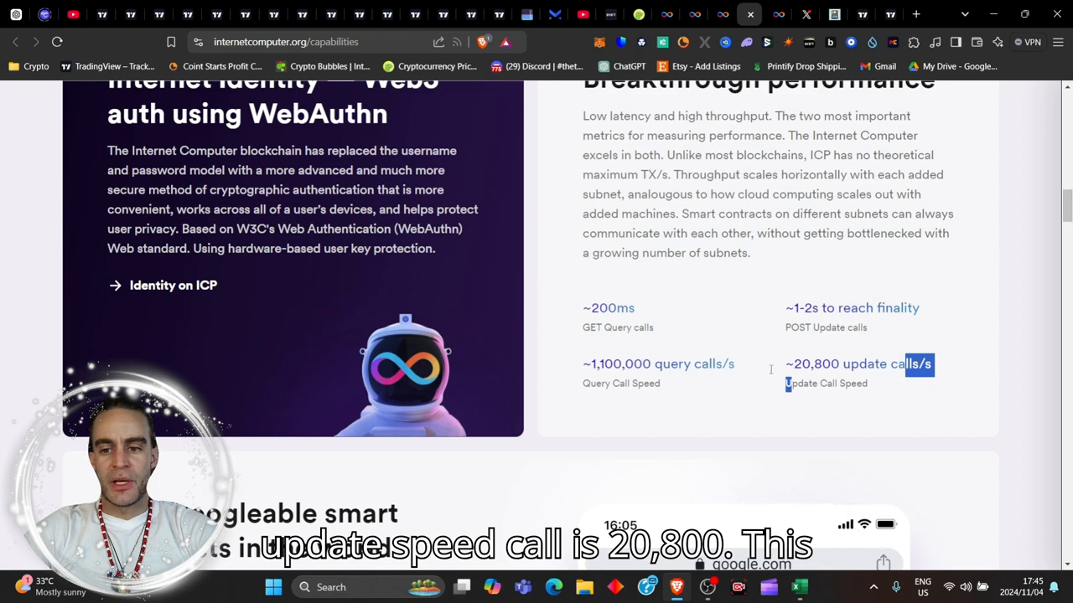
scroll(down, 3)
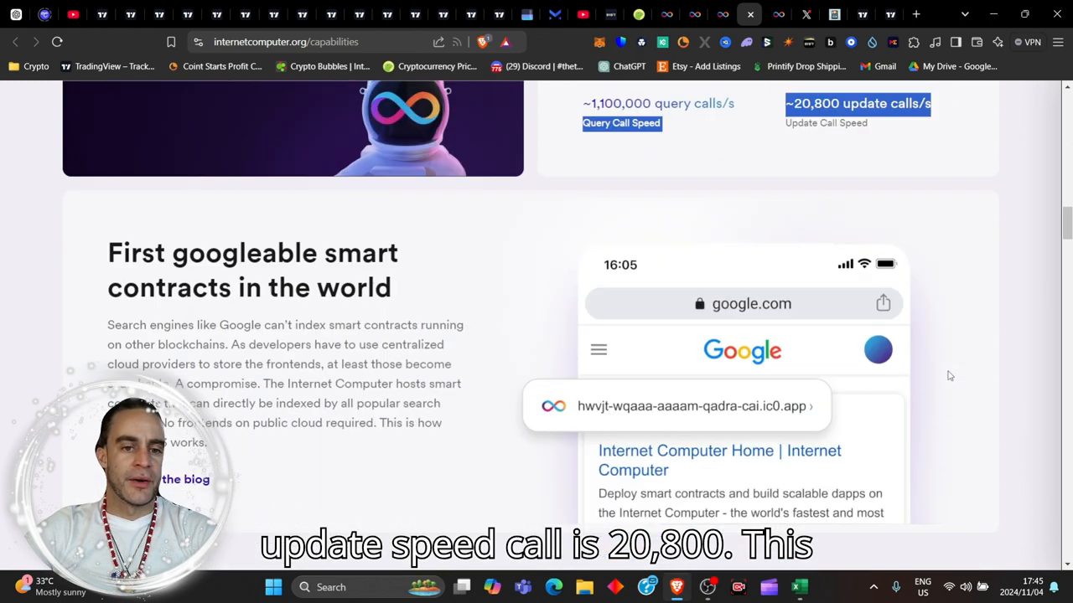
Step: Scroll past the 100% on-chain and Reverse Gas Model sections to the ICP as a DePIN Network heading
scroll(down, 3)
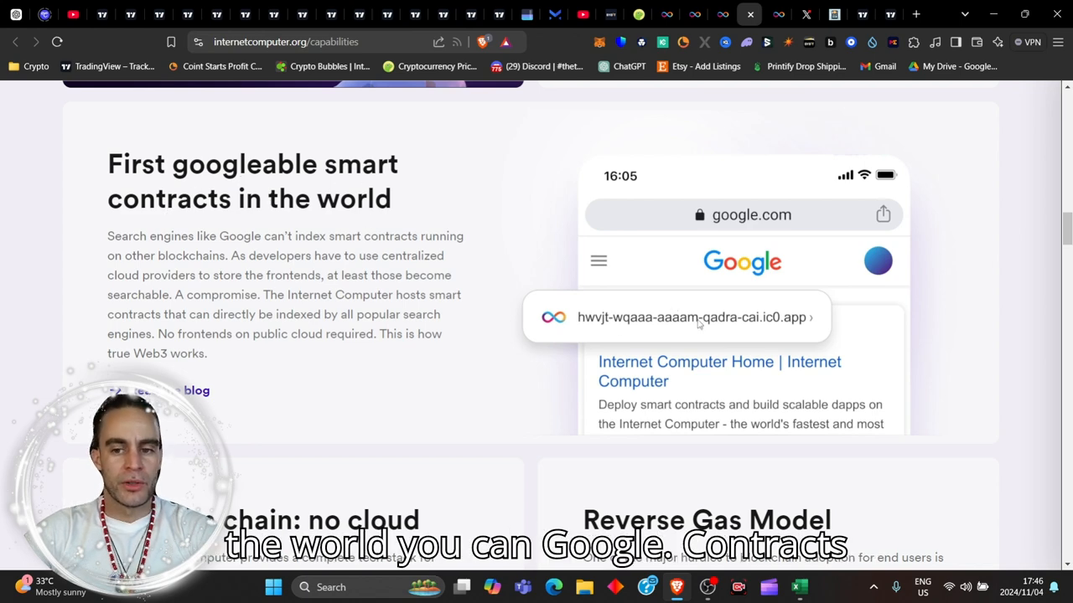
scroll(down, 3)
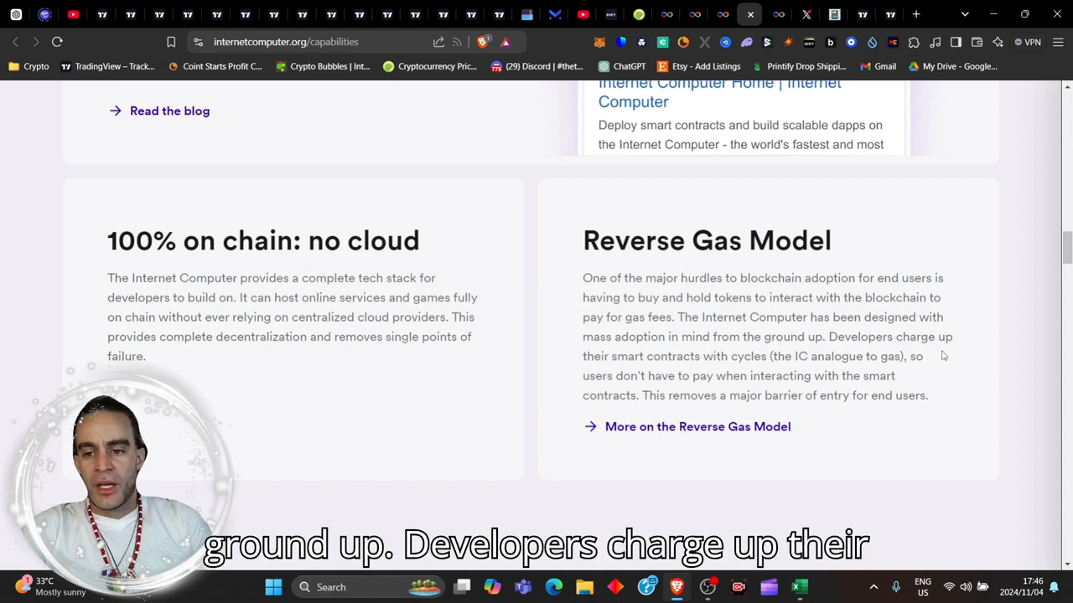
mouse_move(684, 377)
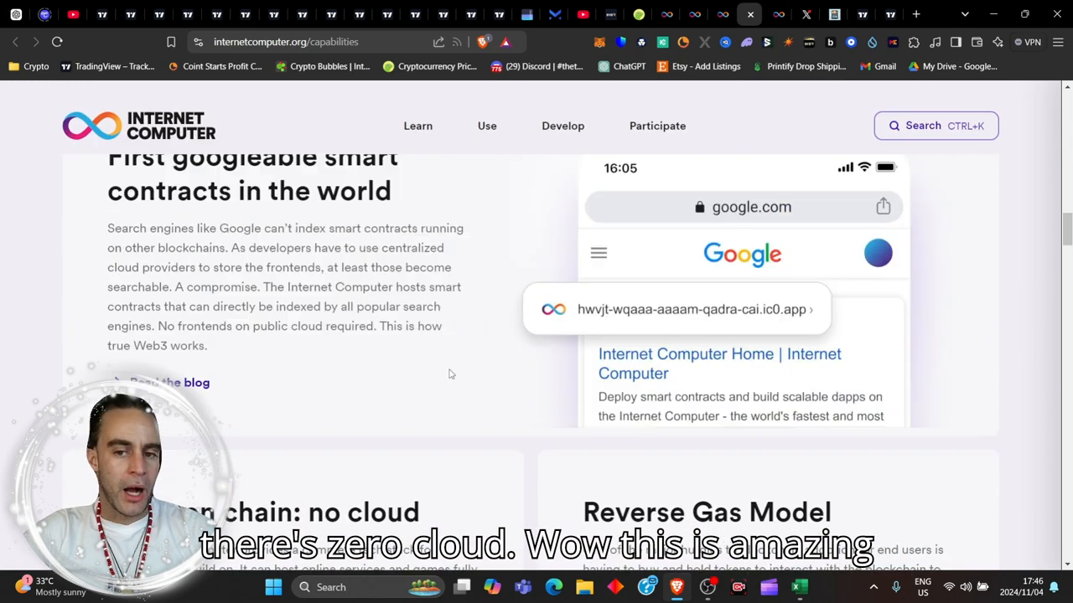
scroll(down, 3)
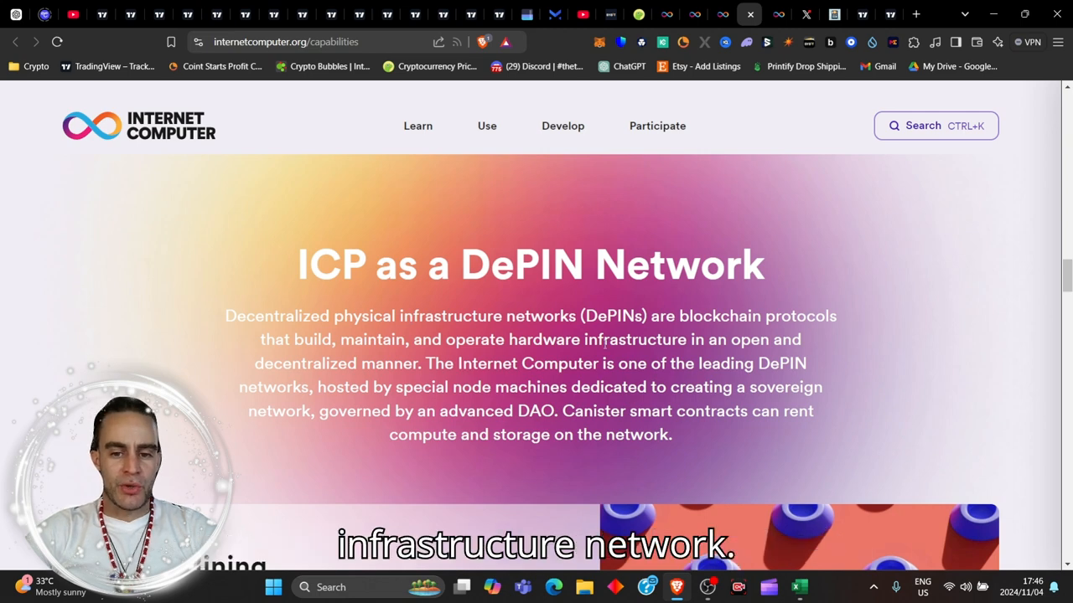
Step: Scroll past the Loka Mining and RentSpace examples to the Integrating chains section
scroll(down, 3)
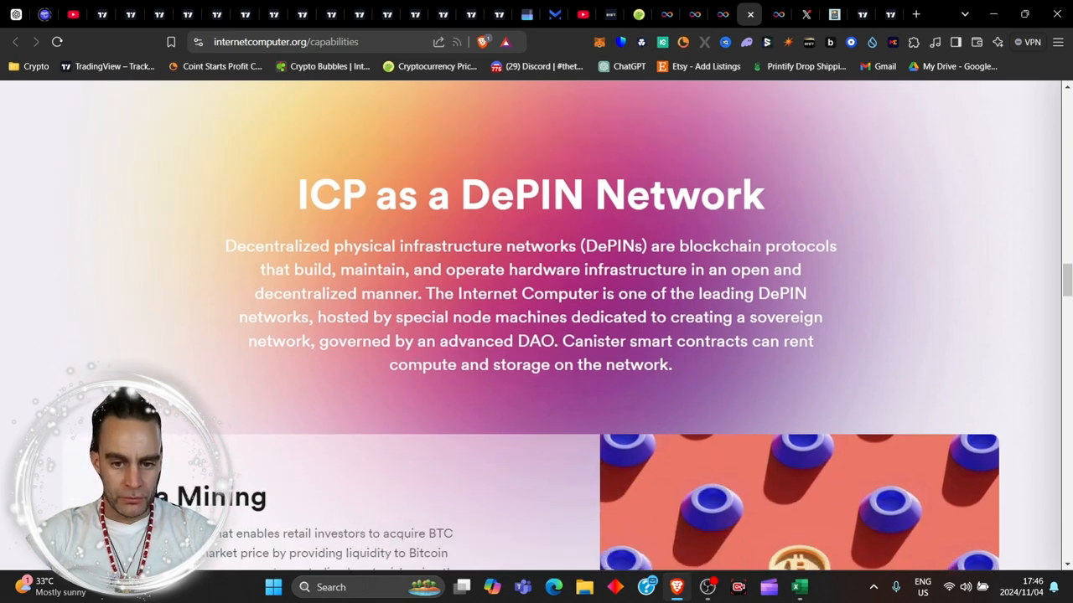
scroll(down, 3)
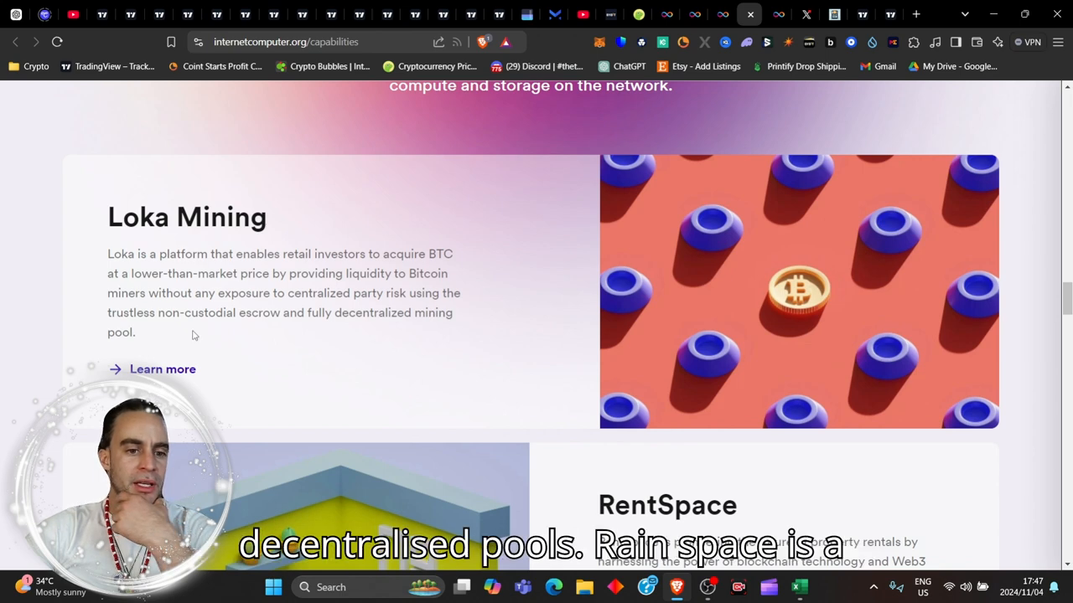
scroll(down, 3)
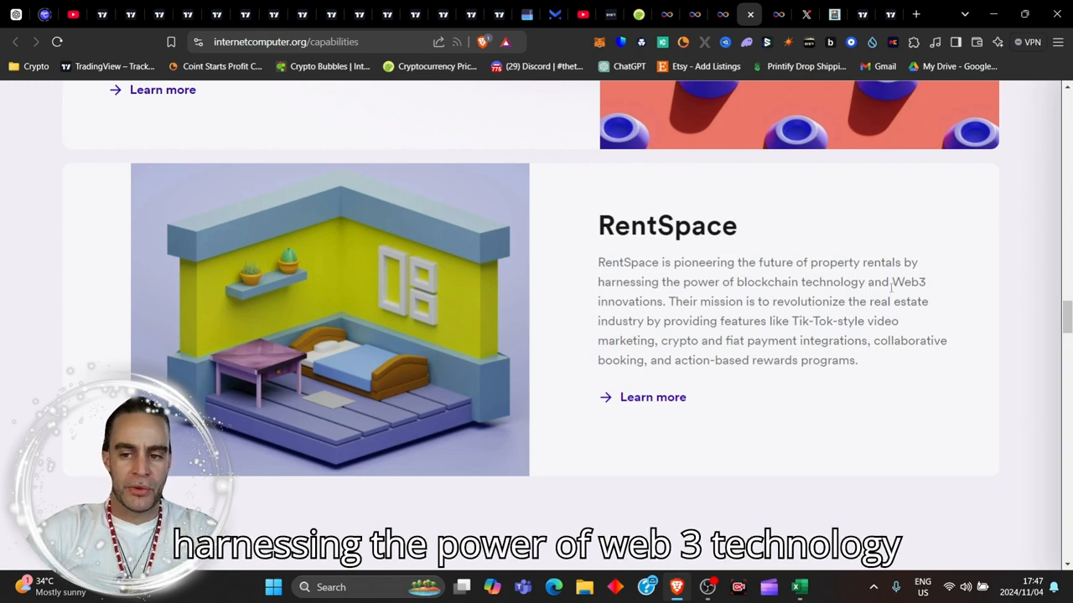
scroll(down, 3)
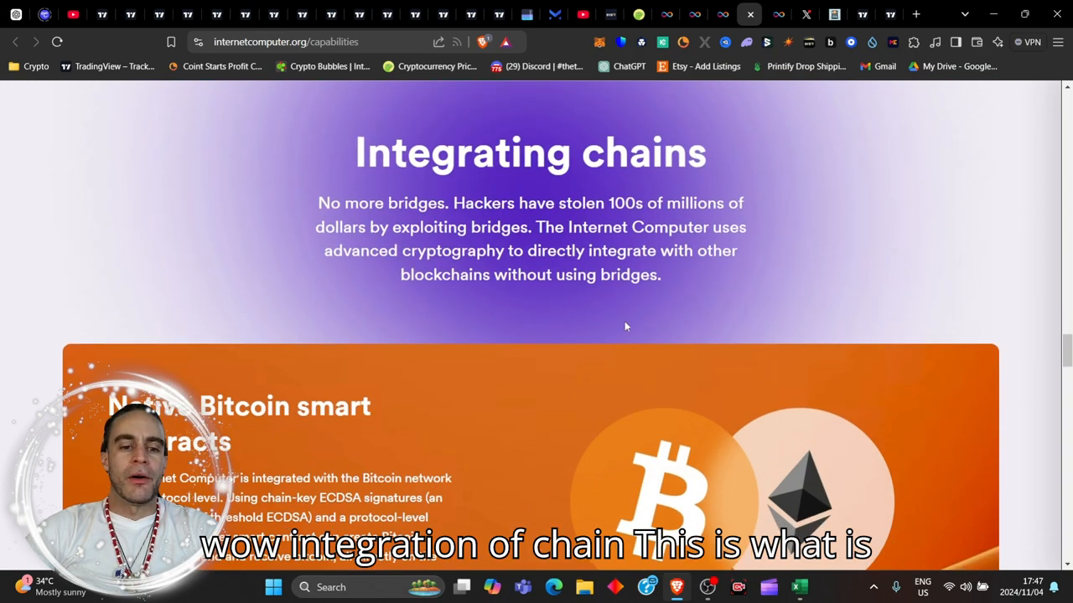
Step: Scroll through the rest of the capabilities page and reach the How it works Bitcoin integration section
scroll(down, 3)
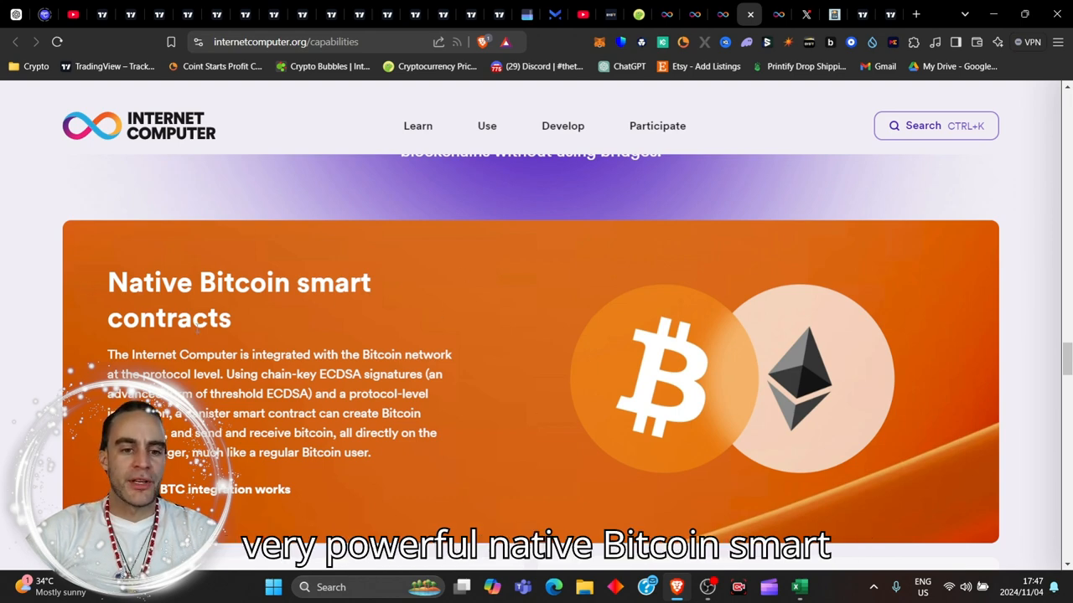
scroll(down, 3)
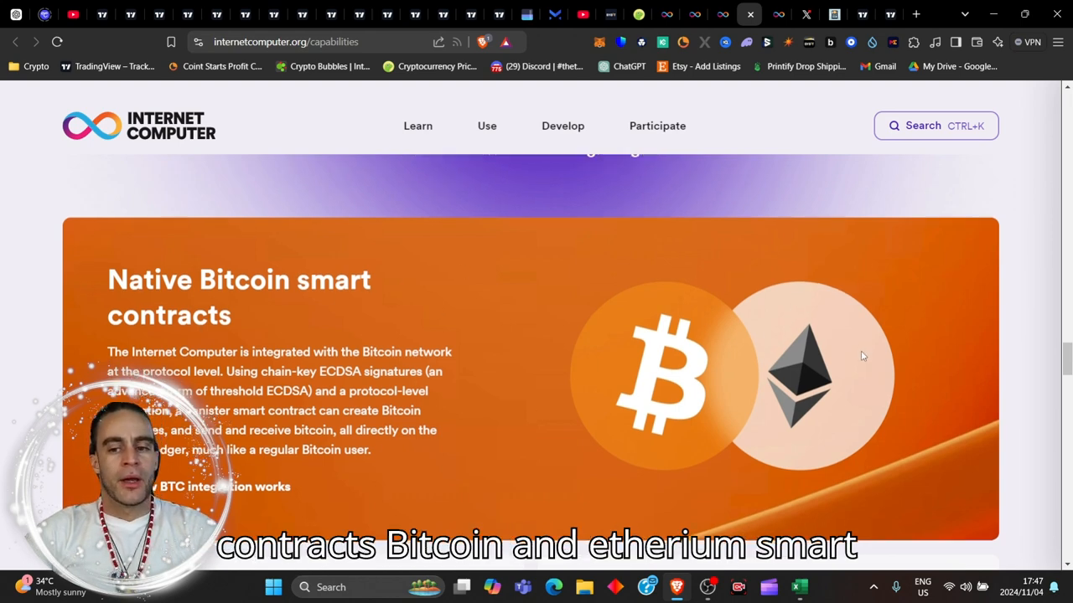
scroll(down, 3)
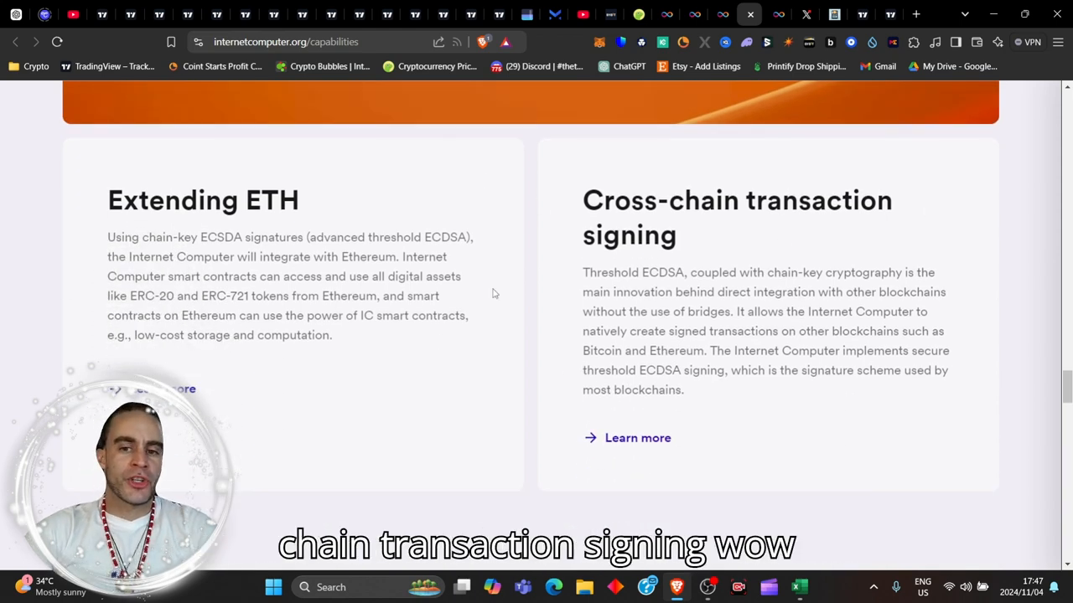
scroll(down, 3)
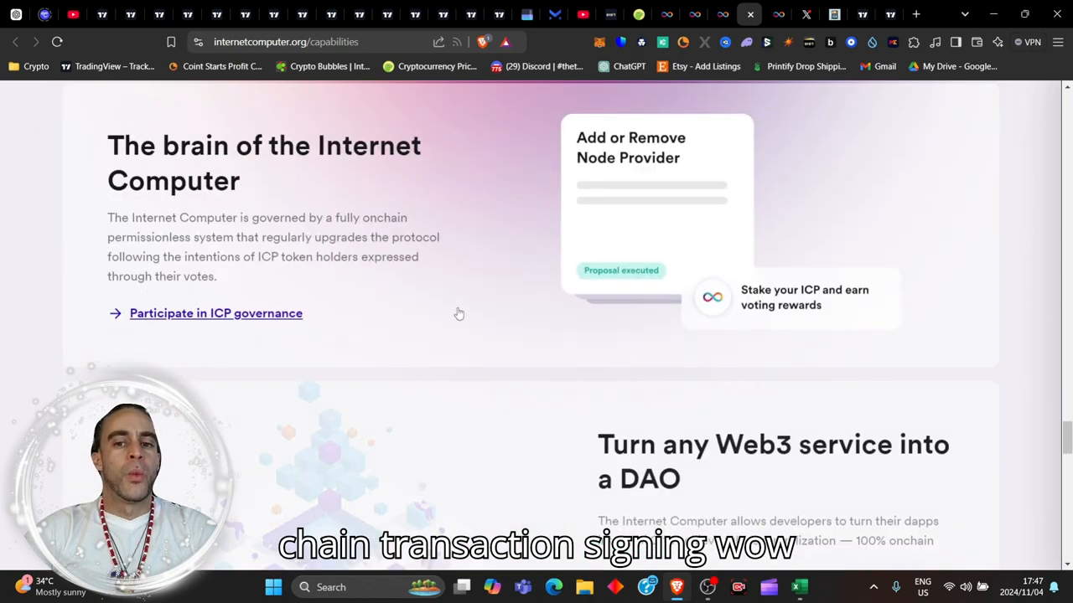
scroll(down, 3)
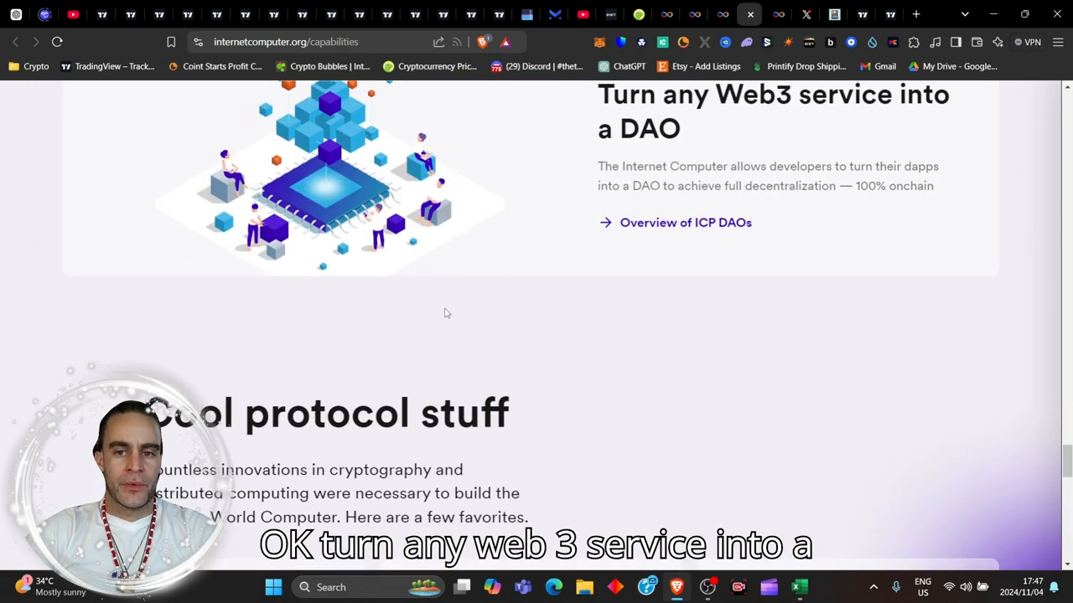
scroll(up, 3)
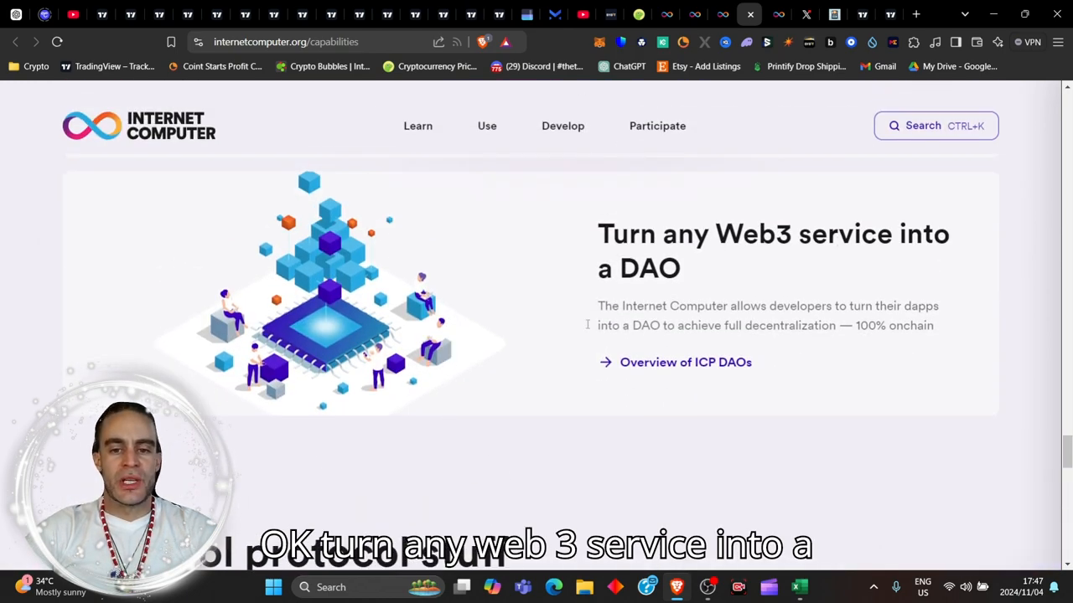
scroll(down, 3)
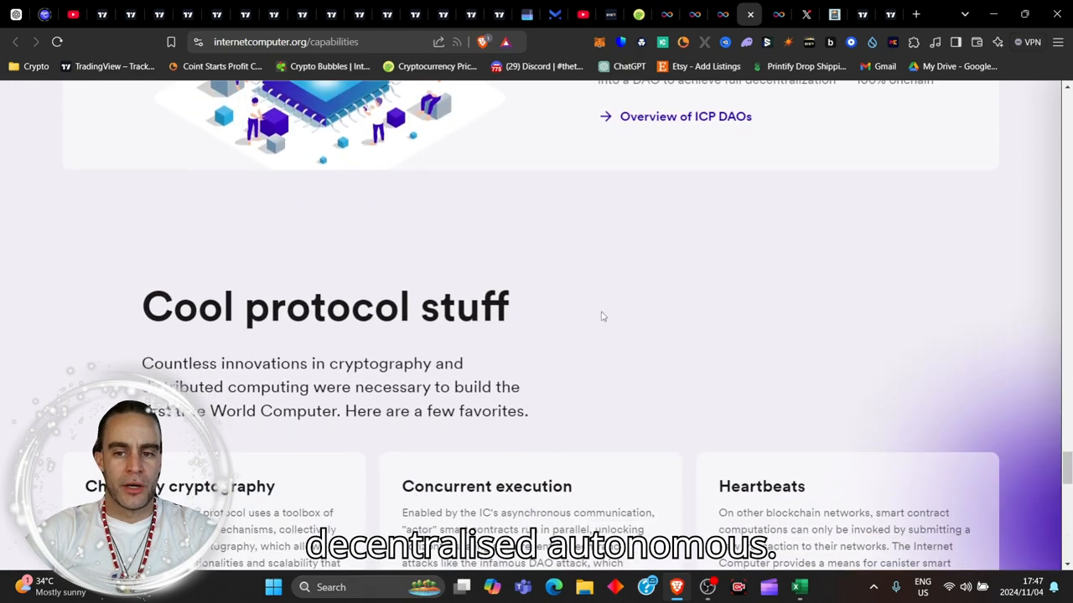
scroll(up, 3)
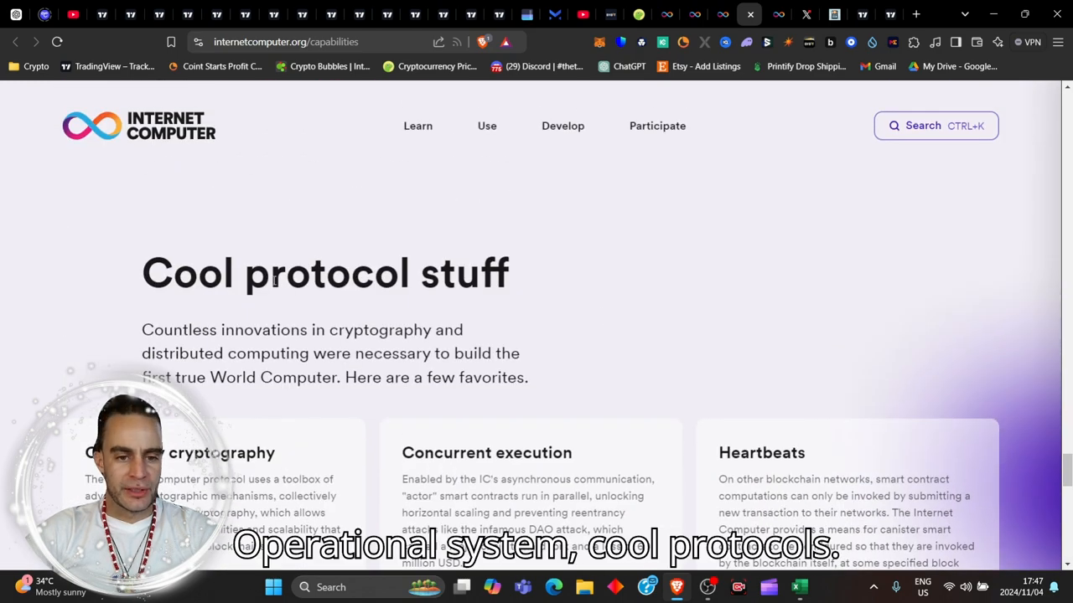
scroll(down, 3)
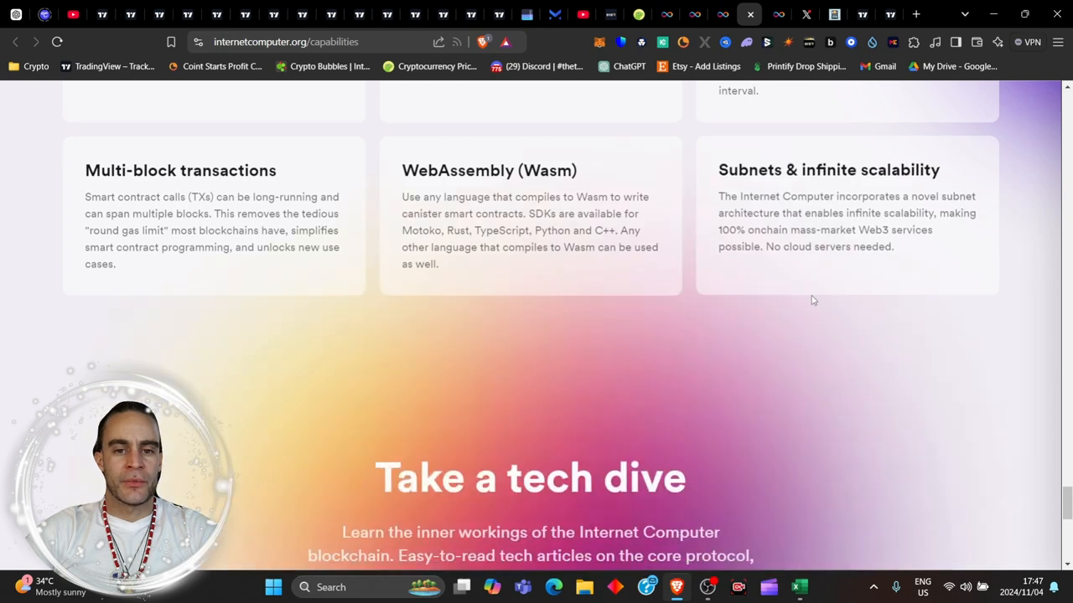
scroll(down, 3)
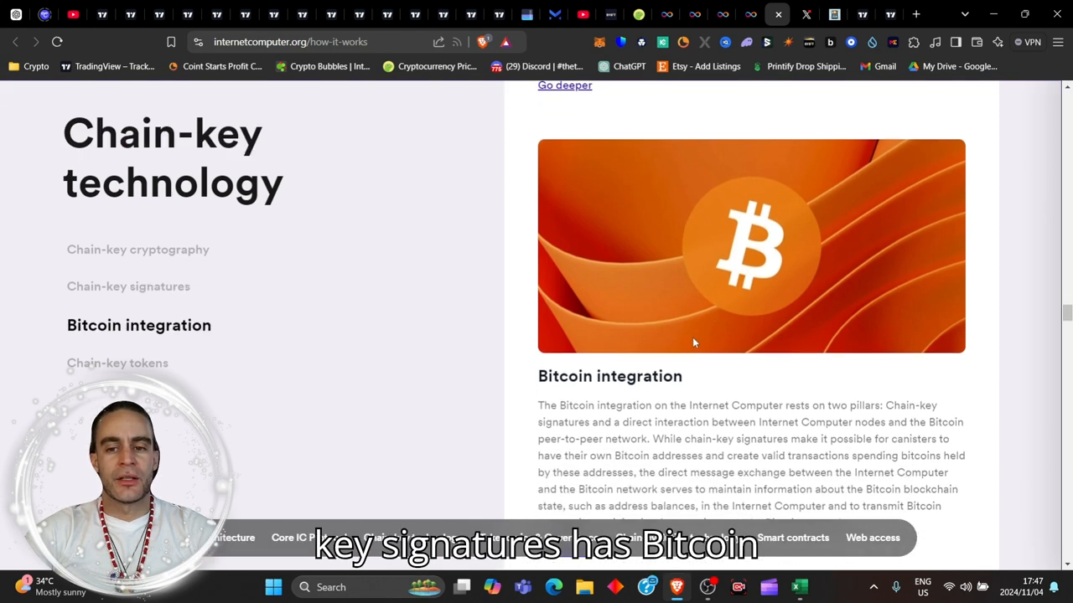
Step: Scroll once more before moving to DFINITY's X profile with 692K followers
scroll(down, 3)
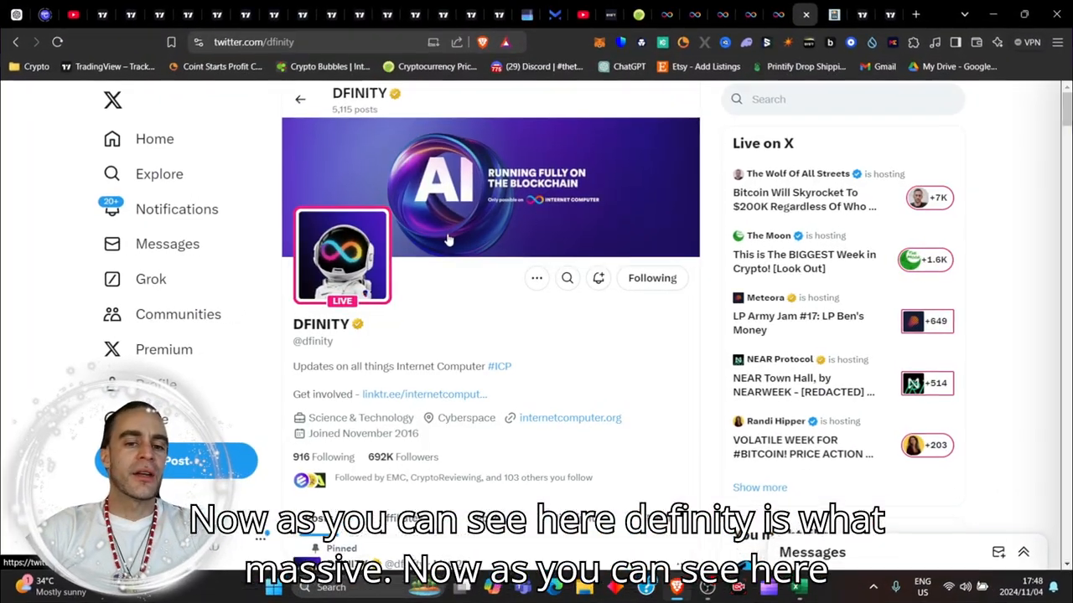
Step: Scroll DFINITY's timeline through the ICP Chain launch and Chainspect integration posts
scroll(down, 3)
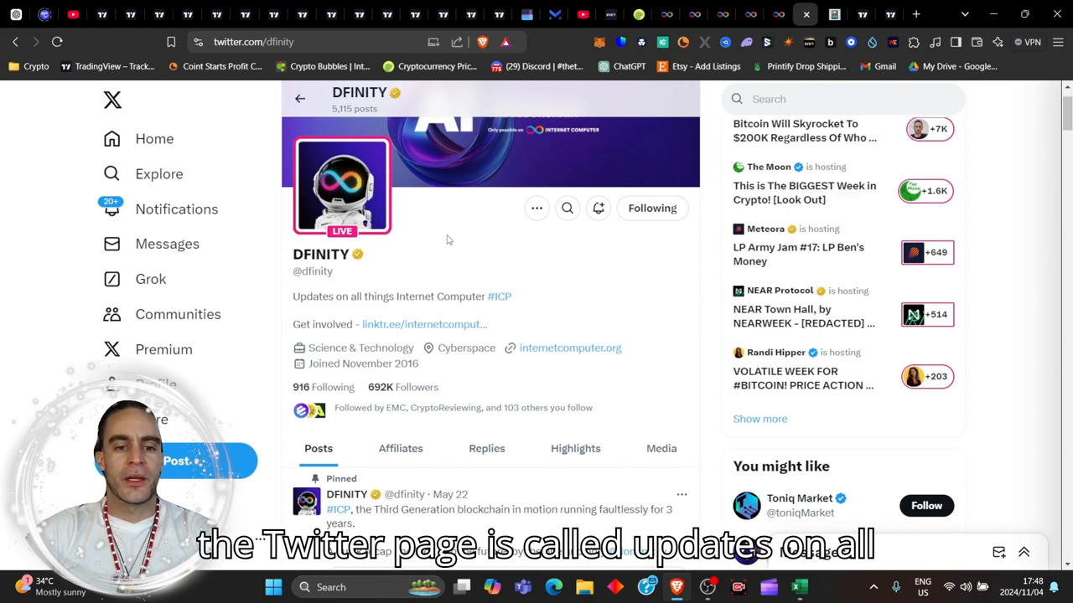
scroll(down, 3)
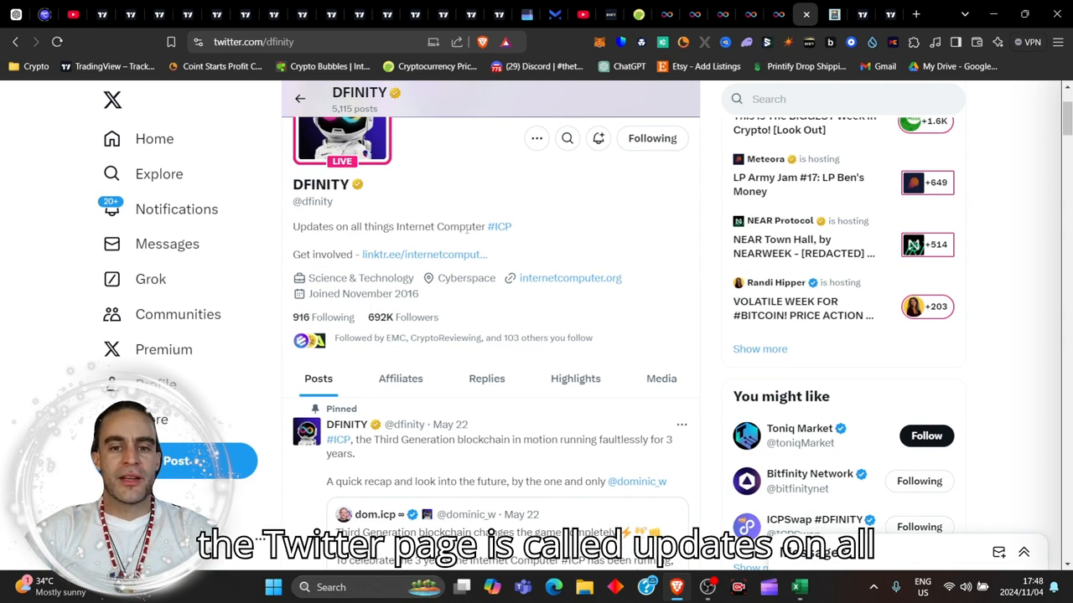
scroll(down, 3)
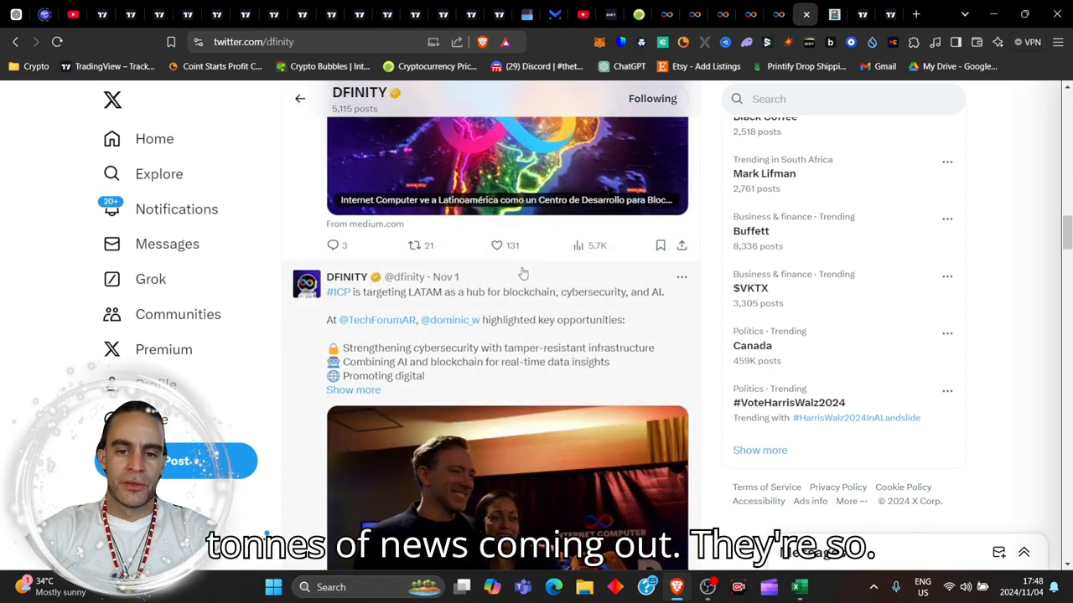
scroll(down, 3)
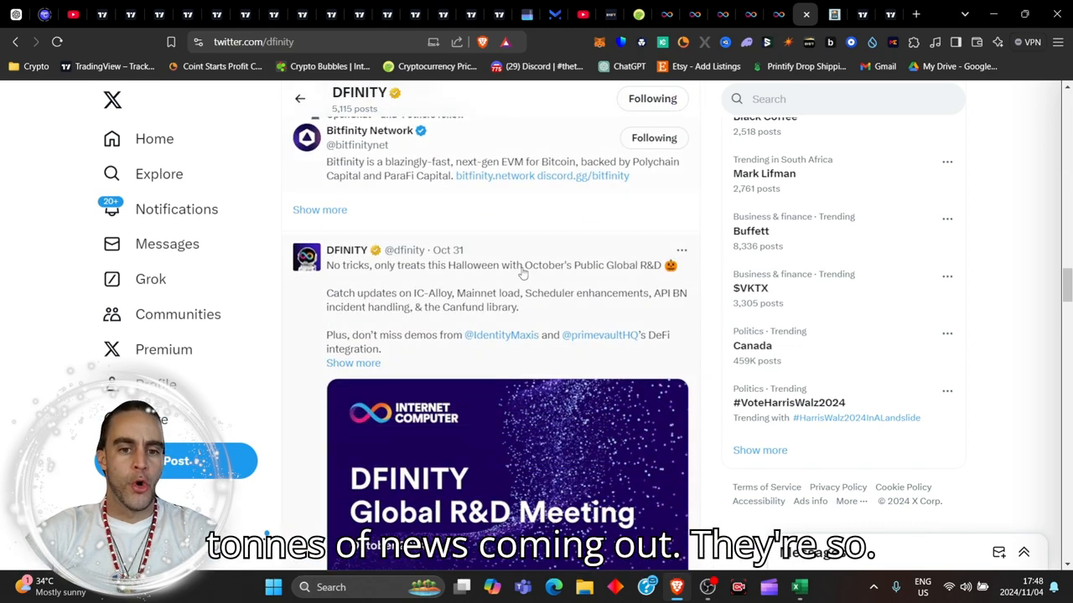
scroll(down, 3)
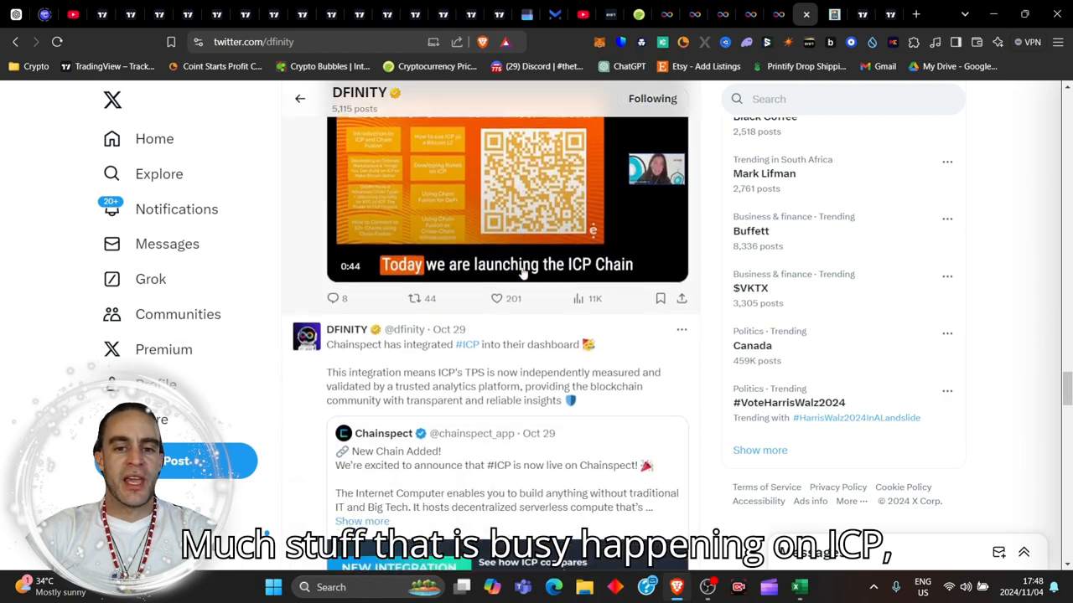
scroll(down, 3)
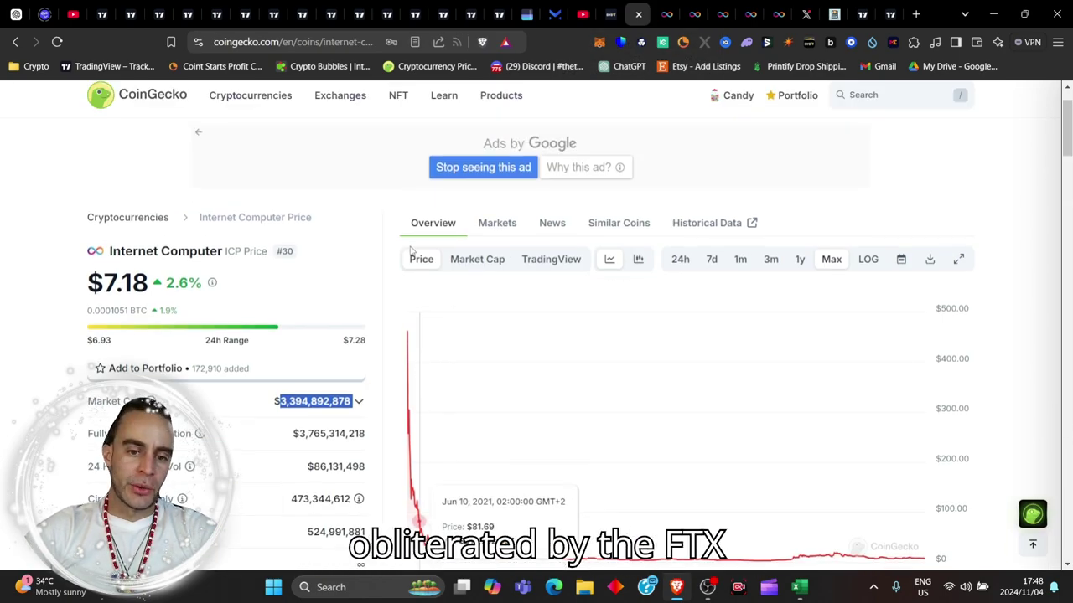
Step: Scroll the CoinGecko Internet Computer price page with its Max-range chart
scroll(down, 3)
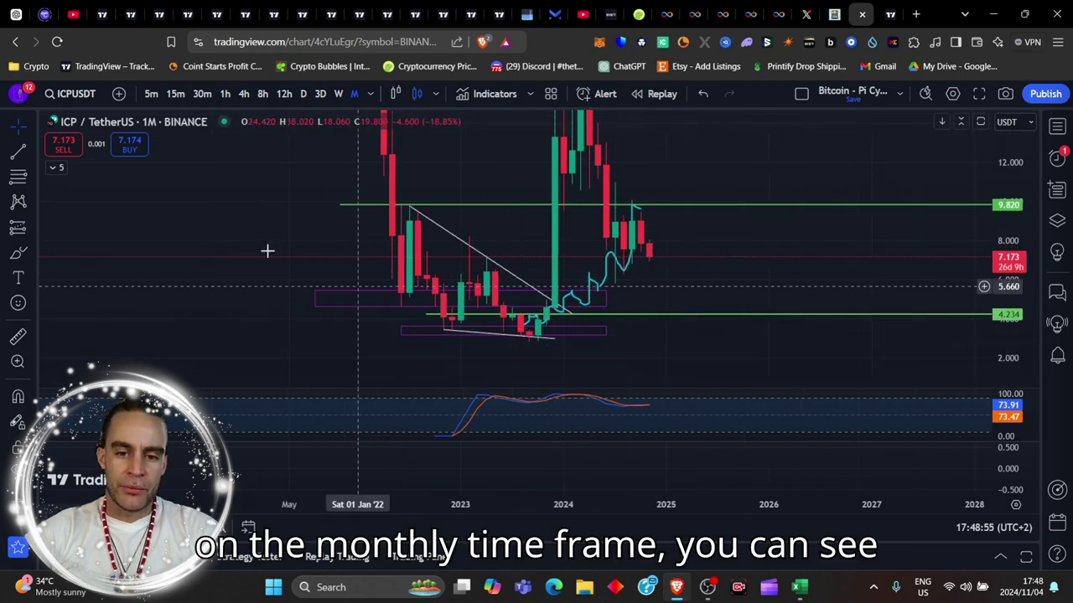
mouse_move(540, 342)
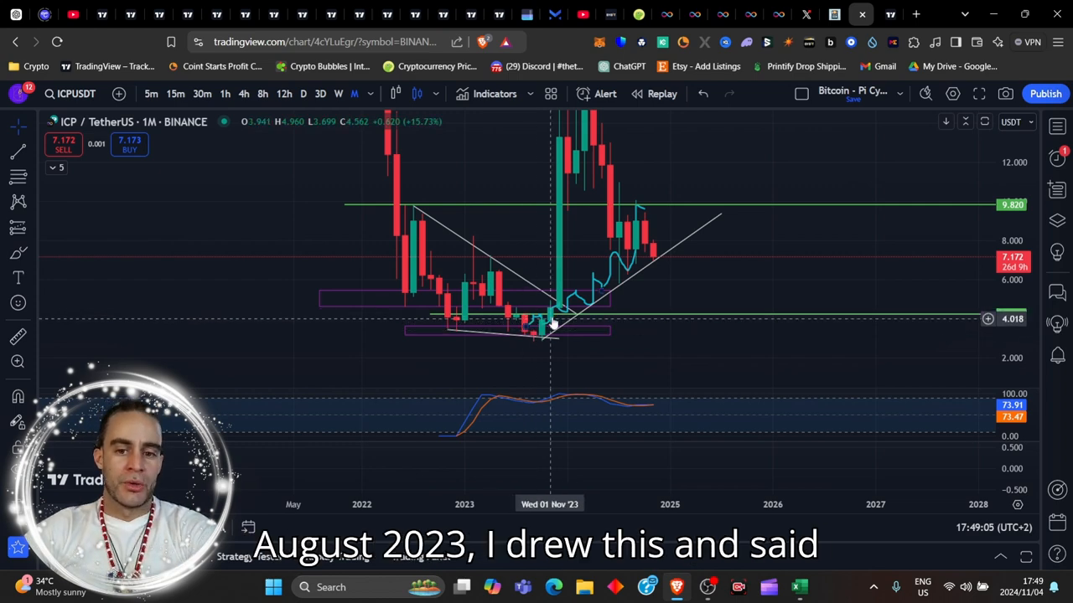
mouse_move(642, 194)
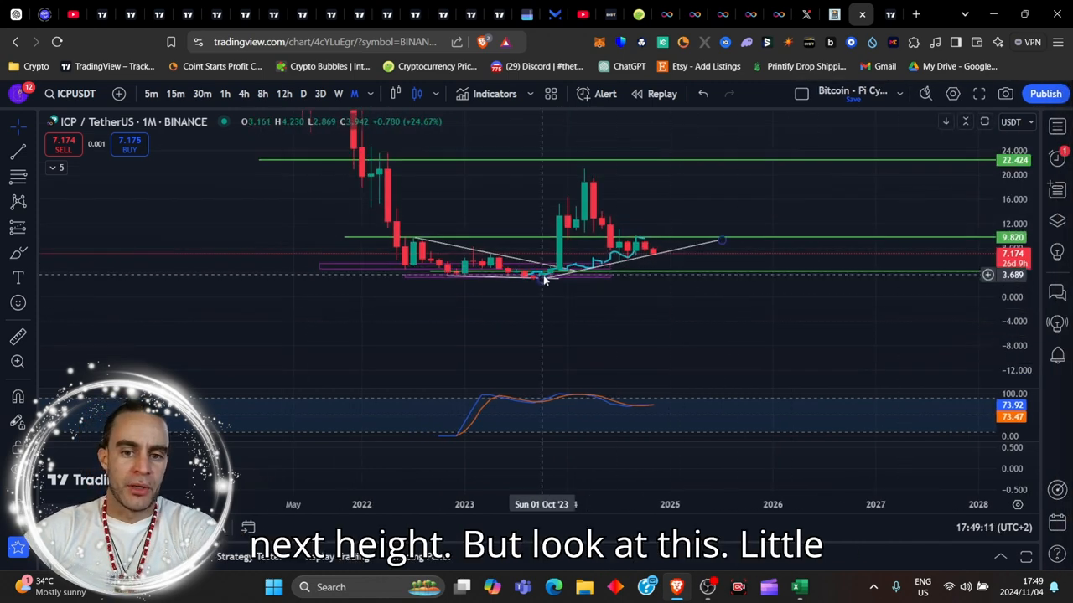
mouse_move(559, 276)
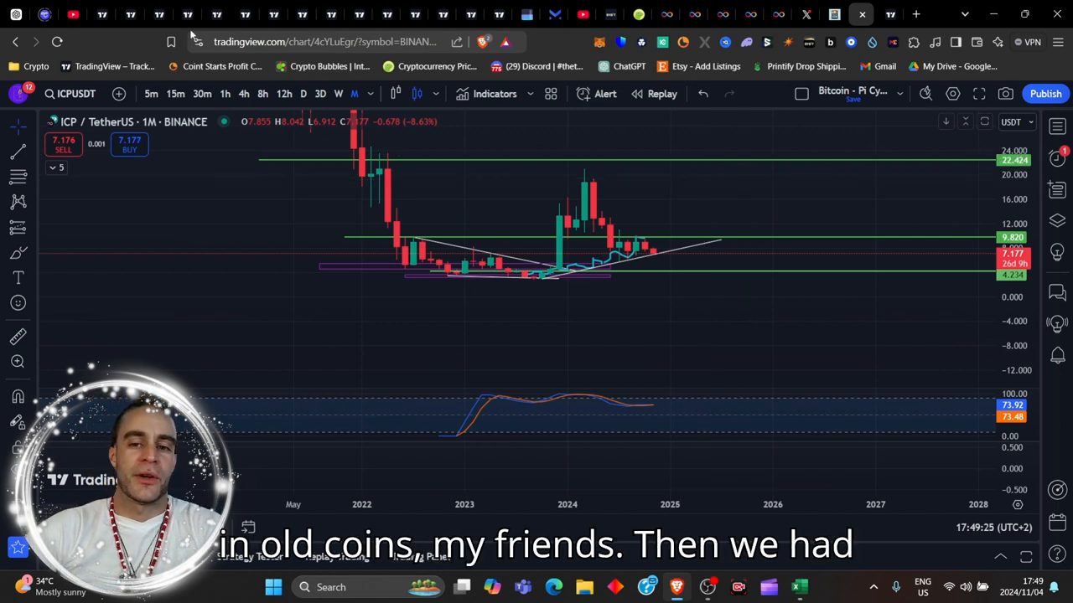
mouse_move(575, 221)
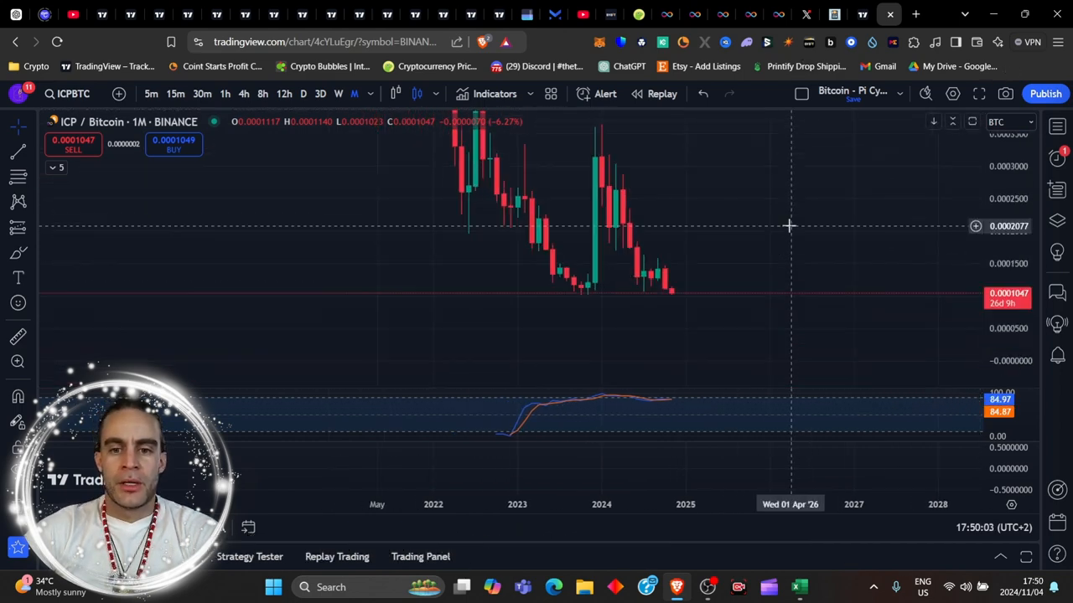
mouse_move(678, 289)
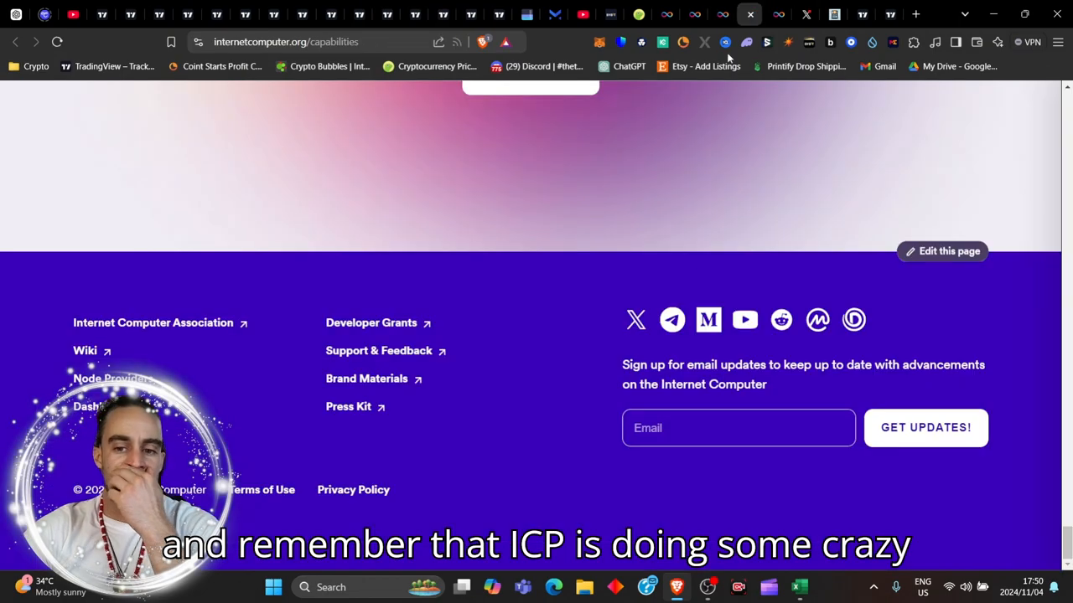
Step: Scroll the native Bitcoin smart contracts and Chain-key Bitcoin integration sections up and down
scroll(up, 3)
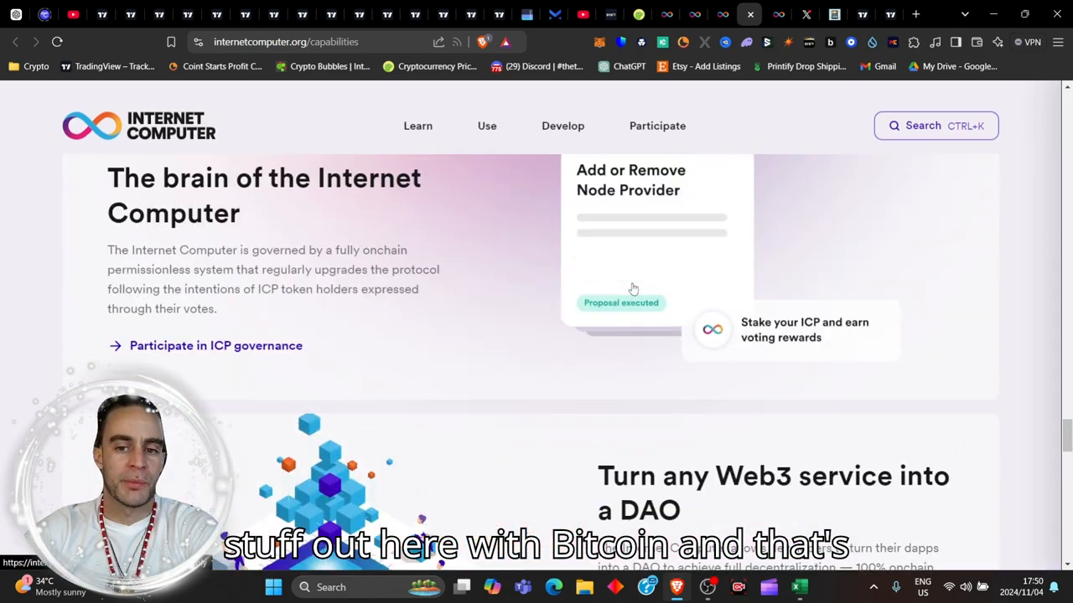
scroll(down, 3)
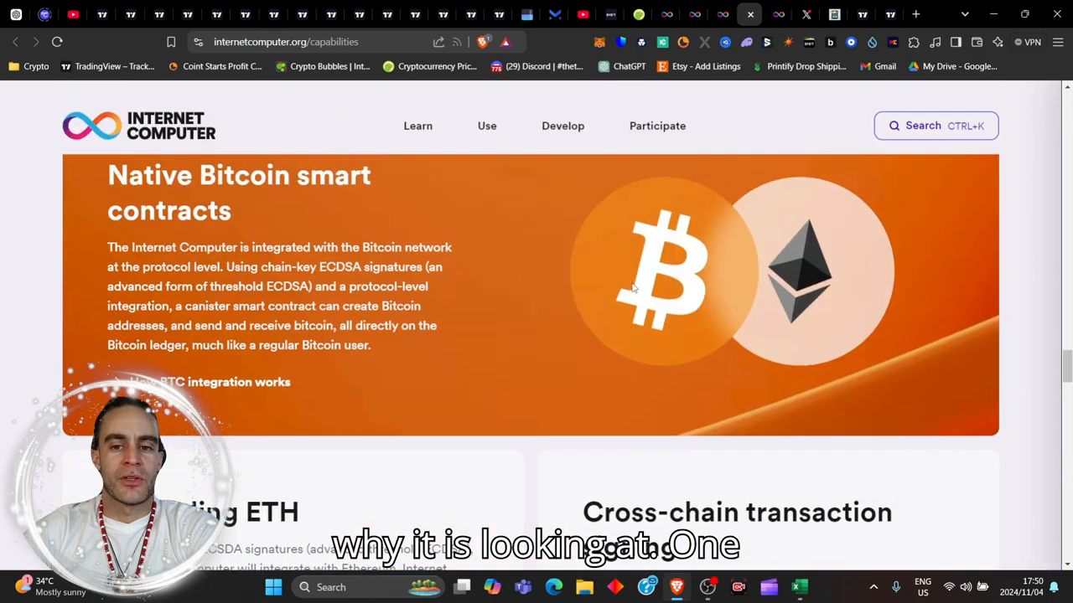
scroll(up, 3)
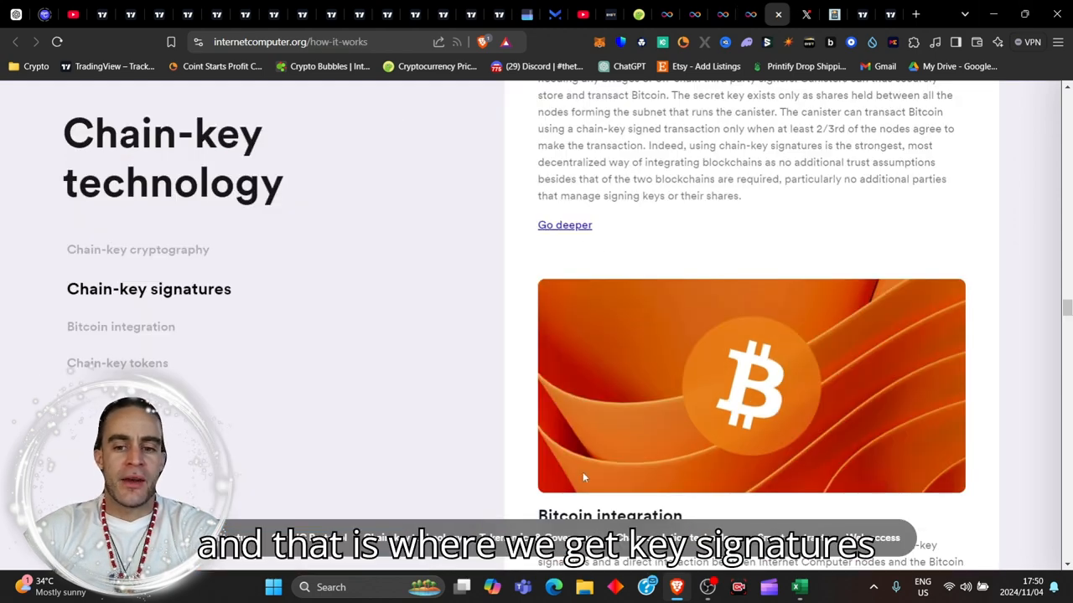
scroll(down, 3)
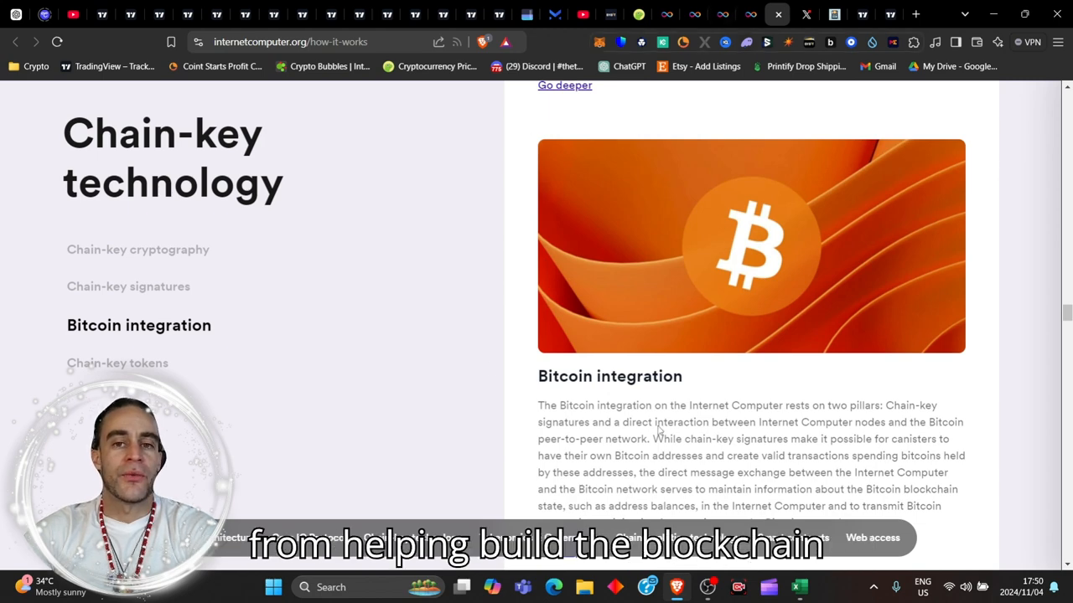
mouse_move(549, 166)
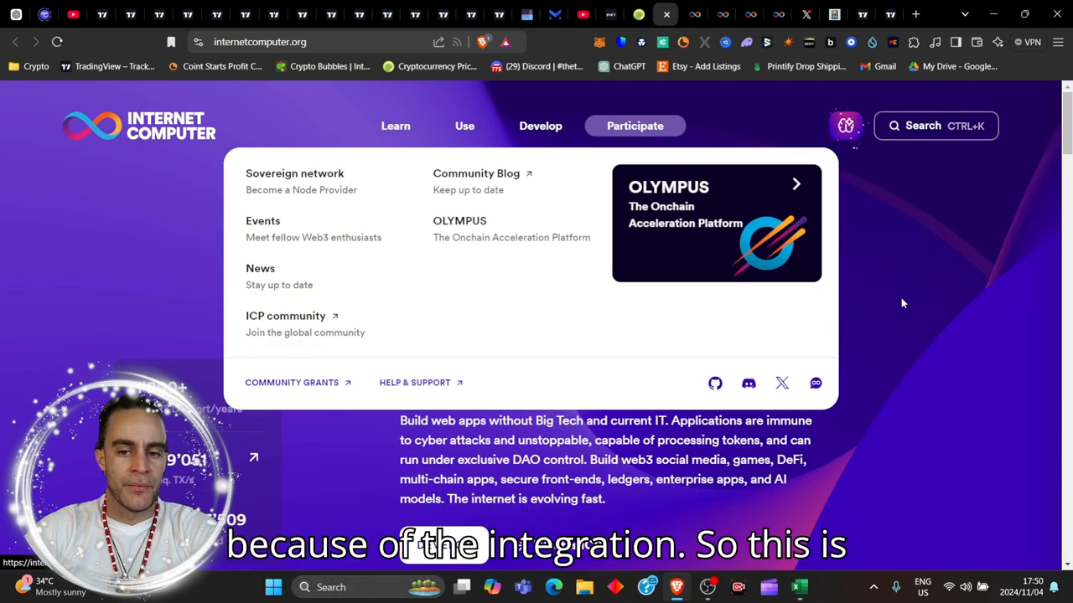
mouse_move(969, 333)
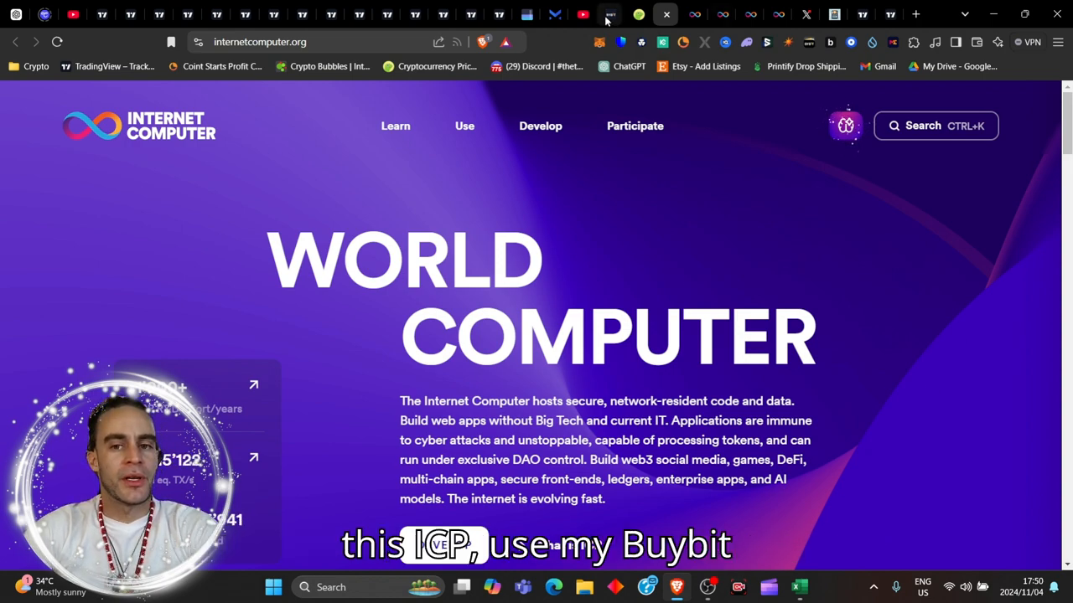
Step: View Bybit's ICPUSDT perpetual chart, then switch to the ICP market cap calculator showing $3.72B
click(610, 14)
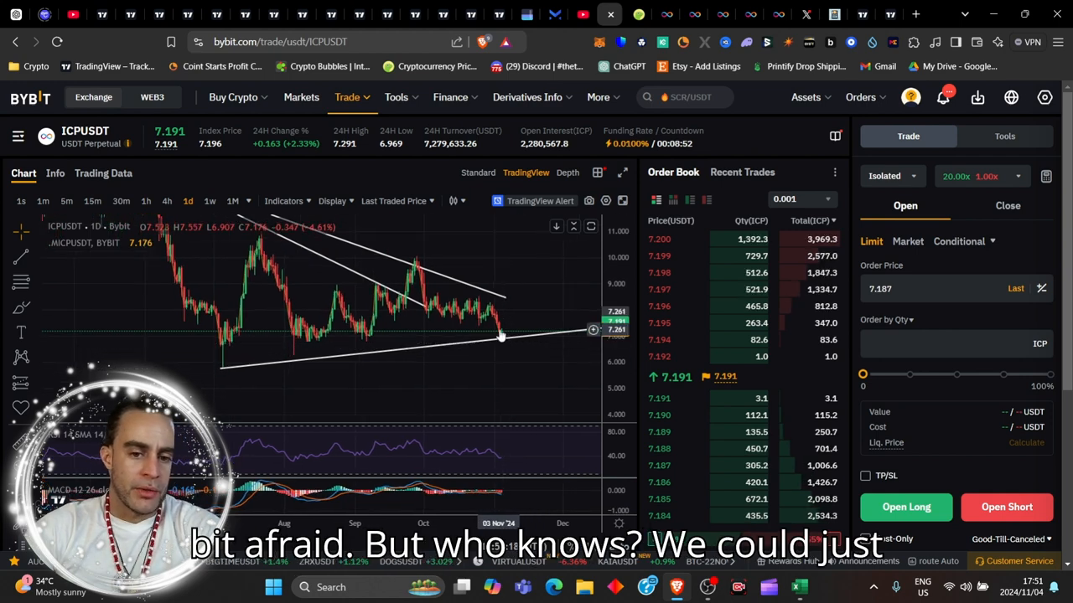
mouse_move(509, 338)
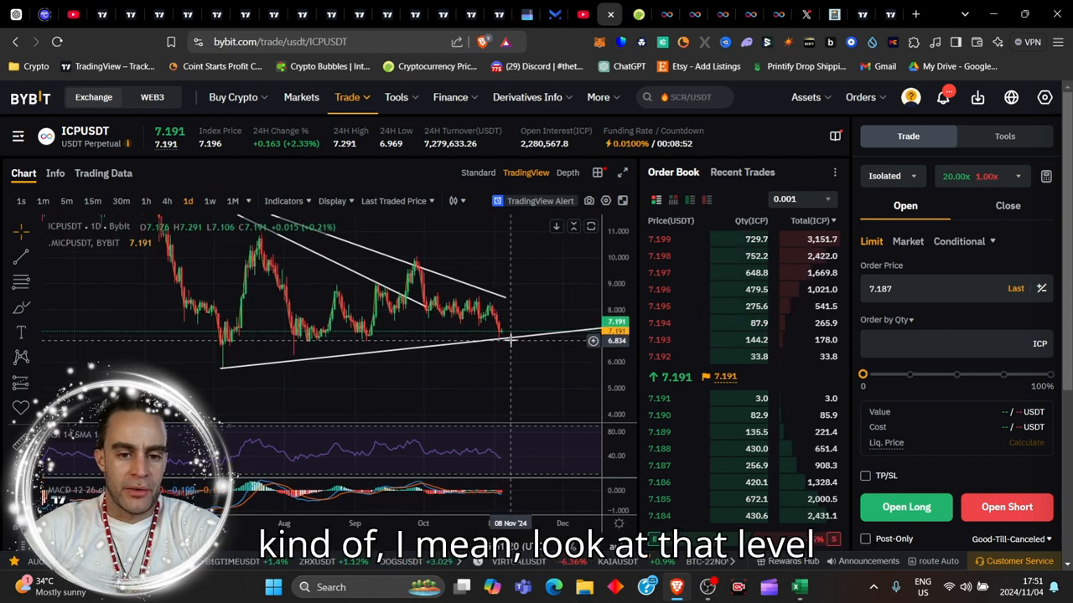
mouse_move(352, 342)
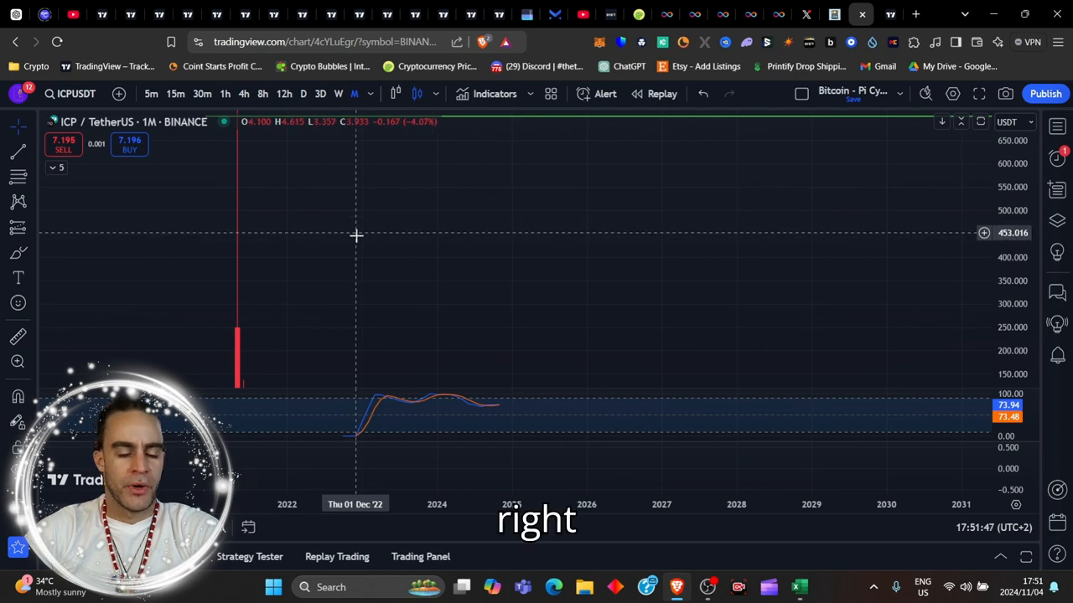
click(830, 13)
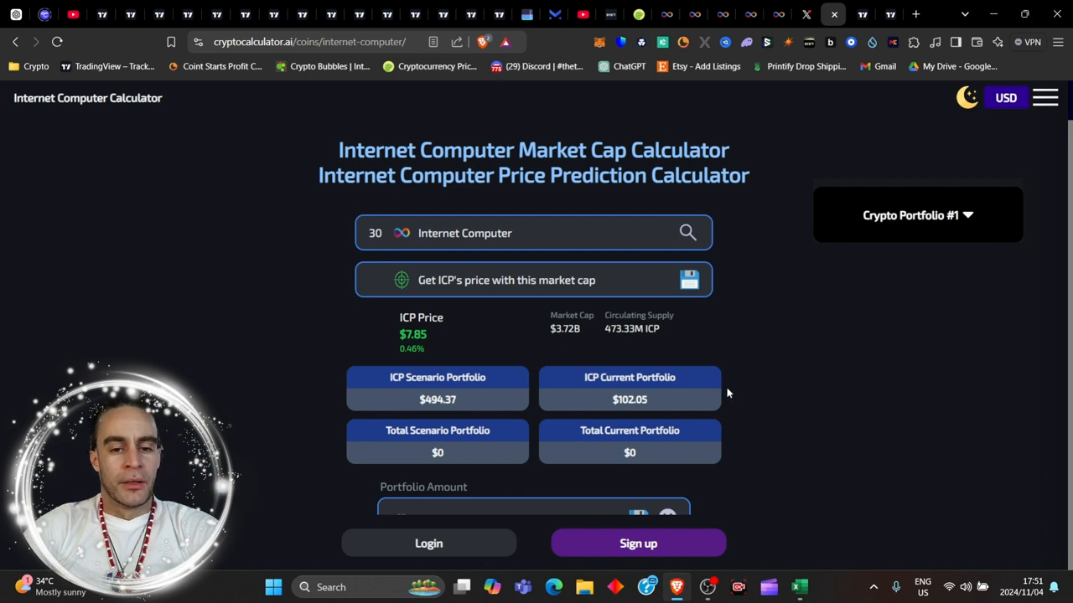
Step: Select the 13 ICP portfolio amount for a $3.5B scenario, then switch to CoinGecko's market cap
scroll(down, 3)
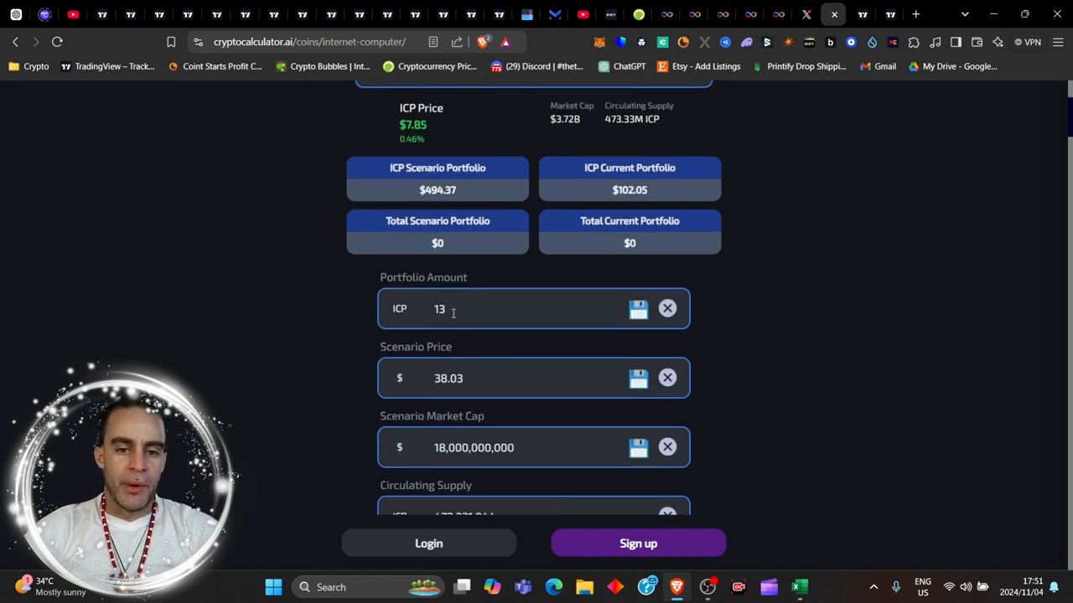
double_click(439, 309)
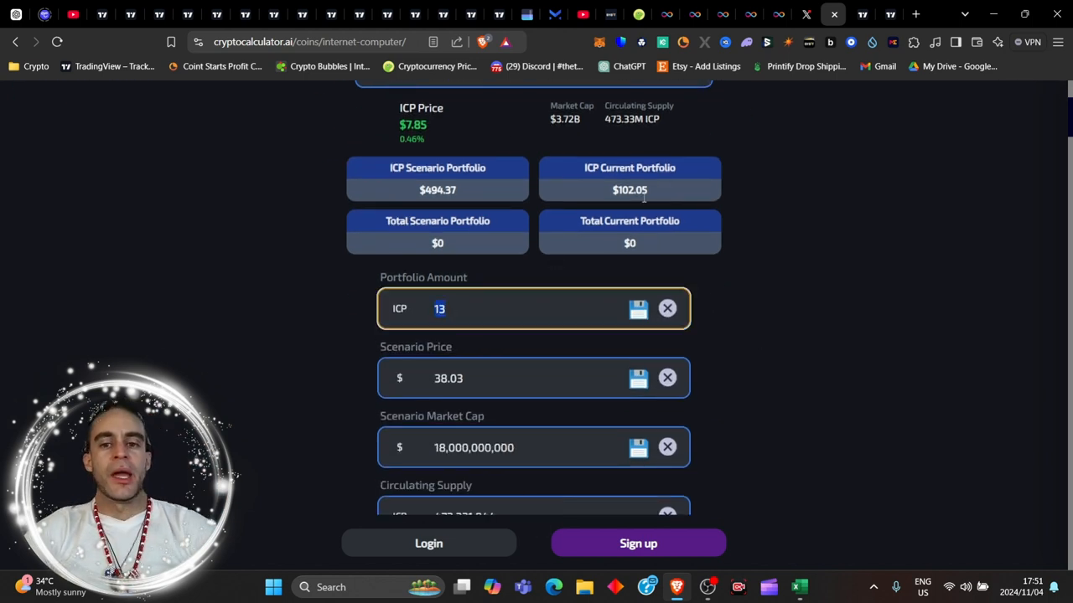
mouse_move(830, 245)
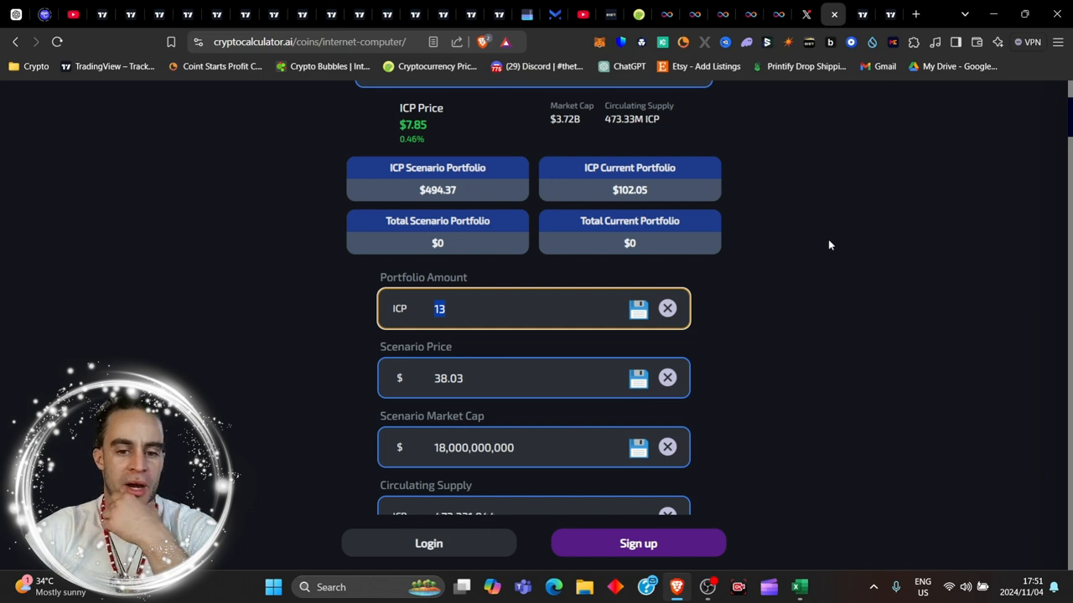
scroll(down, 3)
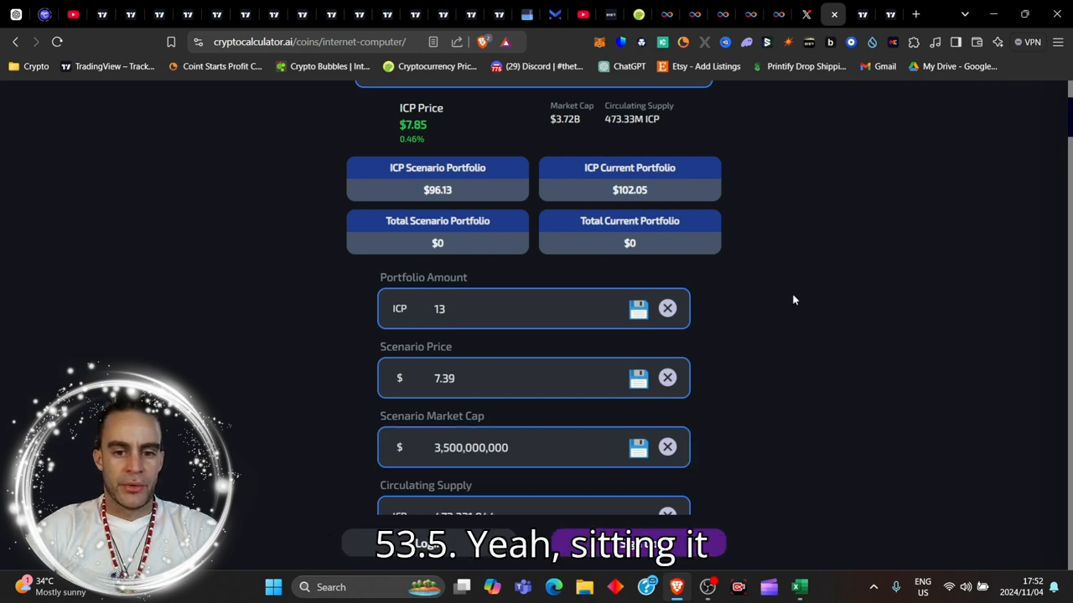
click(622, 13)
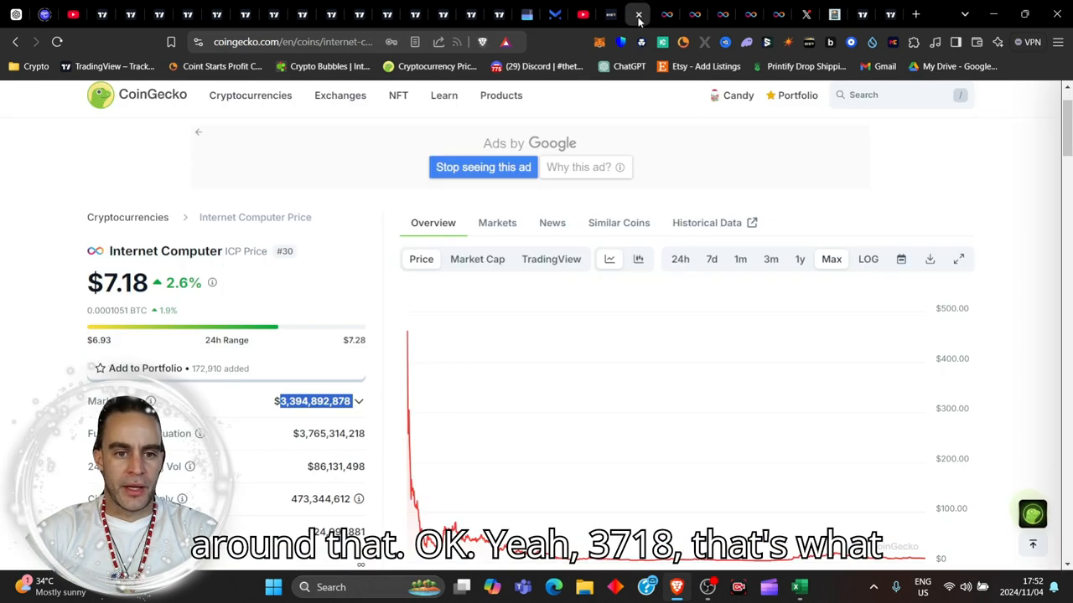
Step: Switch to the TradingView ICP chart, then back to the Internet Computer Bitcoin integration page
click(861, 13)
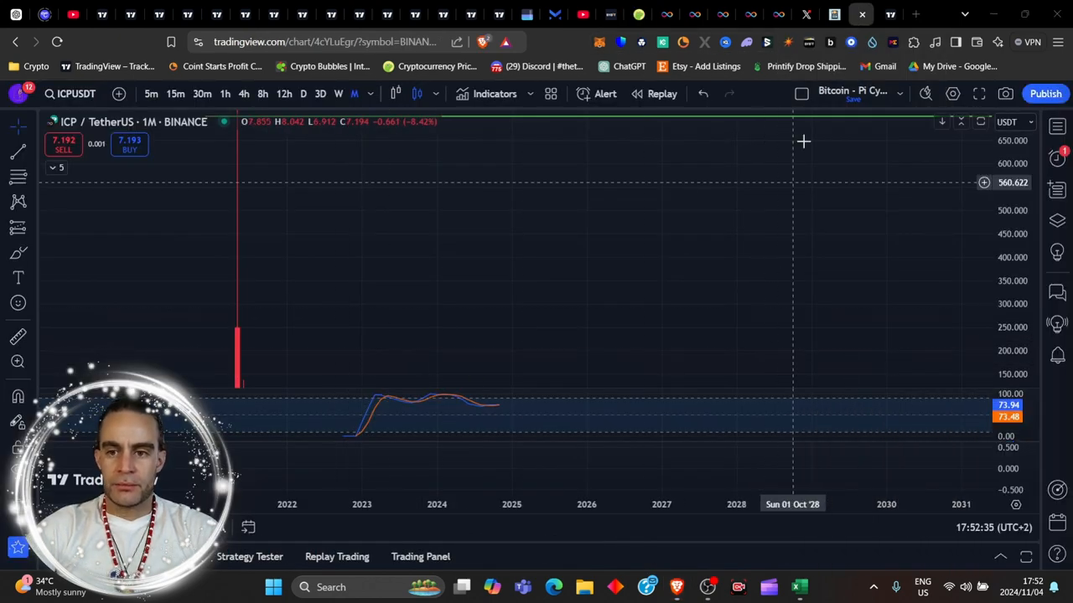
click(778, 13)
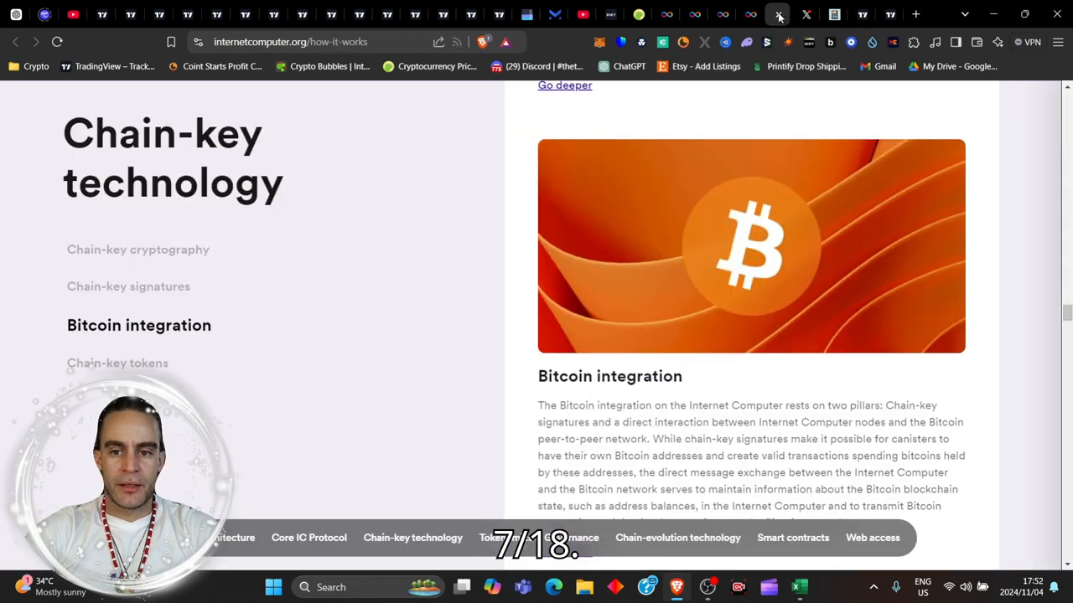
mouse_move(862, 13)
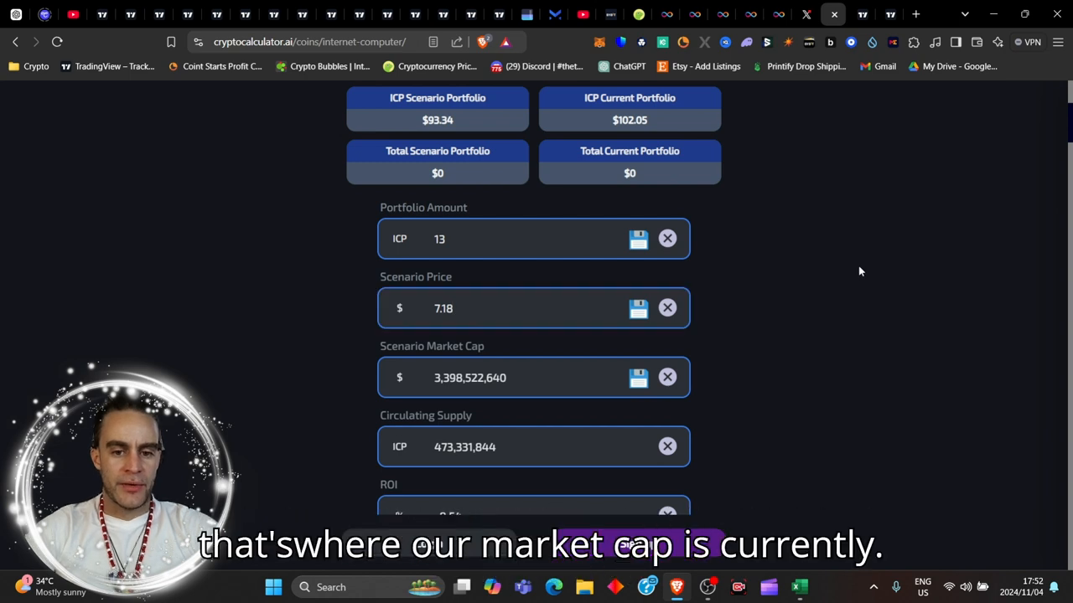
mouse_move(687, 271)
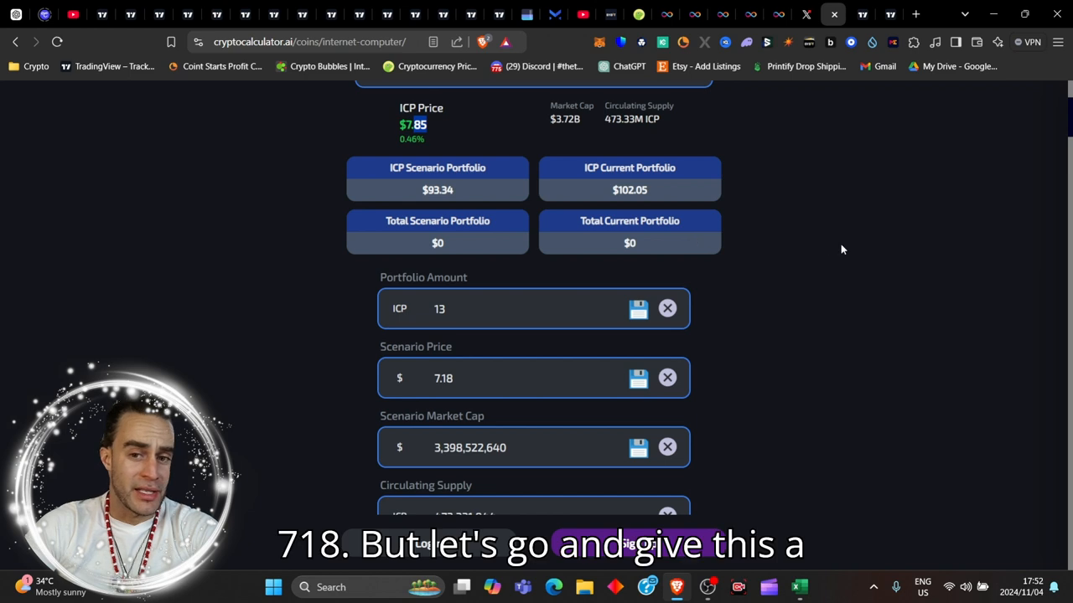
Step: Edit the Scenario Market Cap to 30,398,522,640, pricing ICP at $64.22 and 13 ICP at $834.89
scroll(down, 3)
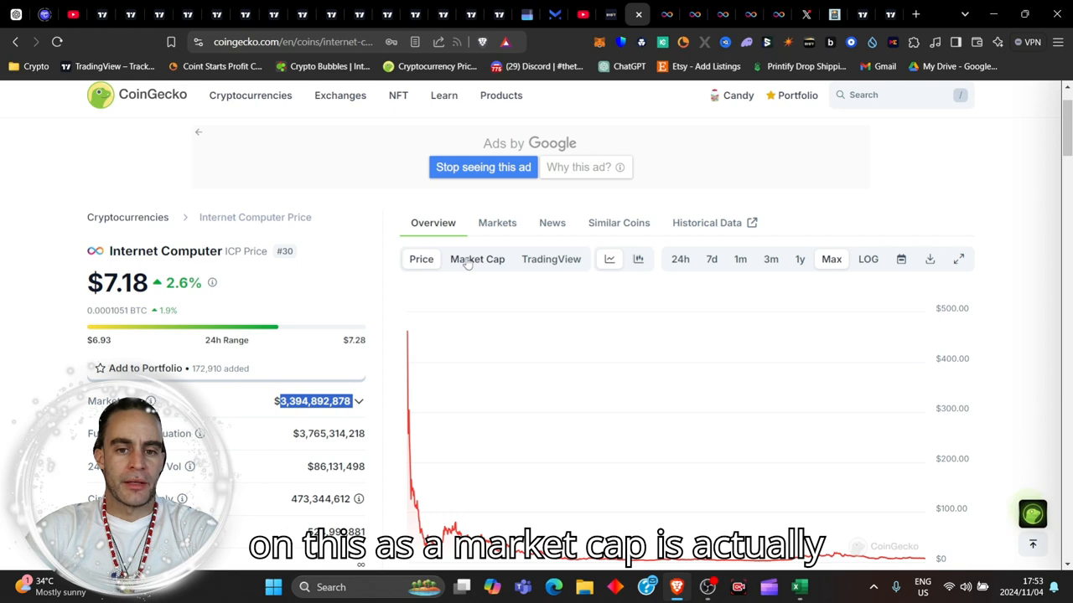
click(476, 258)
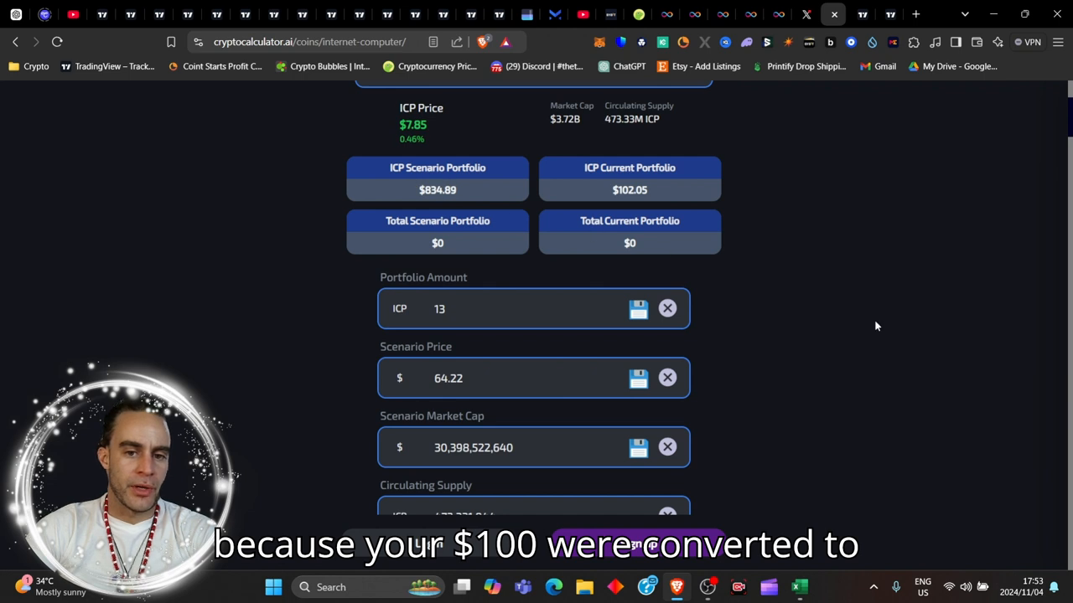
scroll(down, 3)
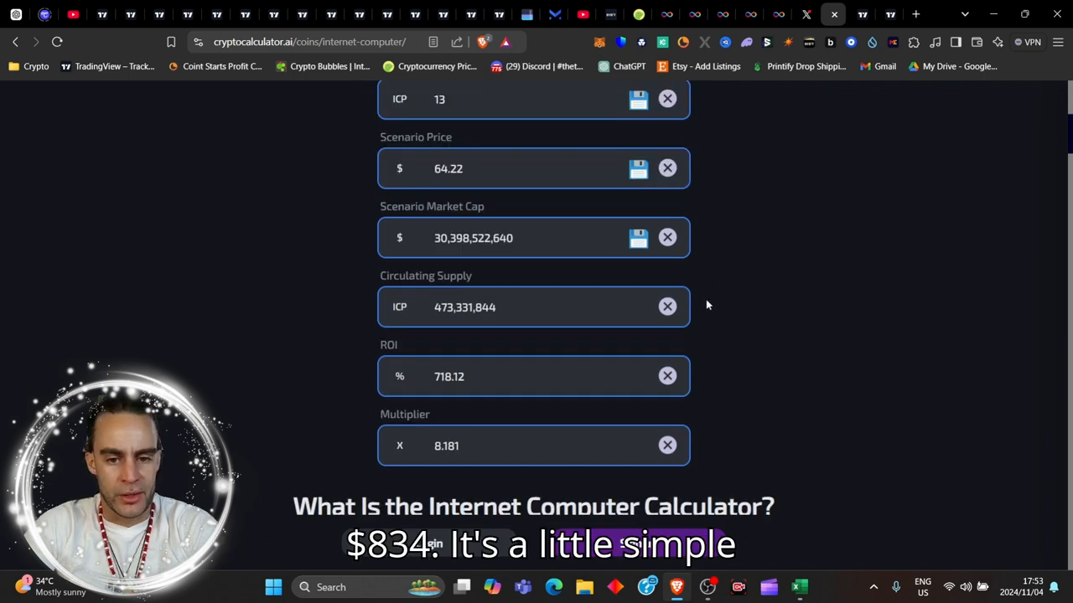
scroll(up, 3)
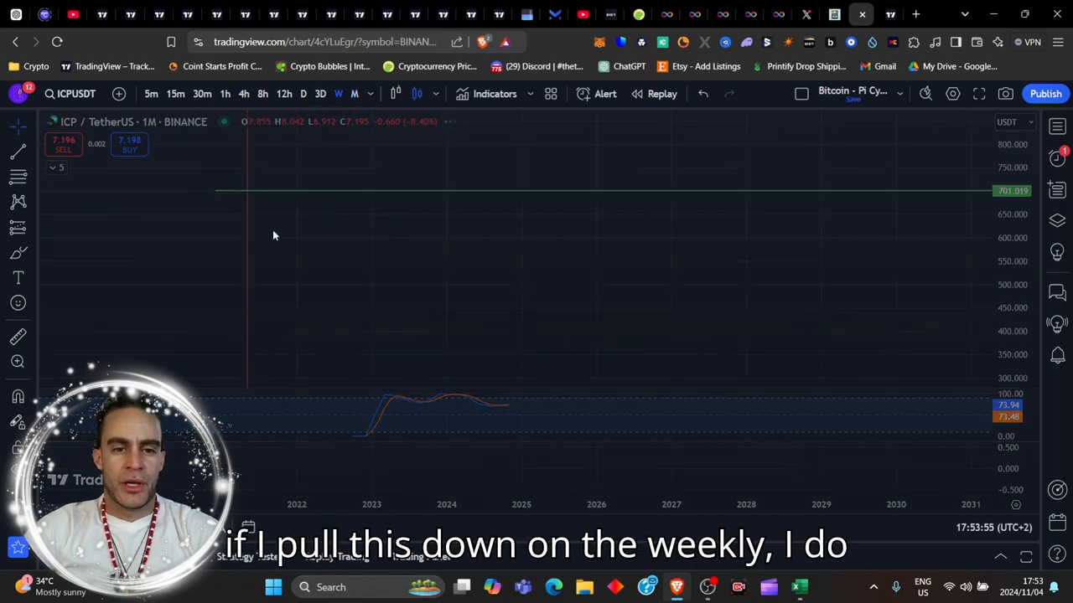
Step: Set the ICPUSDT chart to the 1M interval to review its long-term price range
click(338, 94)
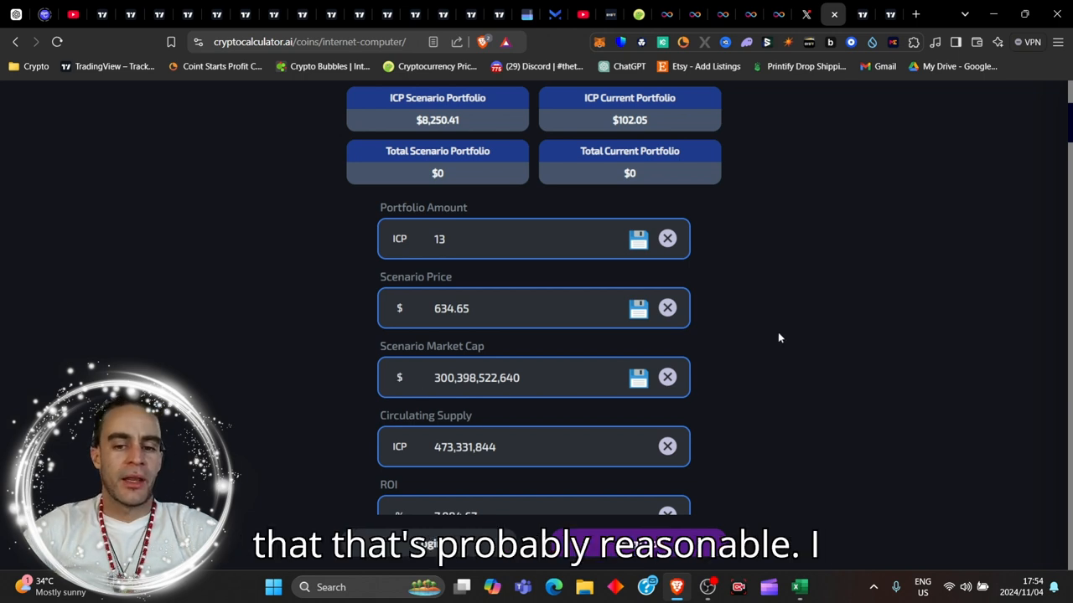
Step: Set the ICP scenario price to $2,840, yielding a $1.34 trillion market cap
scroll(down, 3)
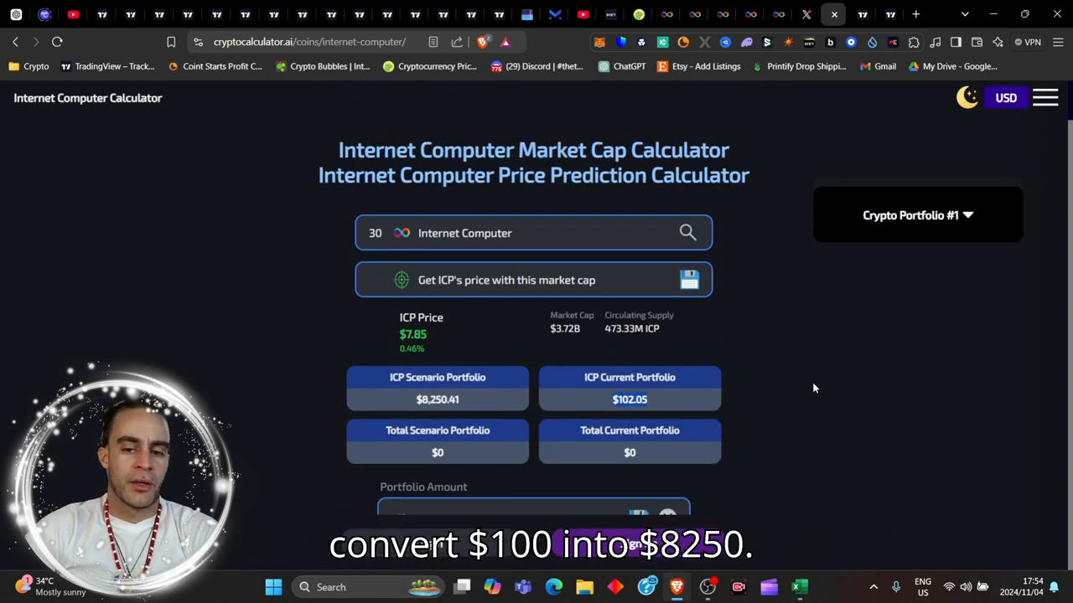
scroll(down, 3)
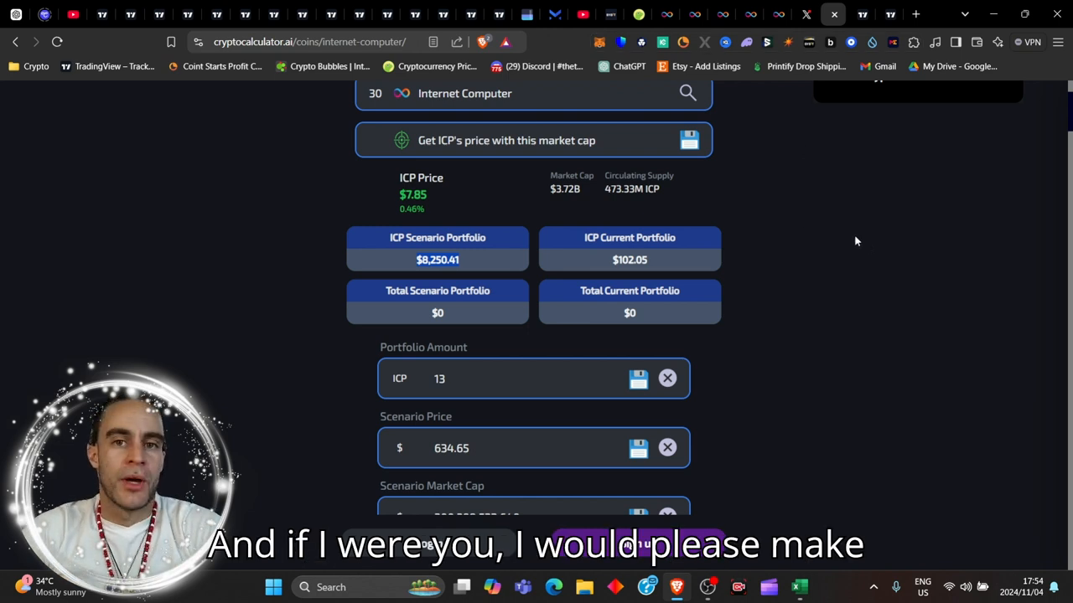
mouse_move(844, 235)
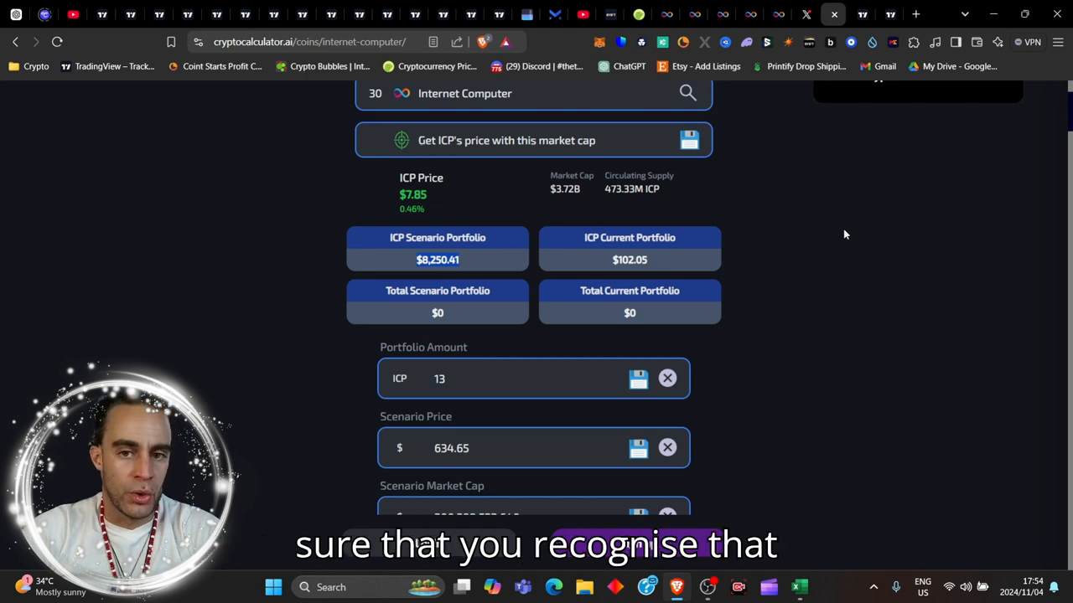
scroll(down, 3)
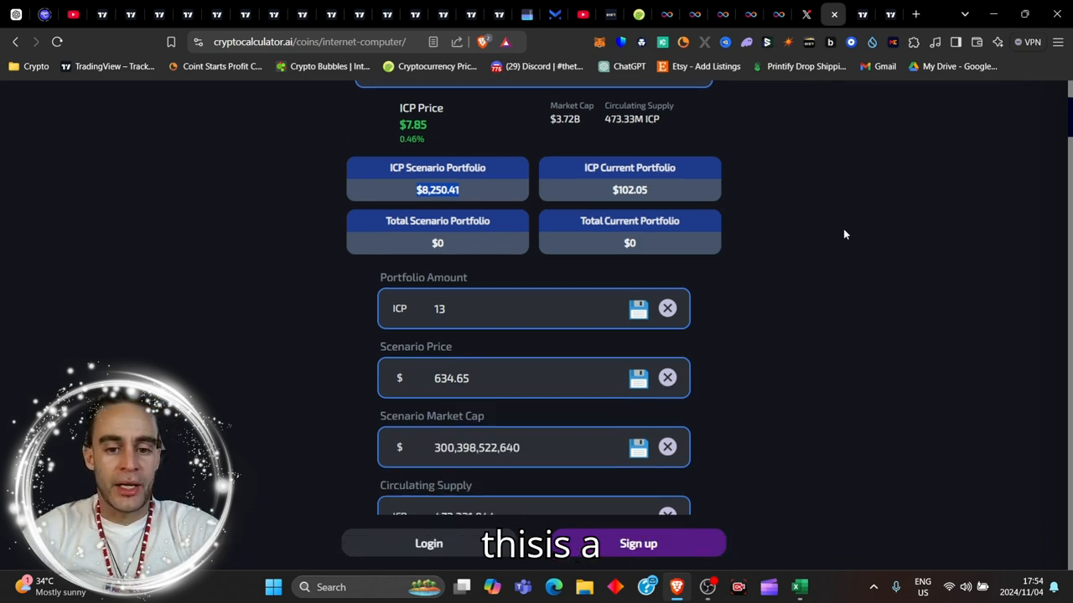
scroll(up, 3)
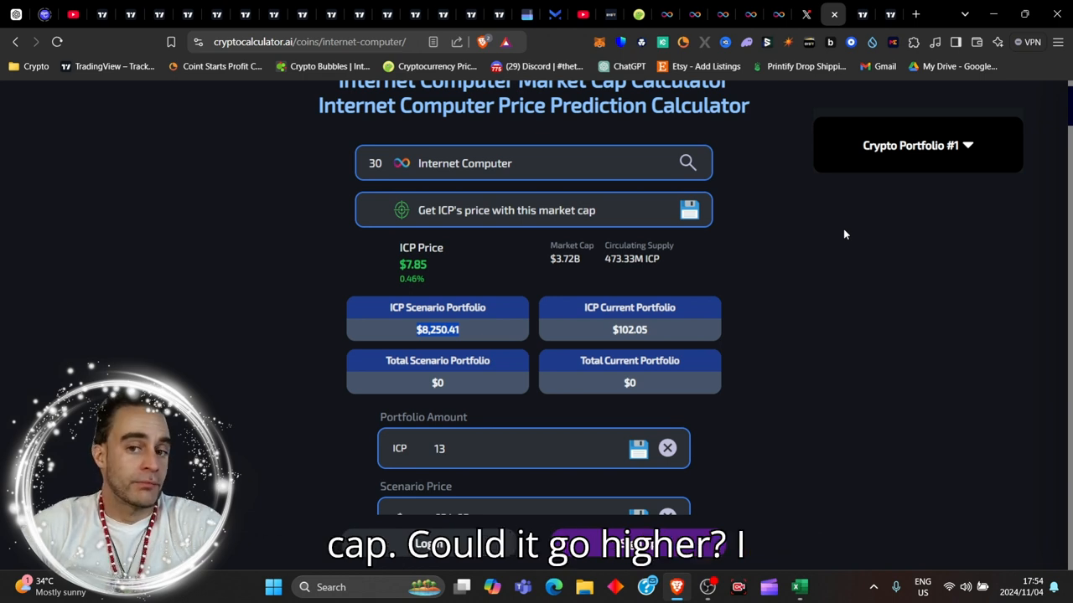
scroll(down, 3)
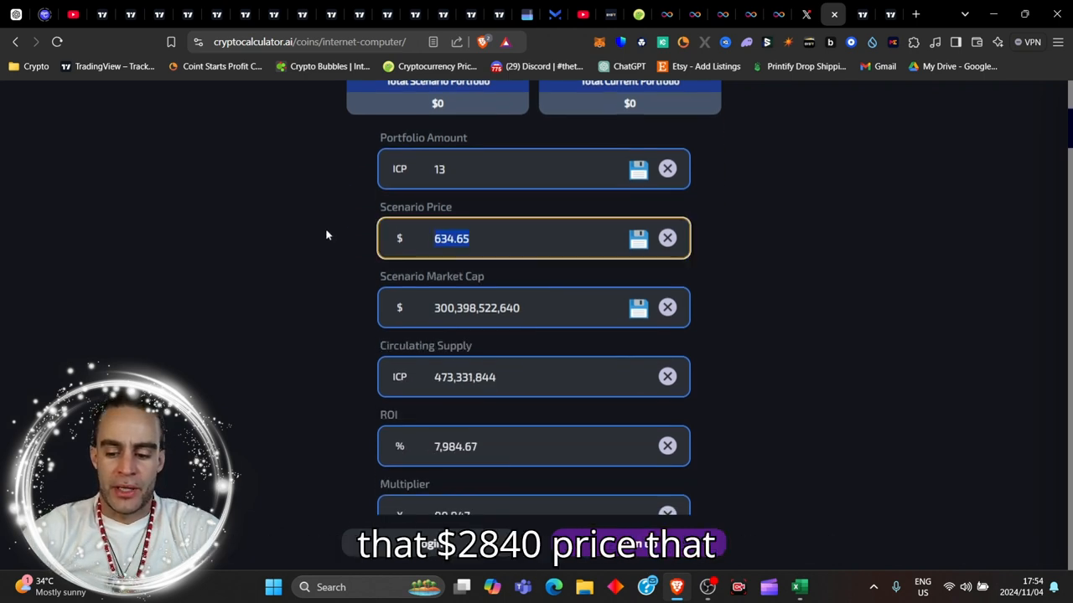
text(28)
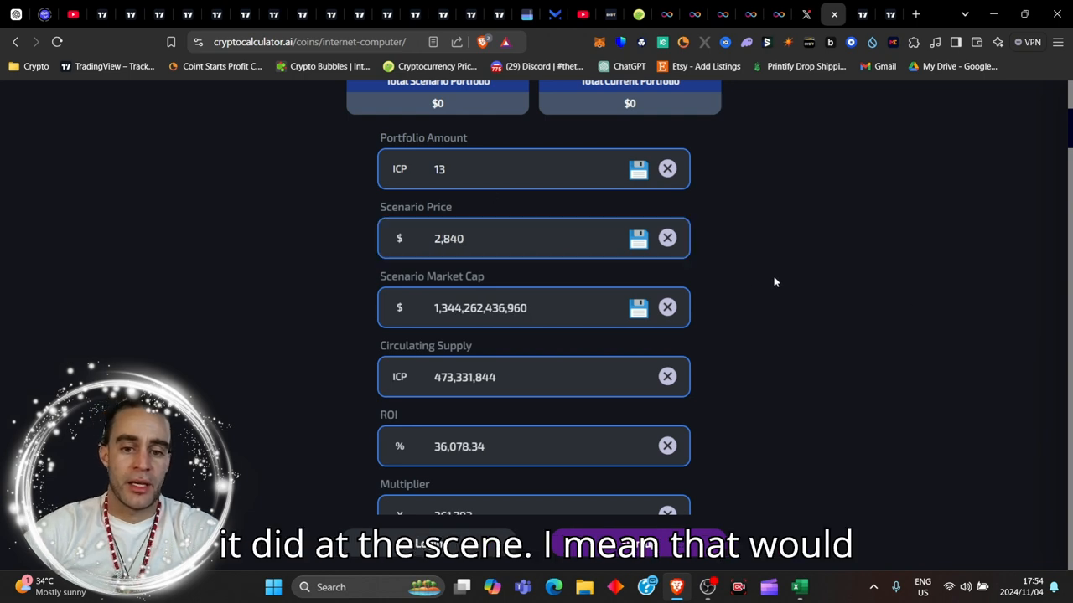
triple_click(479, 309)
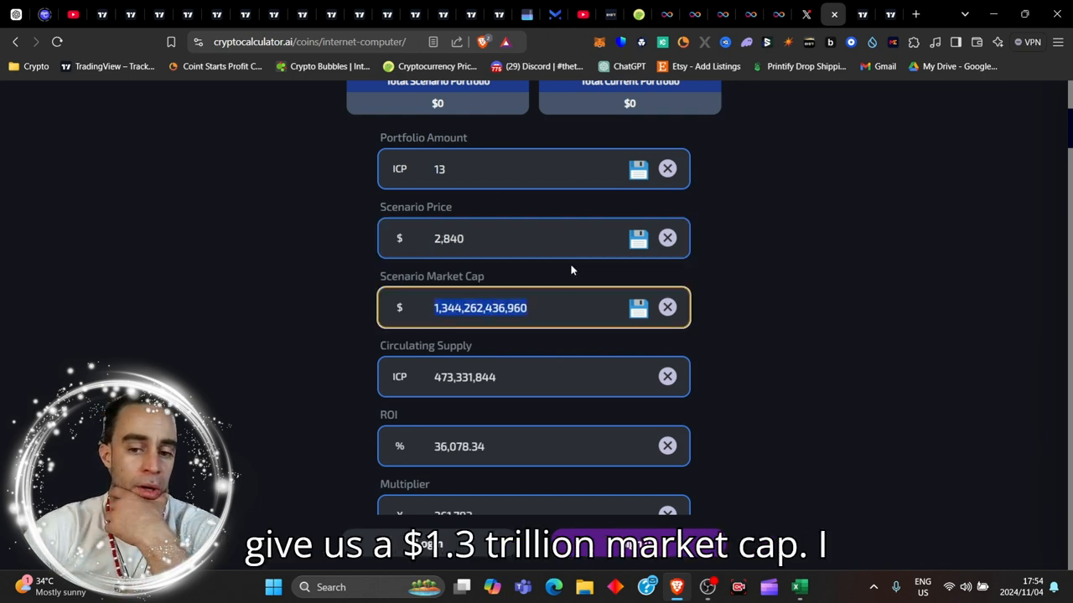
Step: Review the $36,920 portfolio for 13 ICP, then switch to the Crypto Bliss YouTube channel
scroll(down, 3)
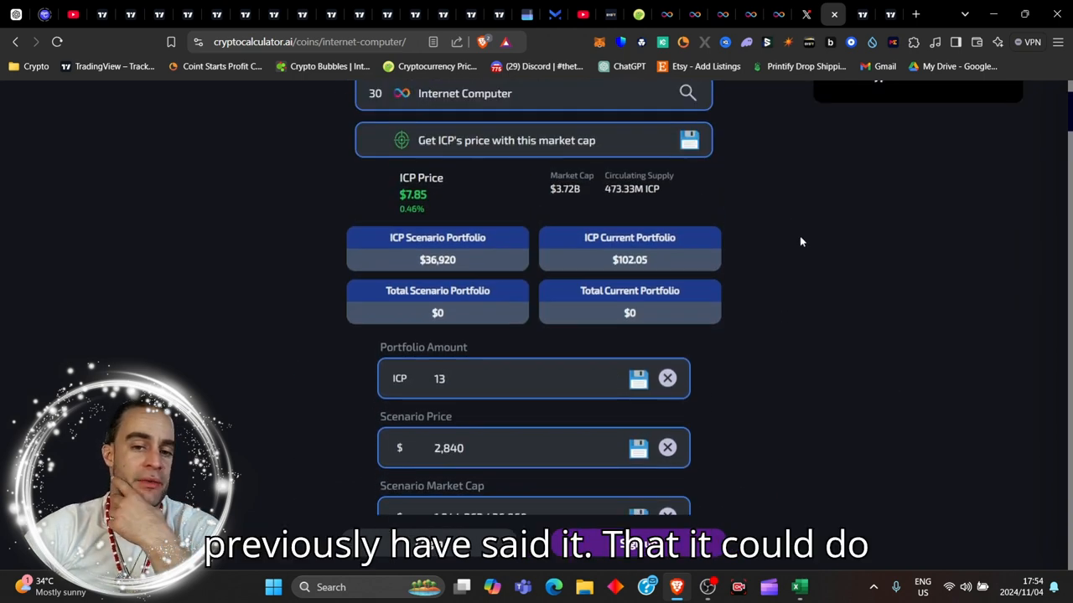
mouse_move(823, 241)
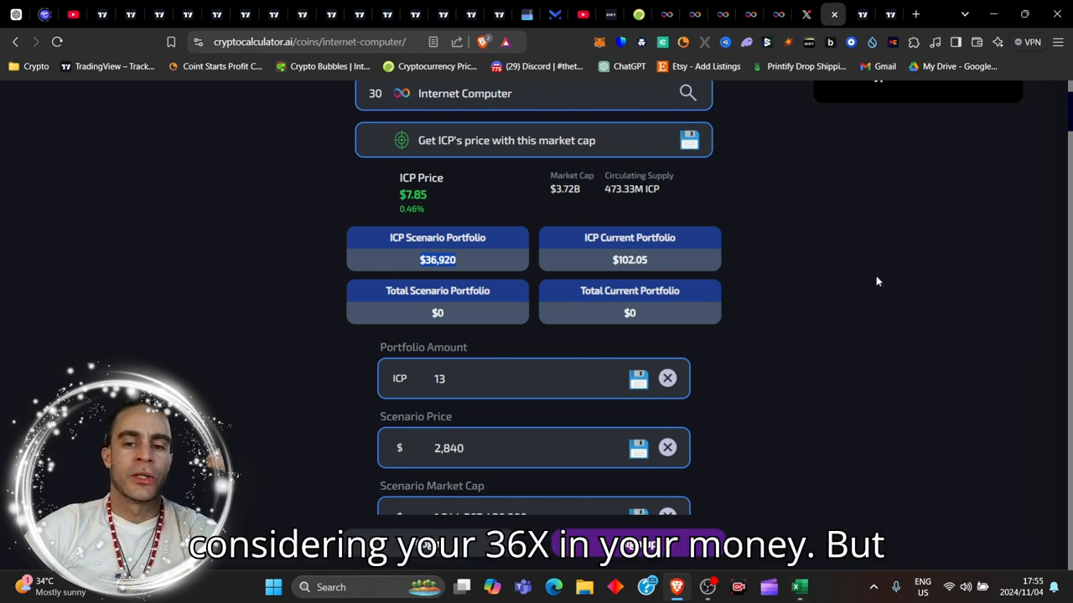
scroll(down, 3)
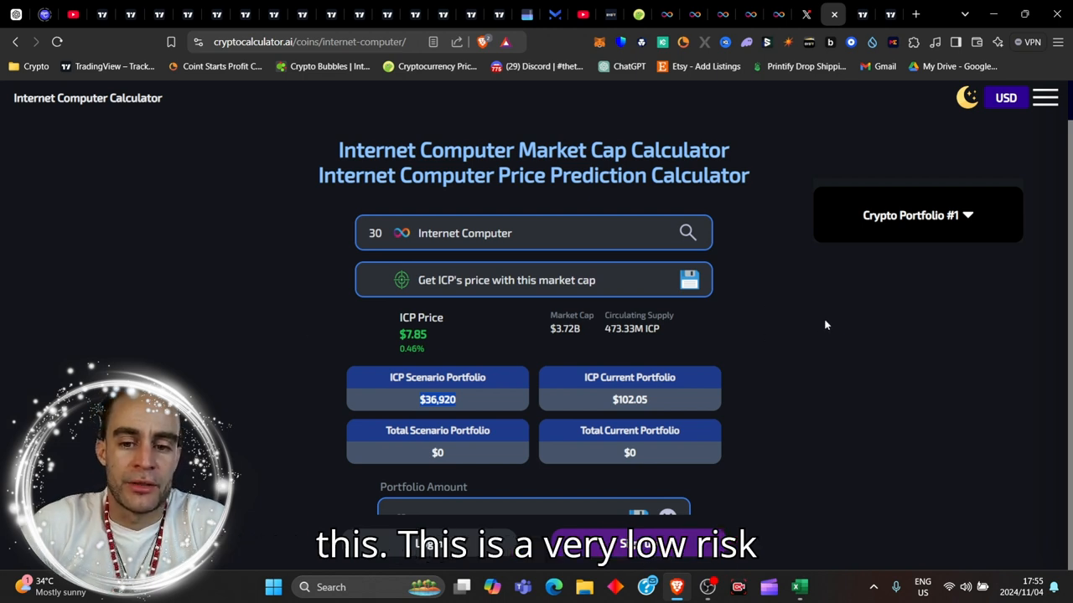
scroll(down, 3)
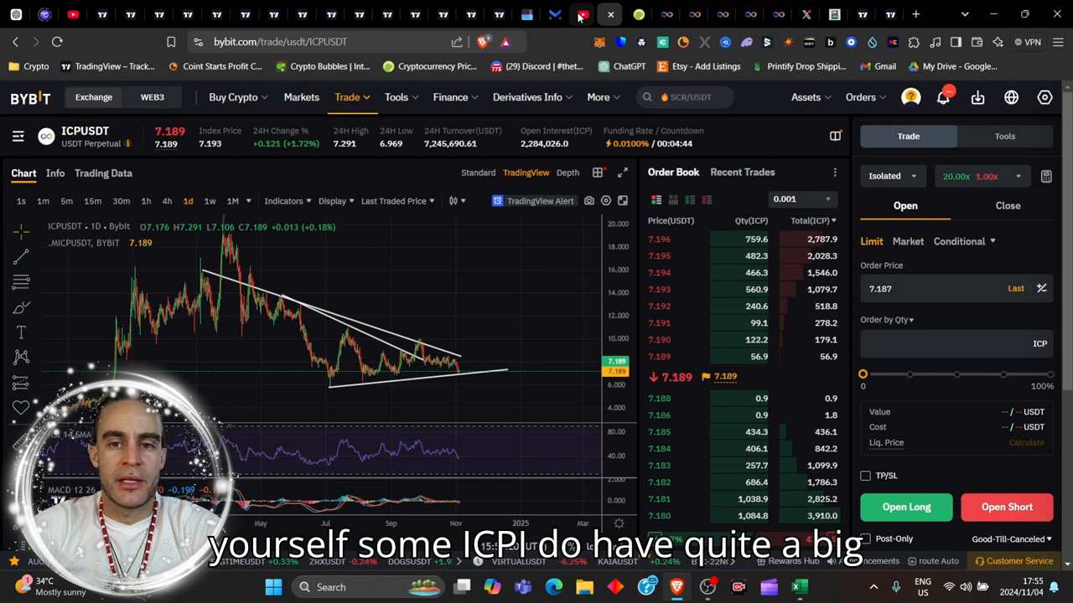
click(557, 13)
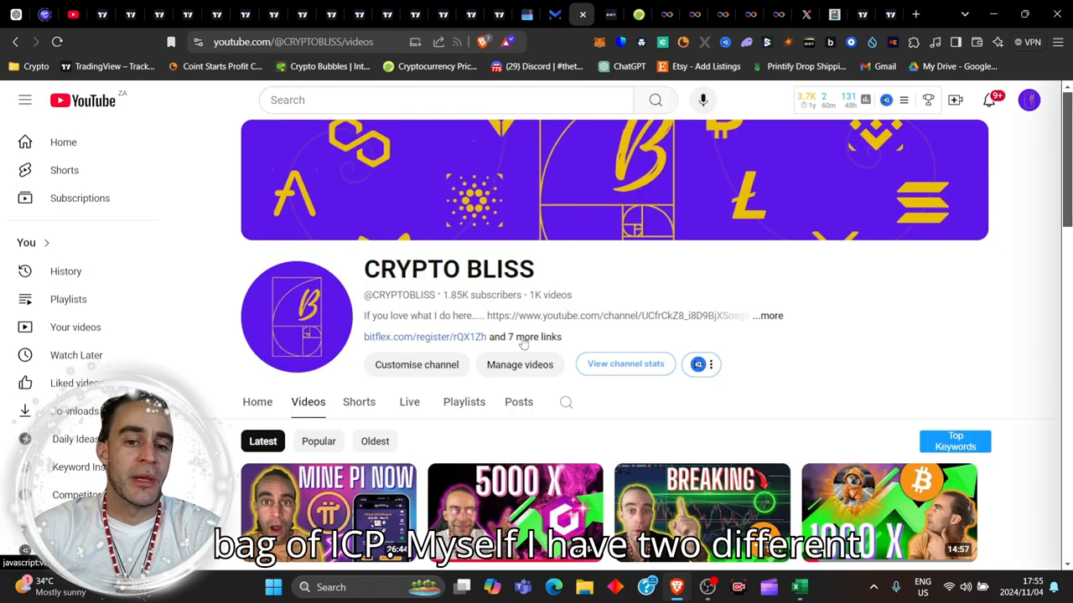
mouse_move(674, 319)
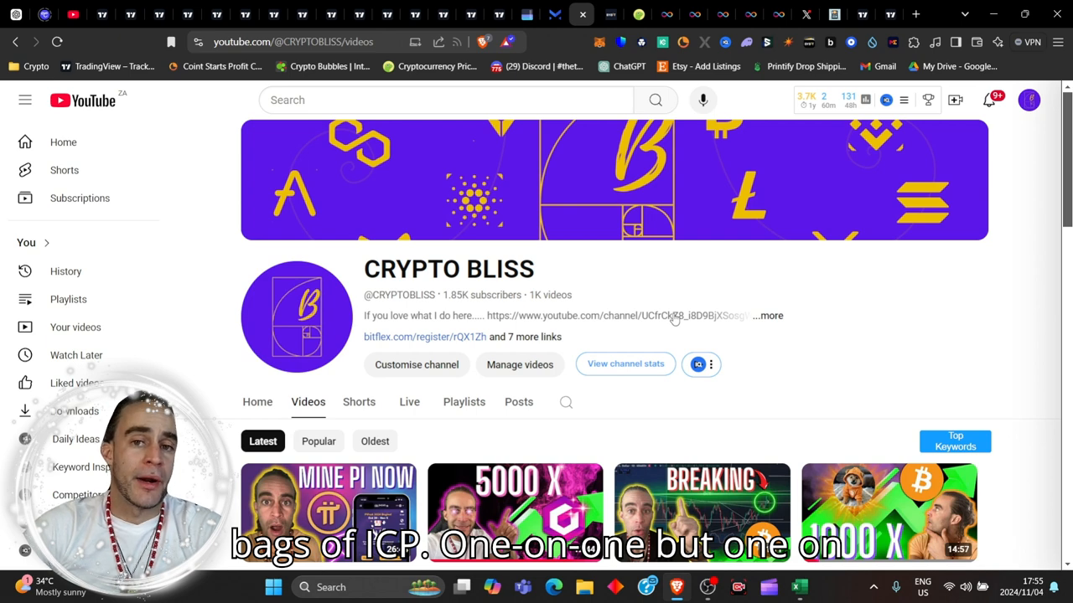
mouse_move(875, 339)
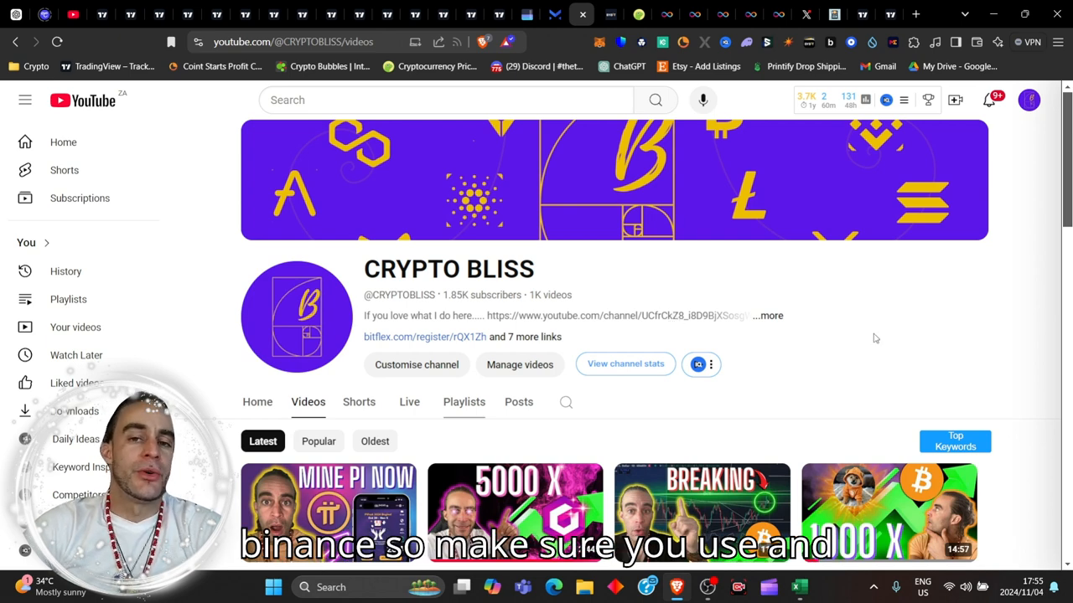
scroll(down, 3)
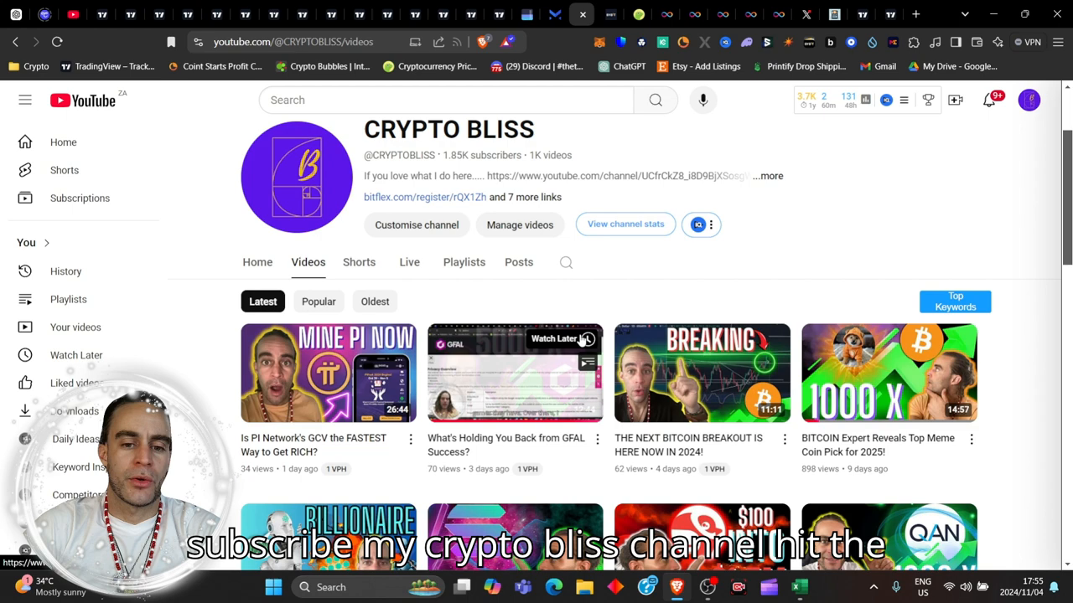
scroll(down, 3)
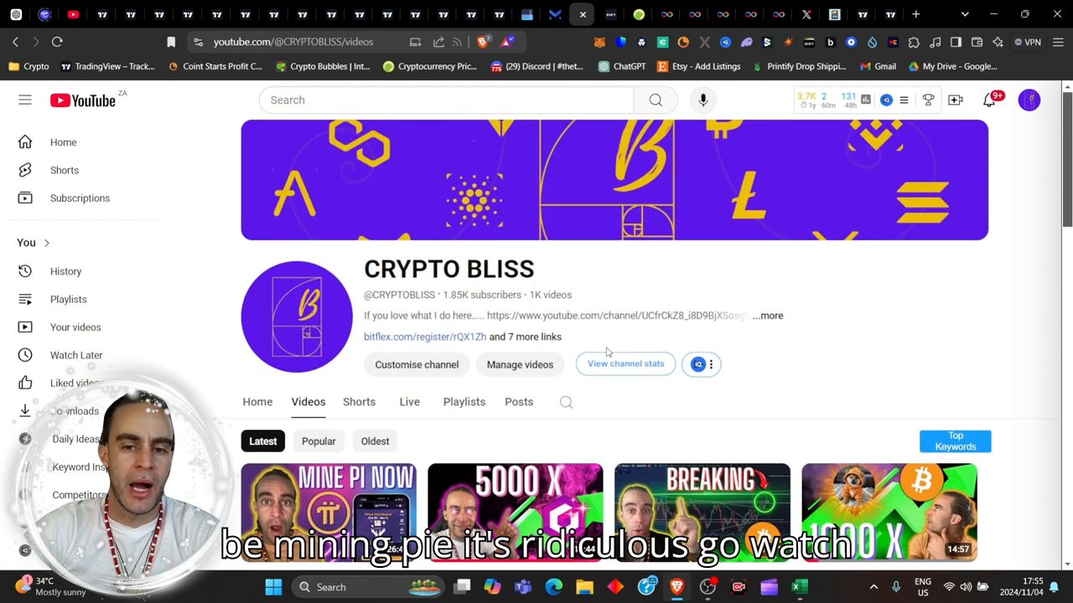
scroll(down, 3)
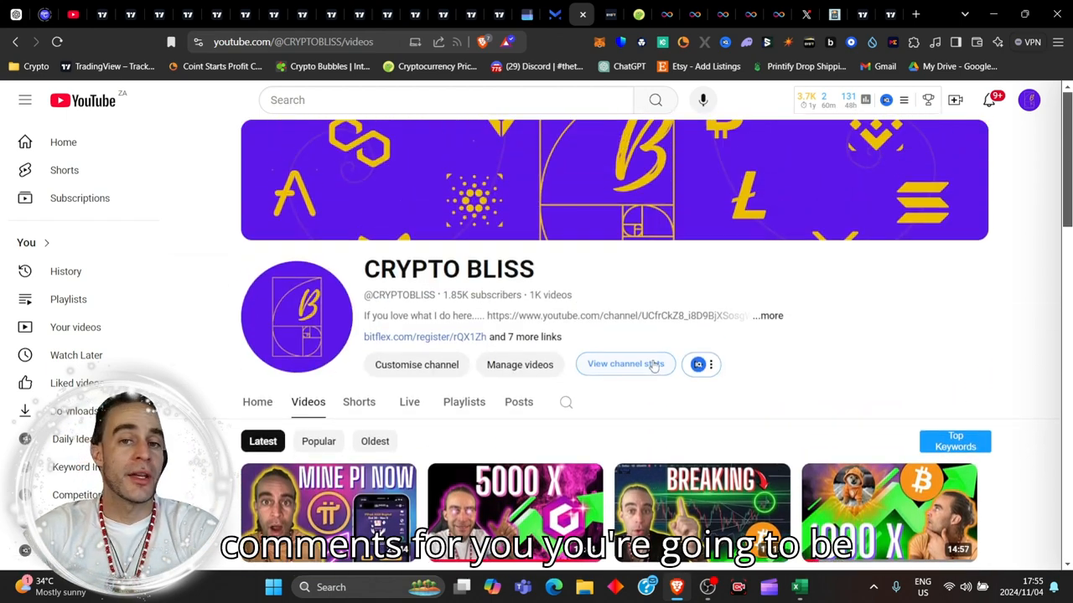
mouse_move(654, 275)
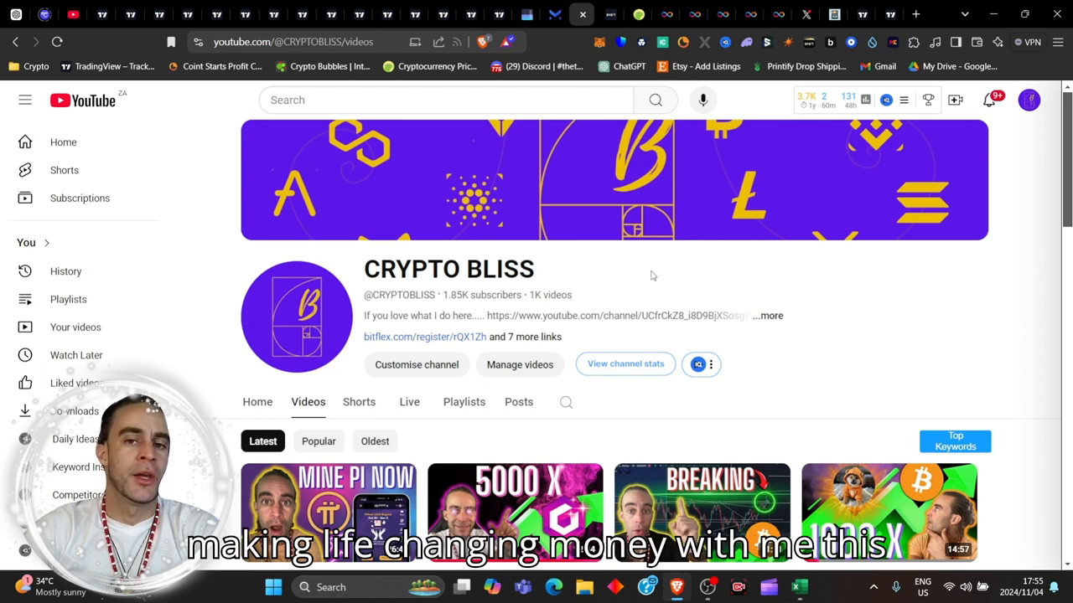